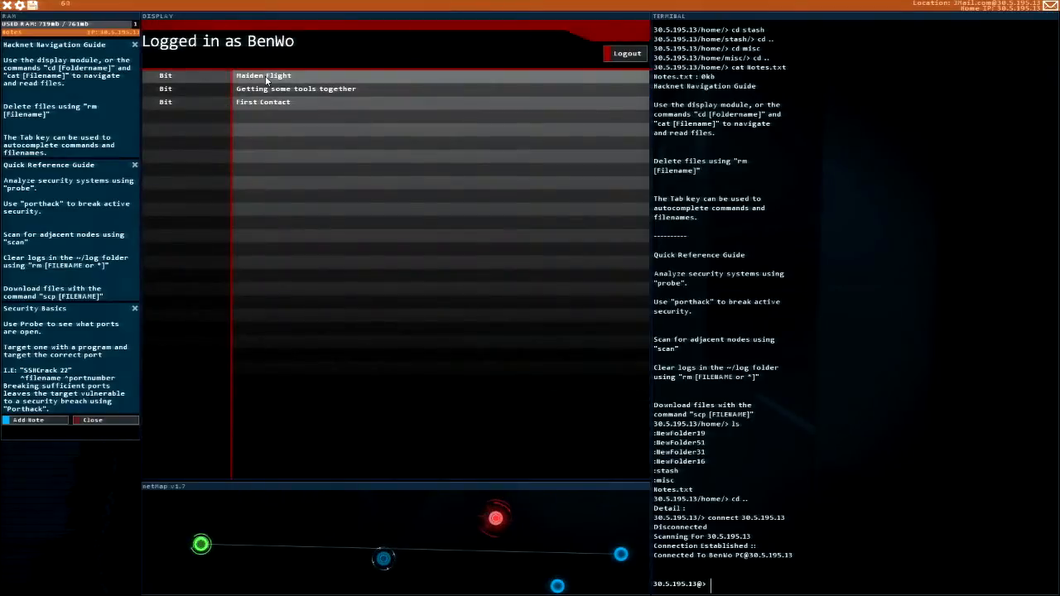
- Open Bit's 'Maiden Flight' email, which links to the Bitwise Test PC
{"action": "left_click", "coordinate": [263, 75]}
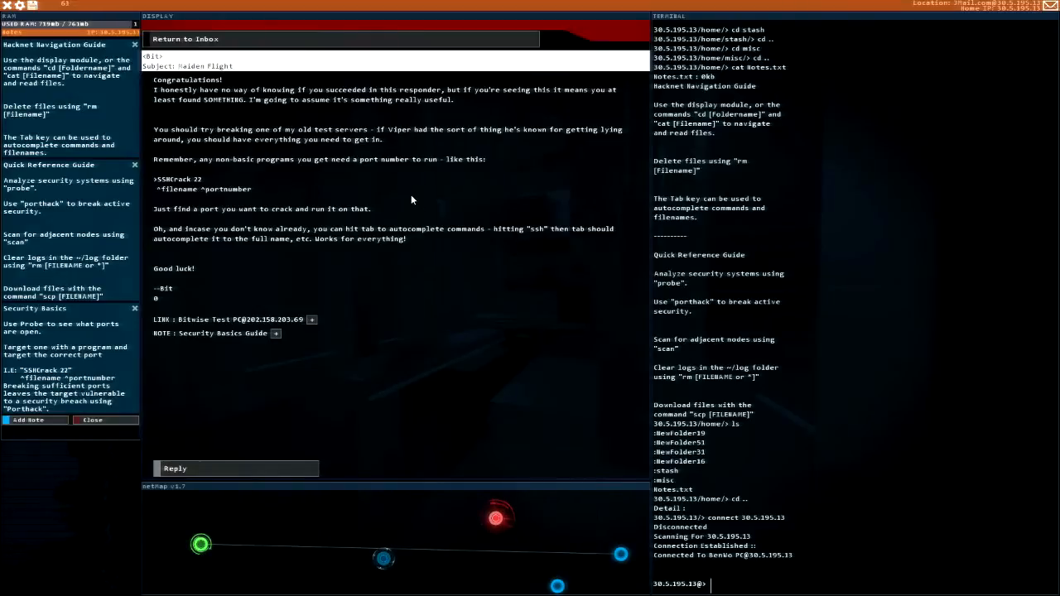
{"action": "mouse_move", "coordinate": [282, 215]}
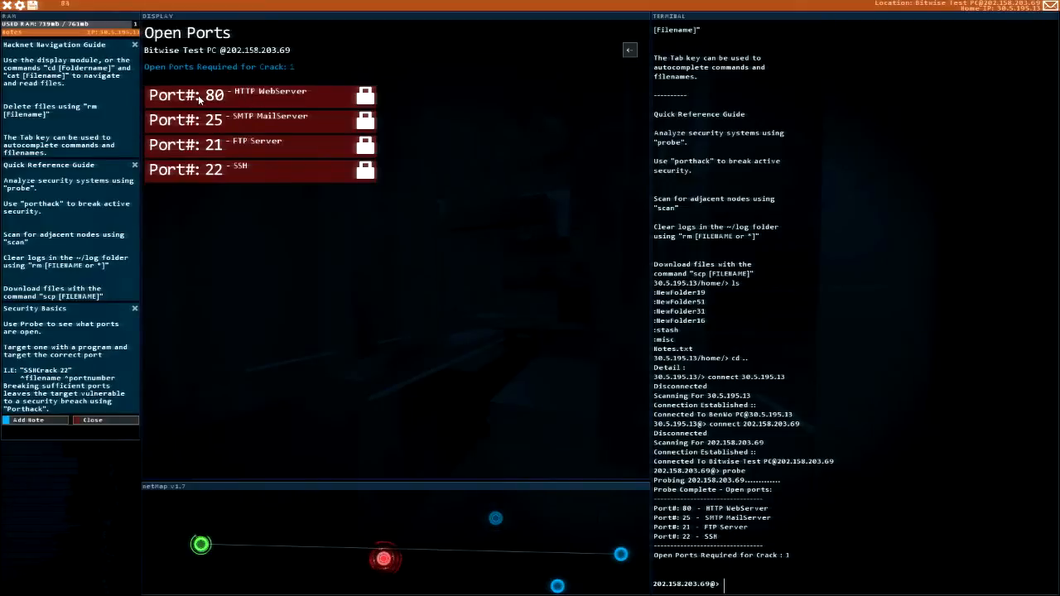
{"action": "mouse_move", "coordinate": [258, 61]}
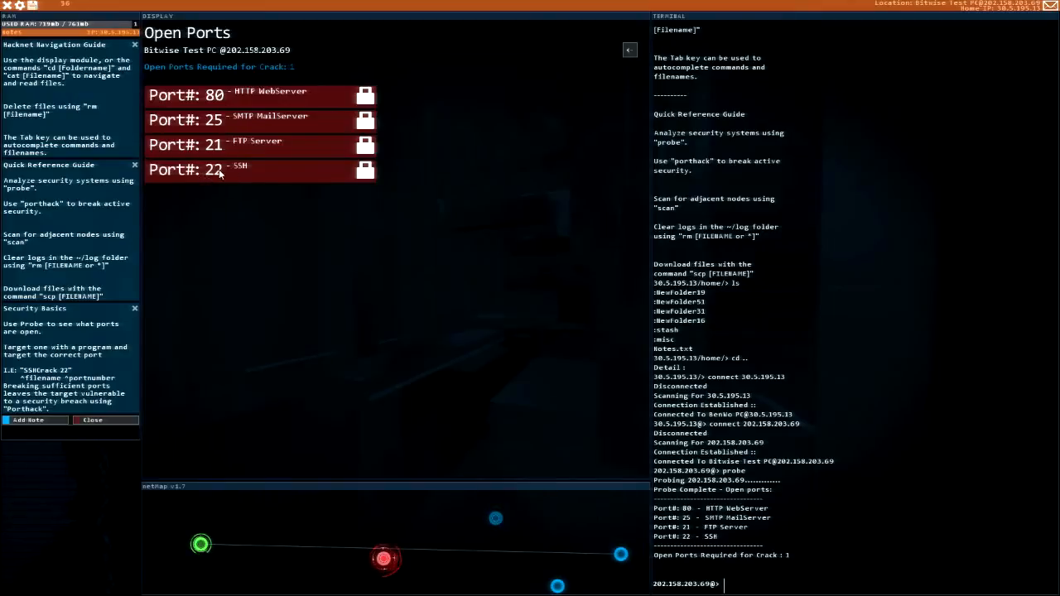
{"action": "mouse_move", "coordinate": [599, 320]}
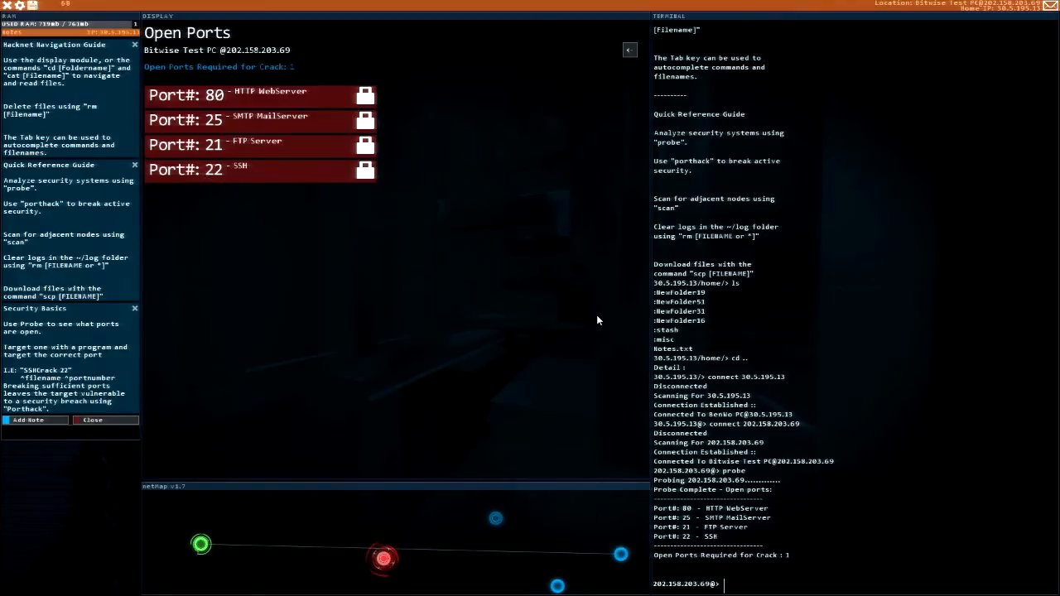
- Try SSHcrack on the Bitwise Test PC, then abandon the failed login
{"action": "type", "text": "SSHcrack 22"}
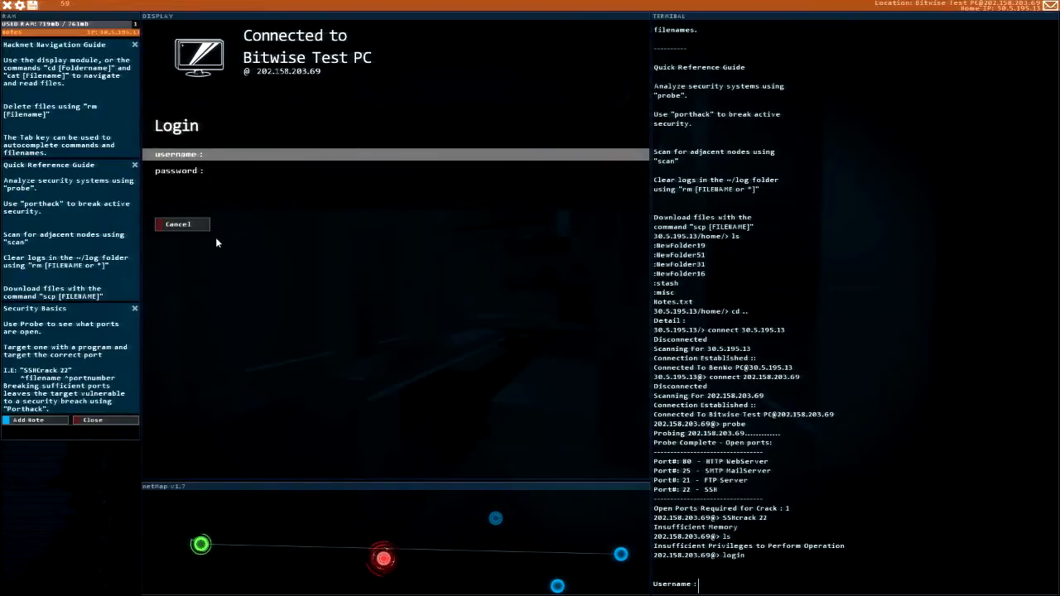
{"action": "left_click", "coordinate": [178, 224]}
{"action": "type", "text": "probe"}
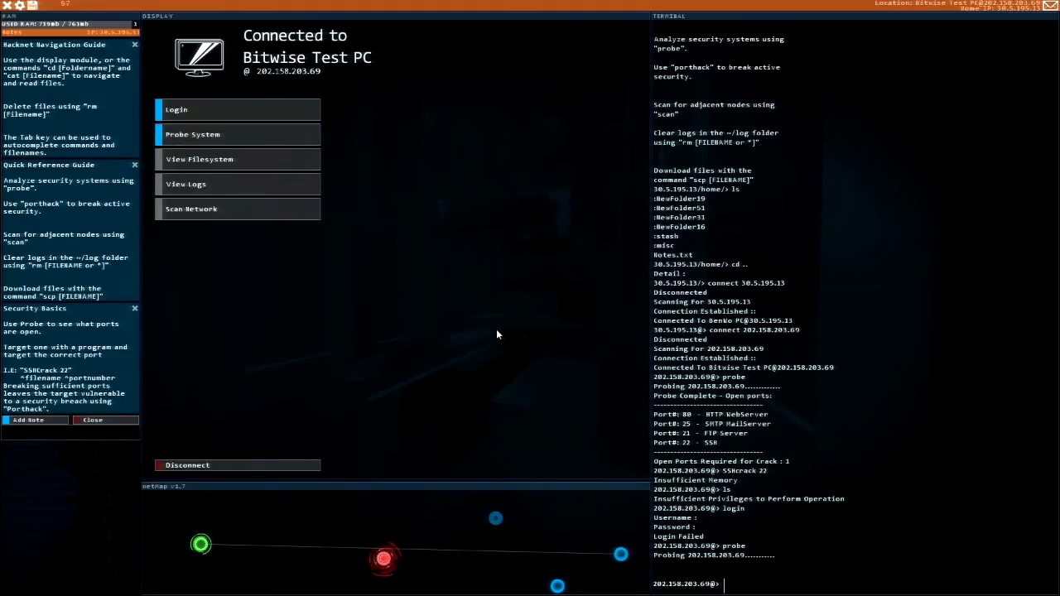
- Probe the test PC's open ports and run SSHcrack against it
{"action": "left_click", "coordinate": [237, 134]}
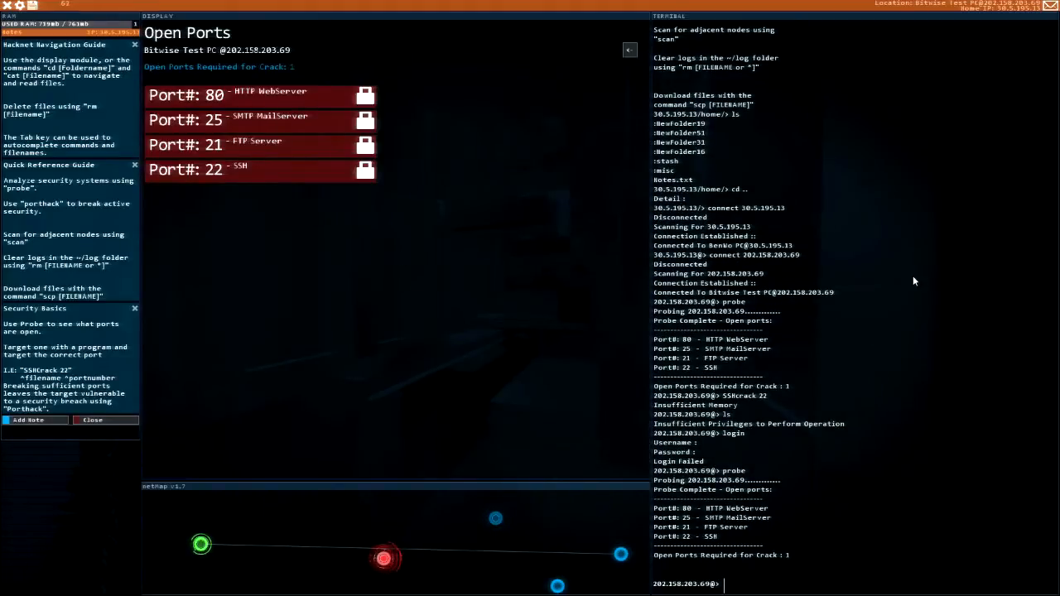
{"action": "type", "text": "s"}
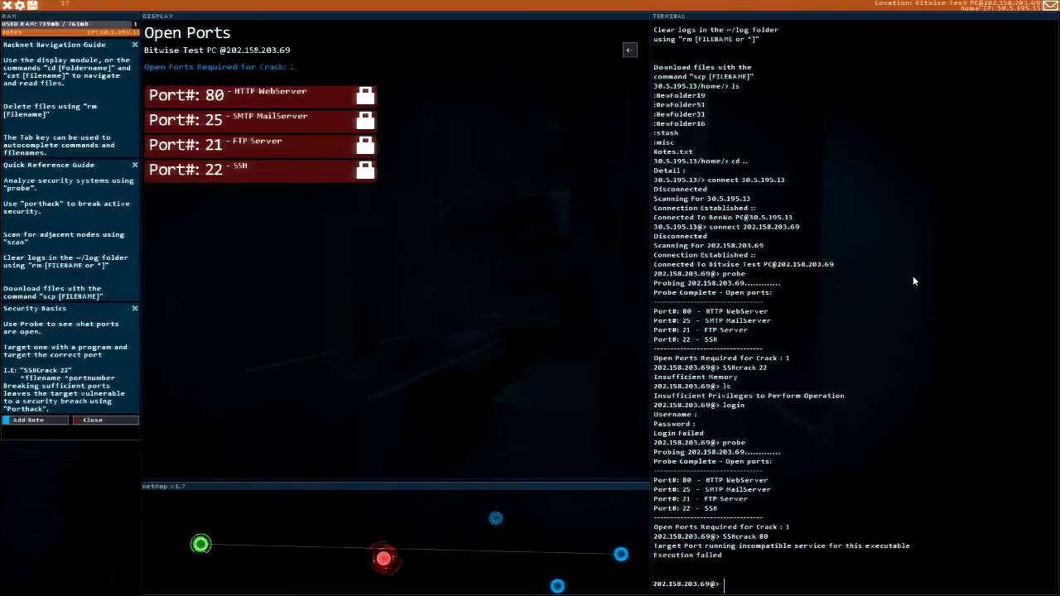
{"action": "type", "text": "SSHcrack"}
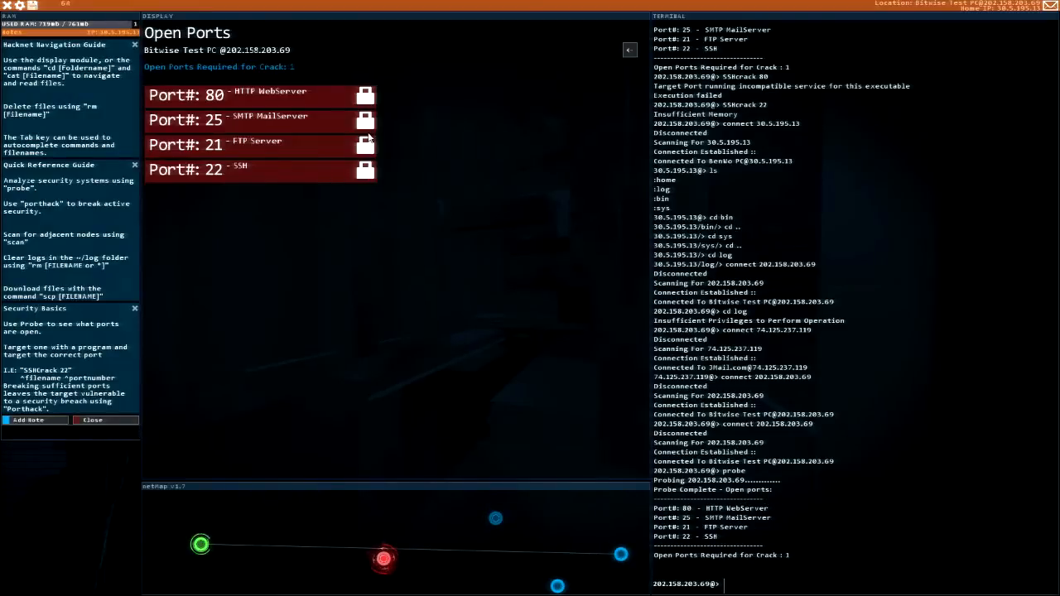
{"action": "mouse_move", "coordinate": [244, 73]}
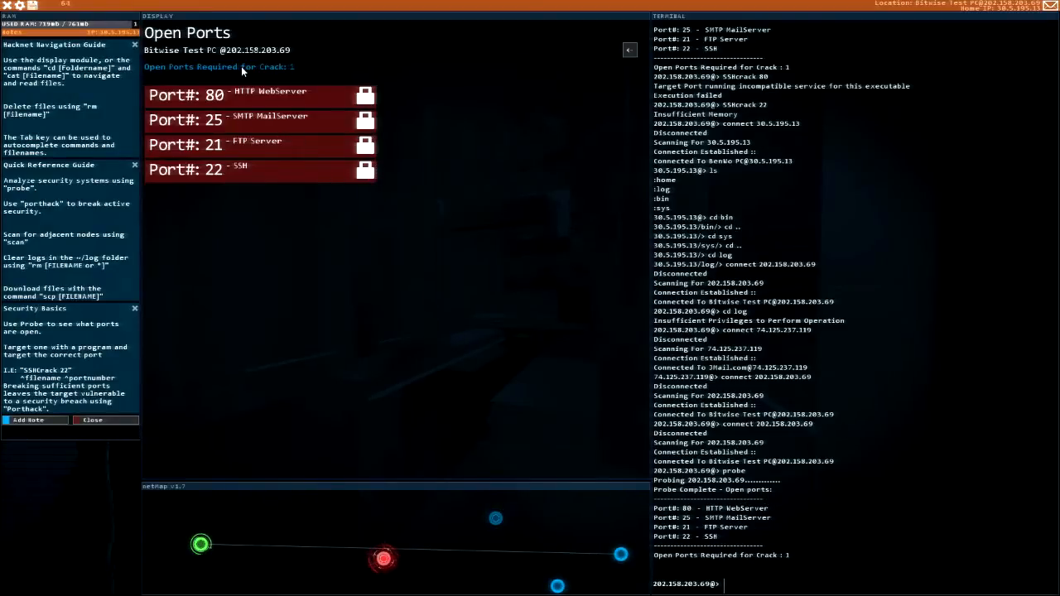
- Run PortHack against the test PC, then retry SSHcrack on port 22
{"action": "type", "text": "PortHack"}
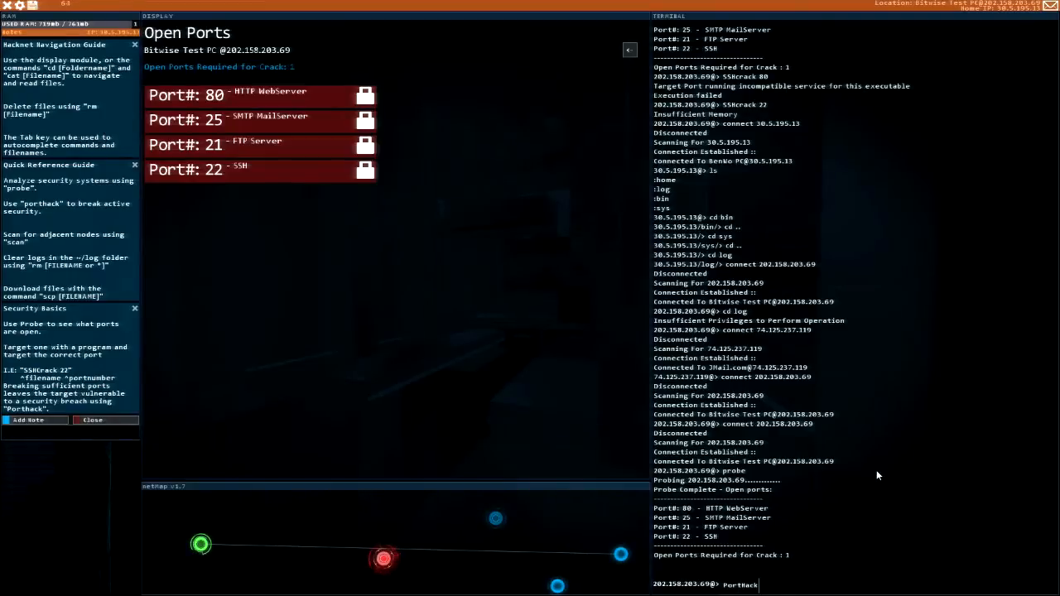
{"action": "key", "text": "Return"}
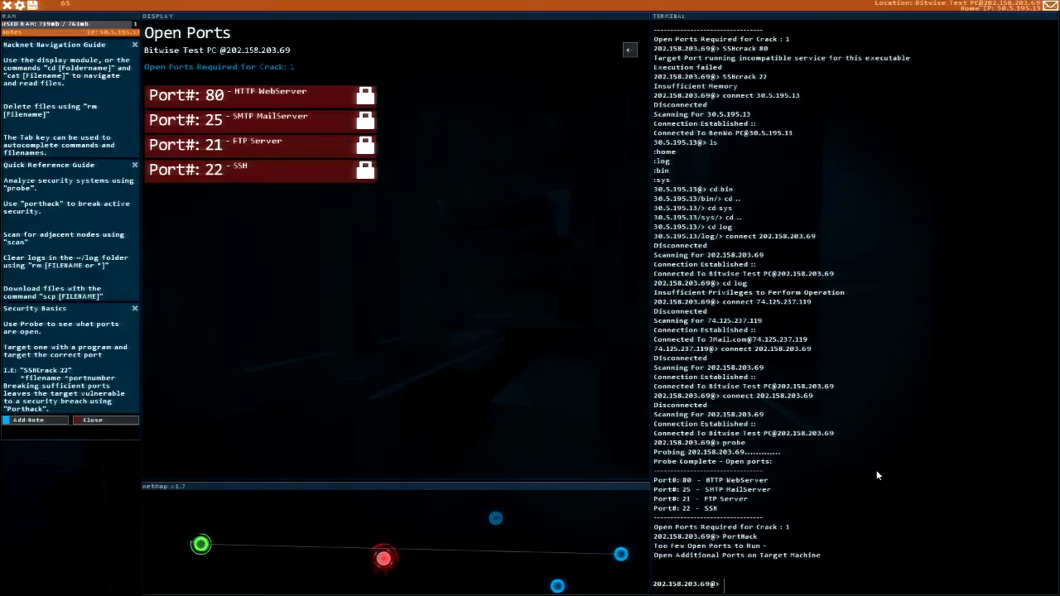
{"action": "type", "text": "SSHcrack"}
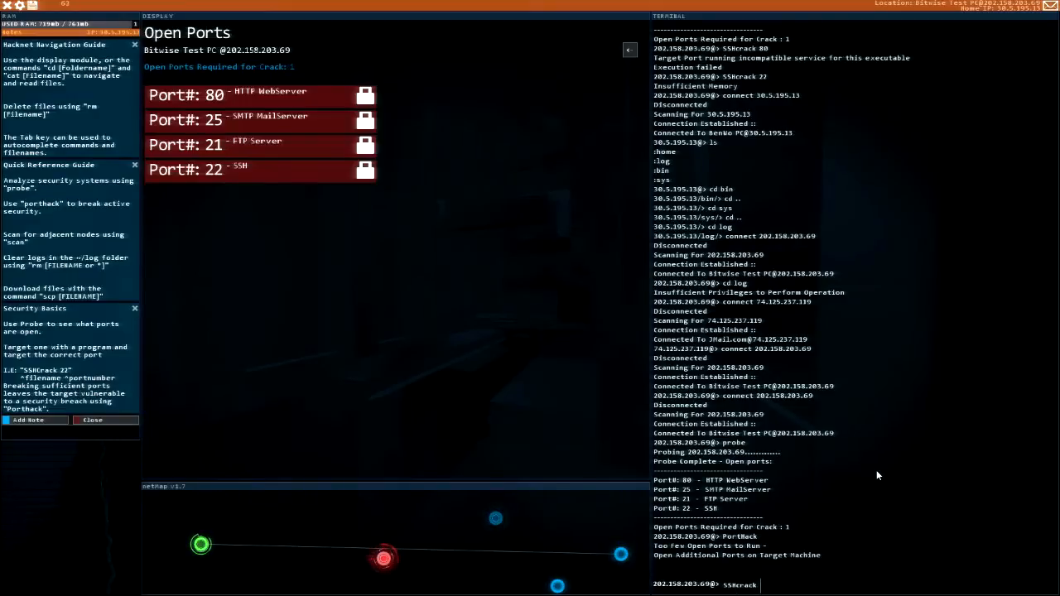
{"action": "type", "text": "22"}
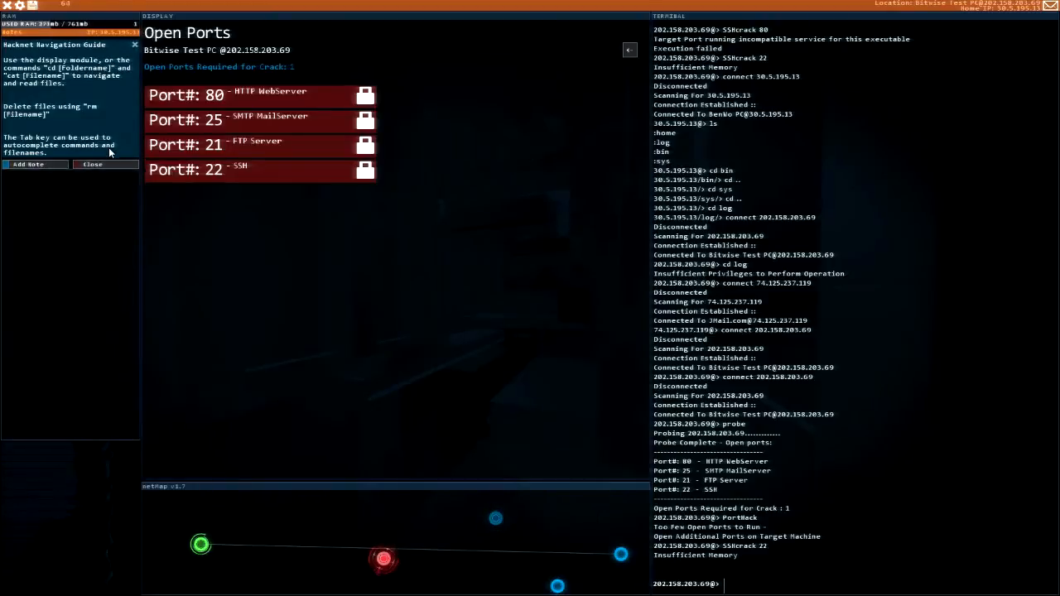
- Close the Navigation Guide note and rerun SSHcrack 22 and PortHack on 202.158.203.69
{"action": "left_click", "coordinate": [92, 164]}
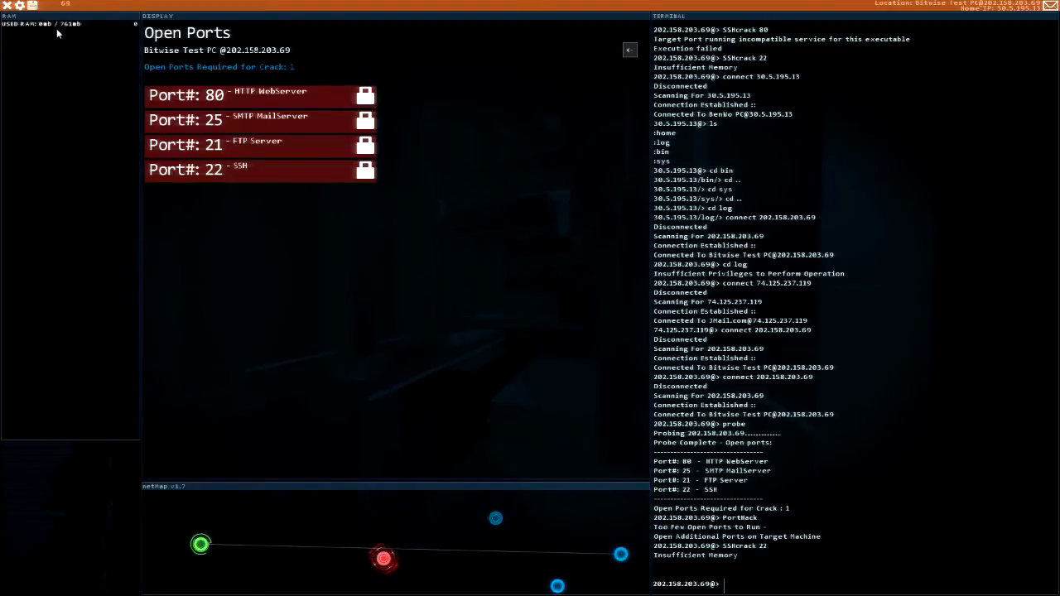
{"action": "mouse_move", "coordinate": [68, 101]}
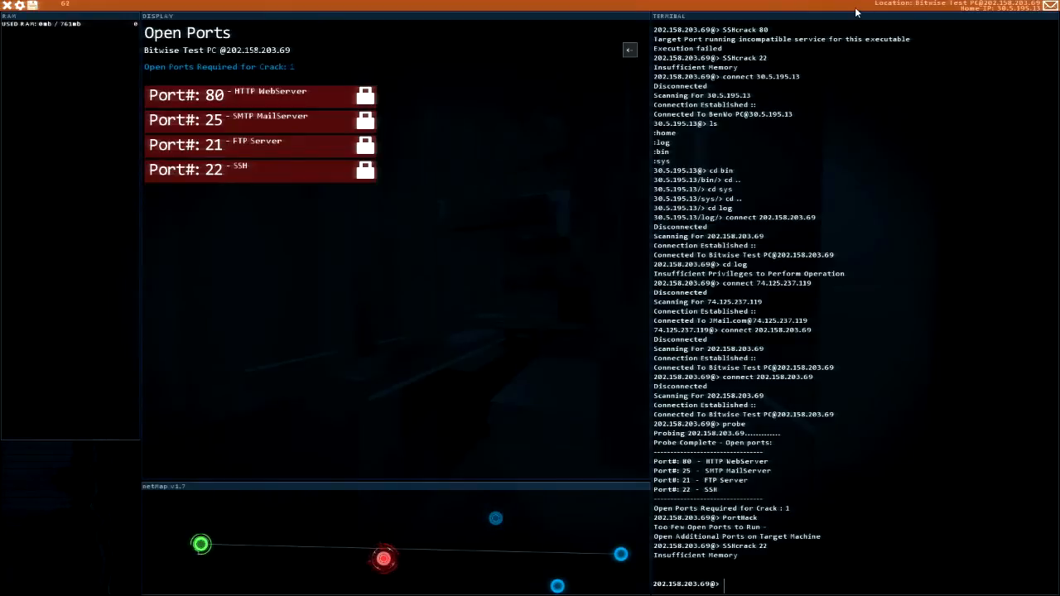
{"action": "type", "text": "s"}
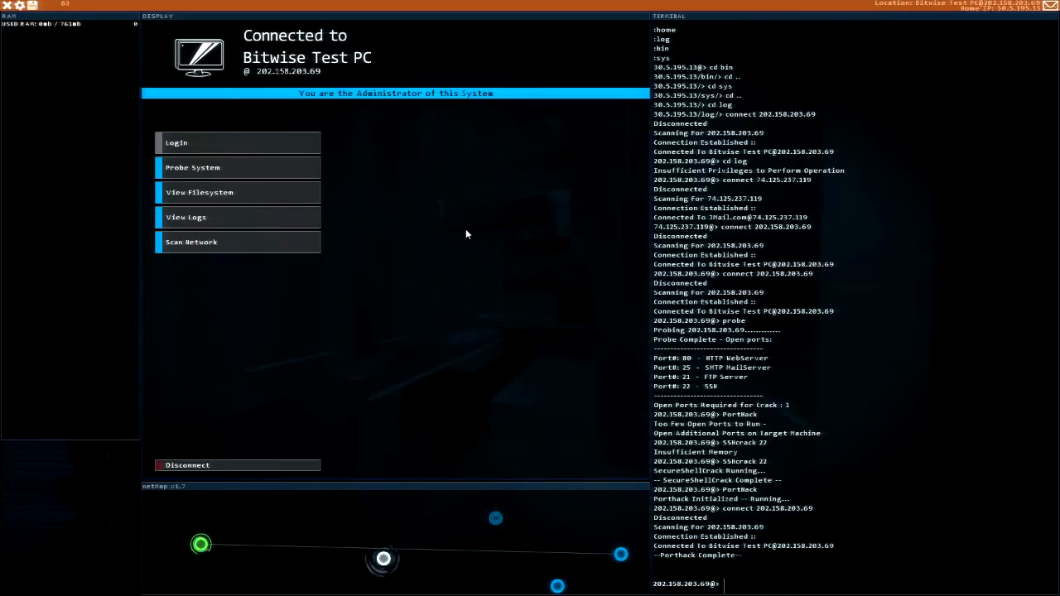
{"action": "mouse_move", "coordinate": [391, 274]}
{"action": "type", "text": "cd log"}
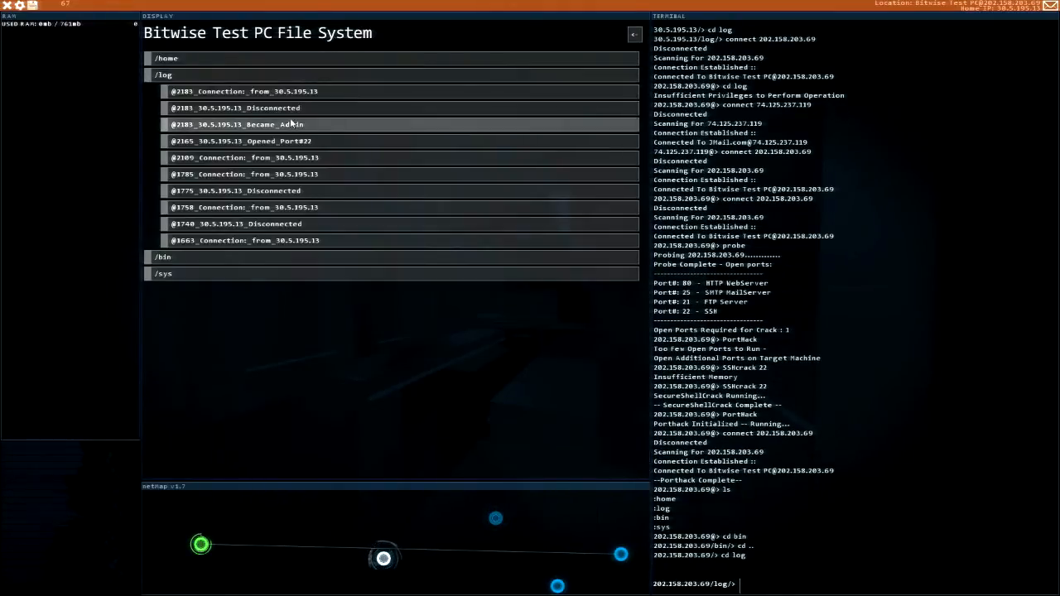
- Expand the test PC's /sys and /home folders and view L-E_x-server.sys
{"action": "left_click", "coordinate": [163, 108]}
{"action": "type", "text": "cd .."}
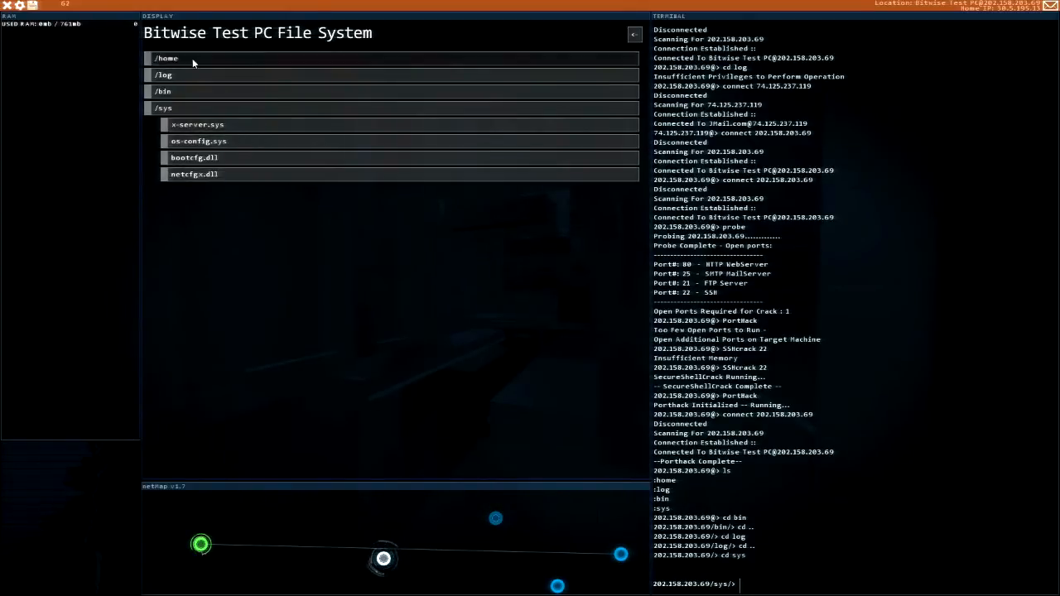
{"action": "left_click", "coordinate": [165, 58]}
{"action": "type", "text": "cat Test_File.txt"}
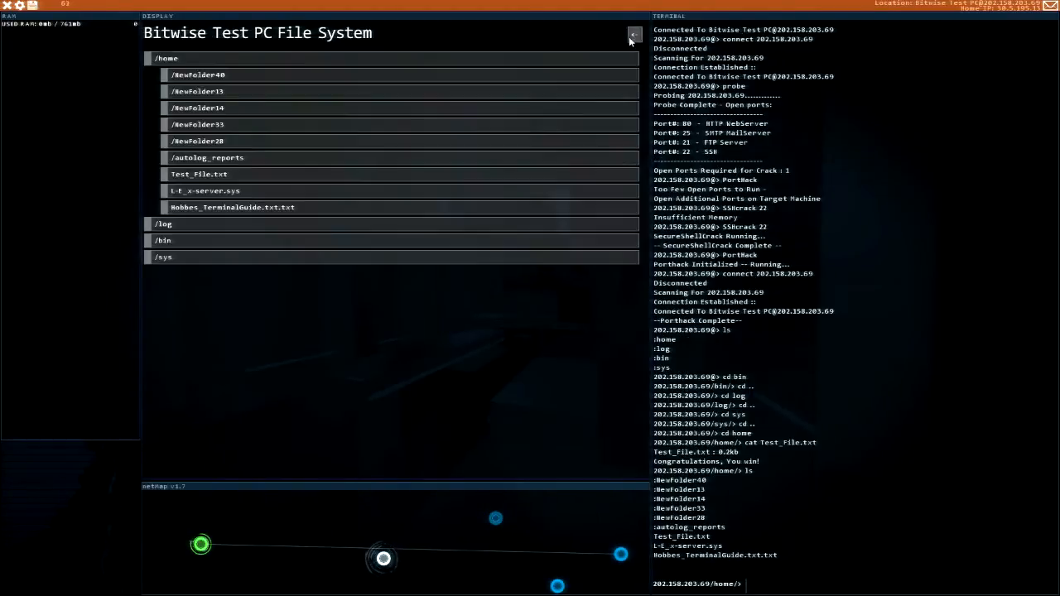
{"action": "left_click", "coordinate": [205, 190]}
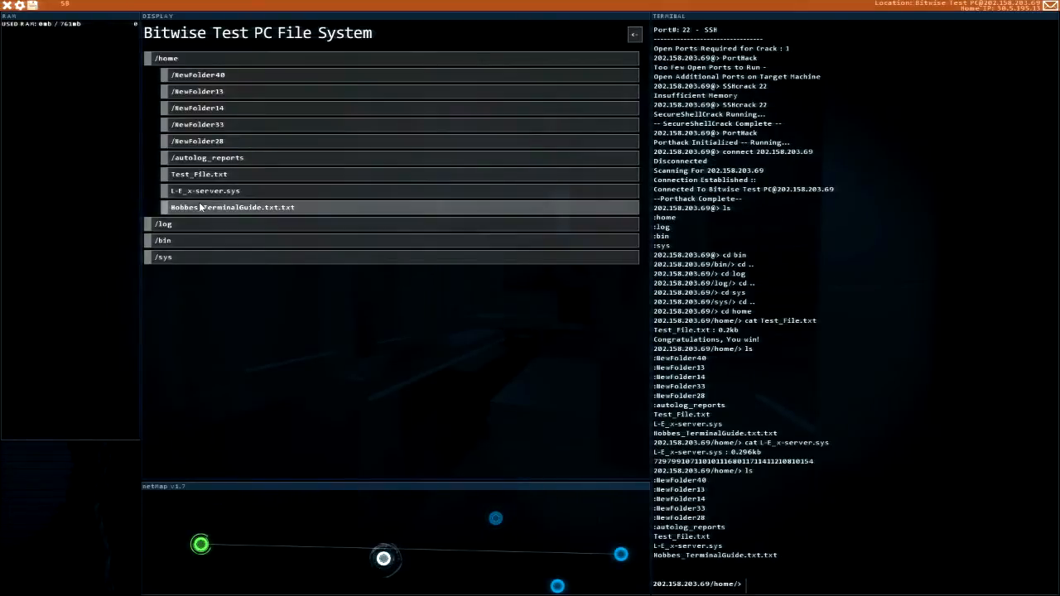
{"action": "mouse_move", "coordinate": [259, 218]}
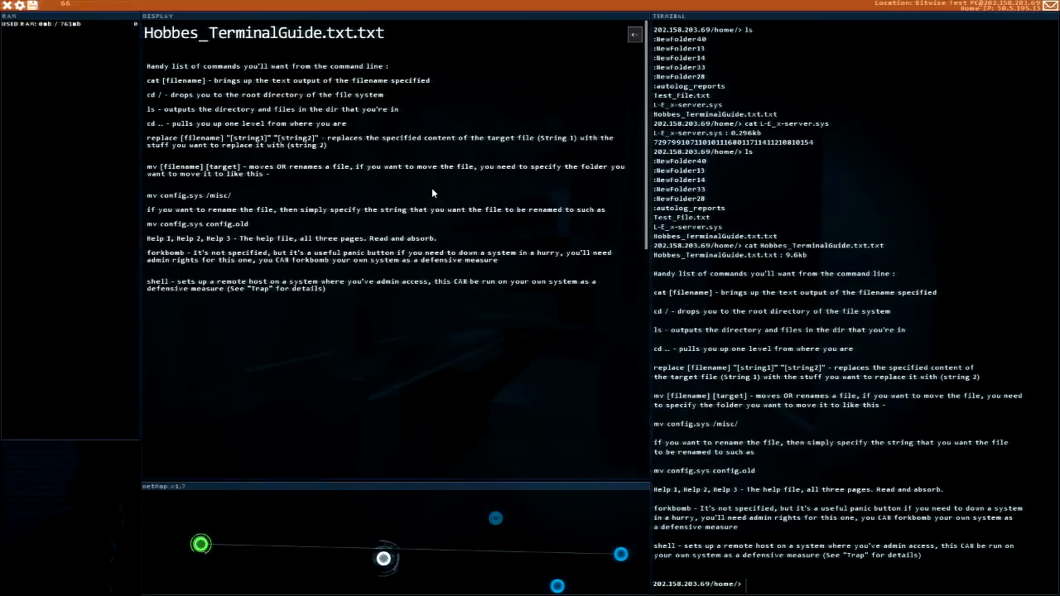
{"action": "mouse_move", "coordinate": [510, 103]}
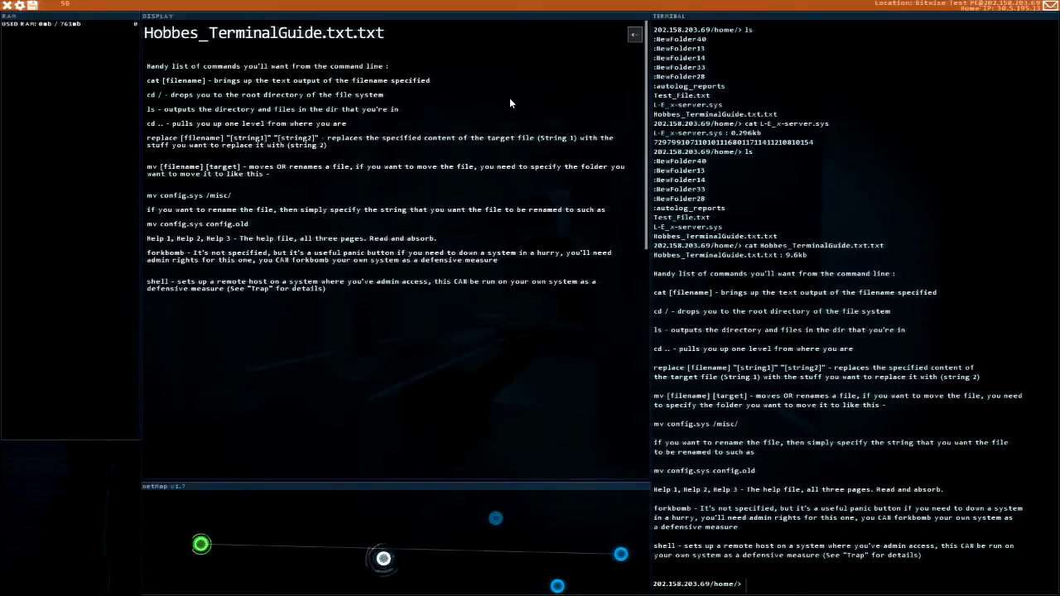
{"action": "mouse_move", "coordinate": [152, 202]}
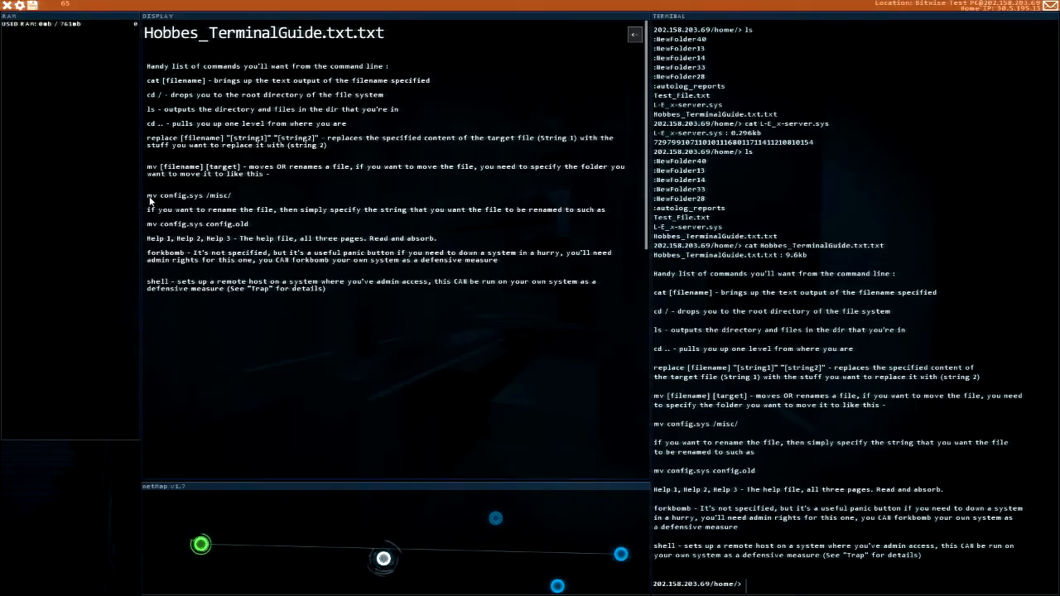
{"action": "mouse_move", "coordinate": [155, 218]}
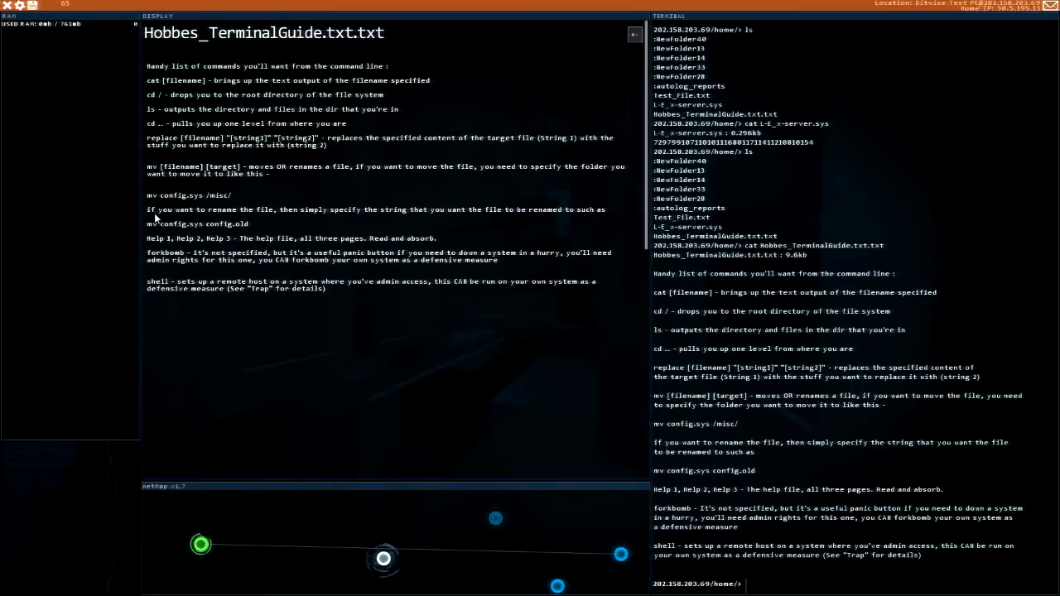
{"action": "mouse_move", "coordinate": [330, 216]}
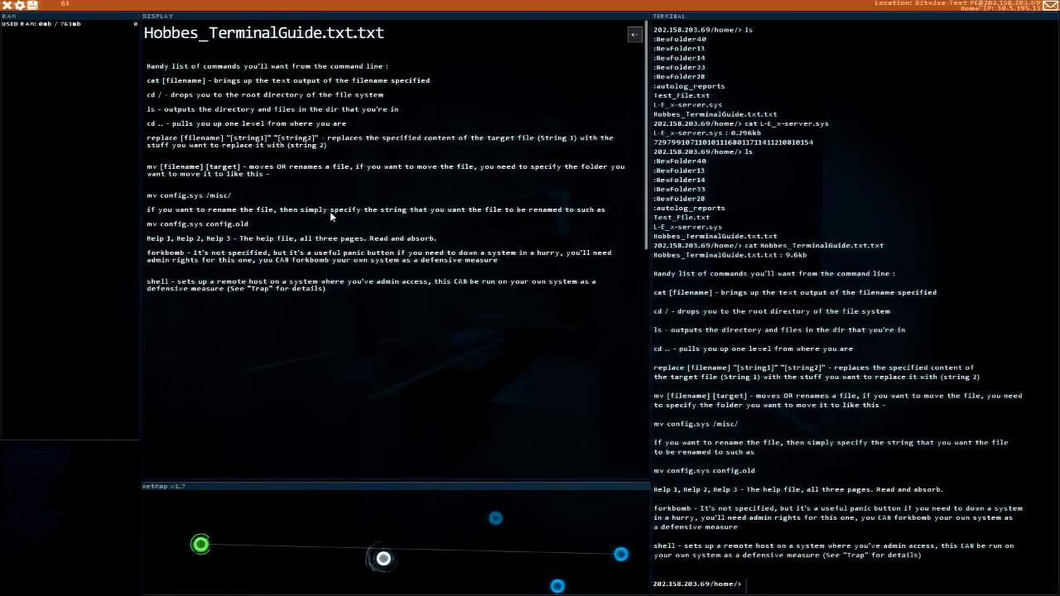
{"action": "mouse_move", "coordinate": [251, 249]}
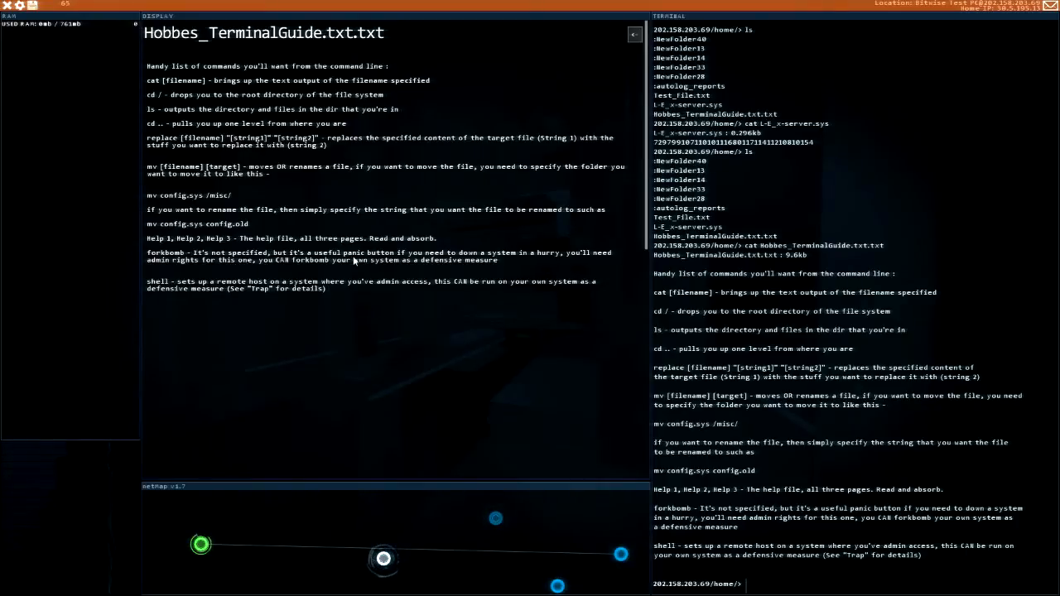
{"action": "mouse_move", "coordinate": [503, 259]}
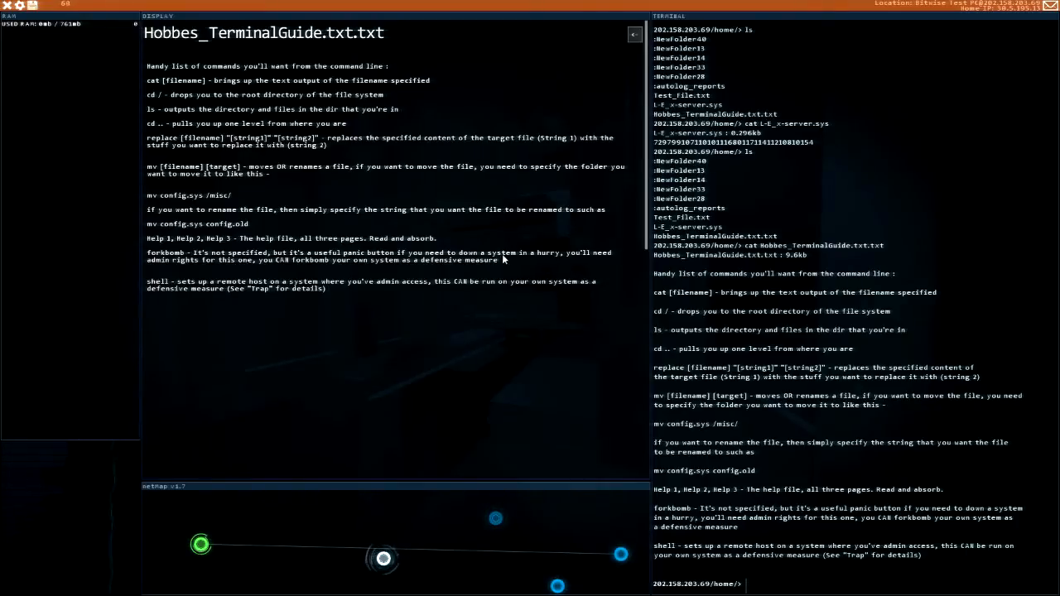
{"action": "mouse_move", "coordinate": [214, 269]}
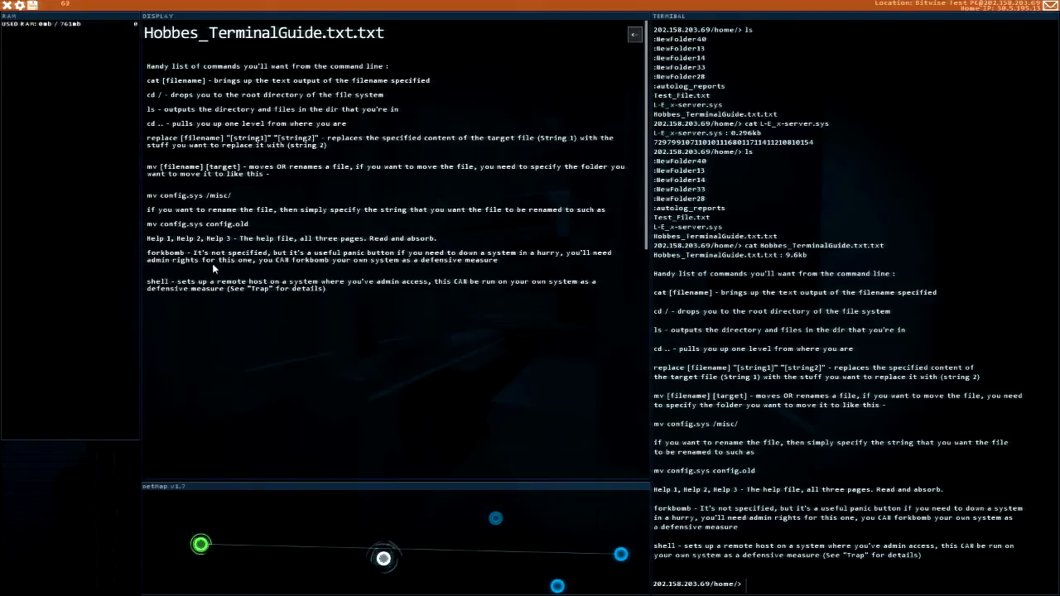
{"action": "mouse_move", "coordinate": [384, 265]}
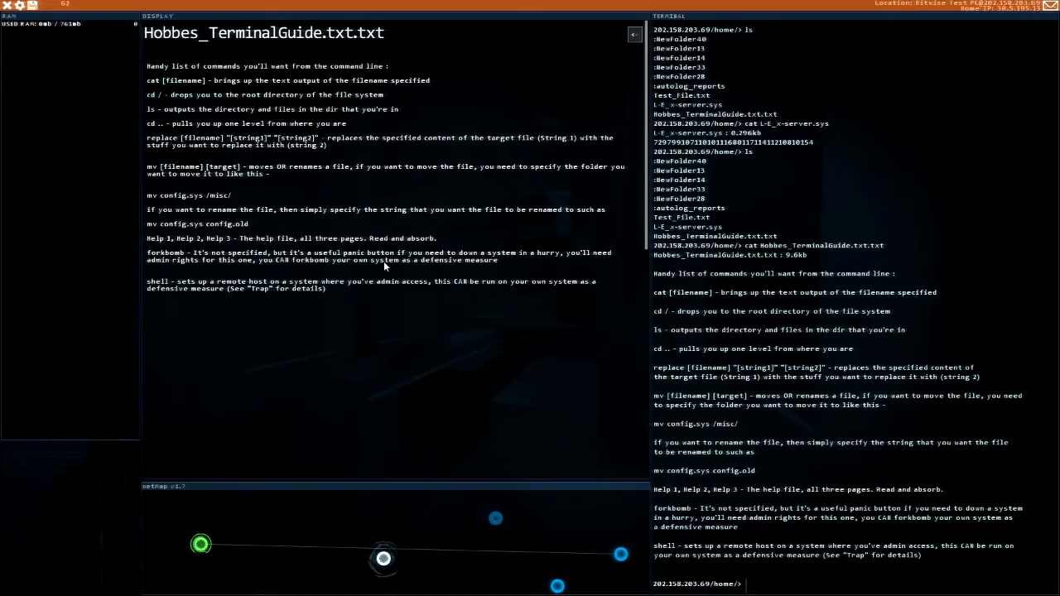
{"action": "mouse_move", "coordinate": [490, 270]}
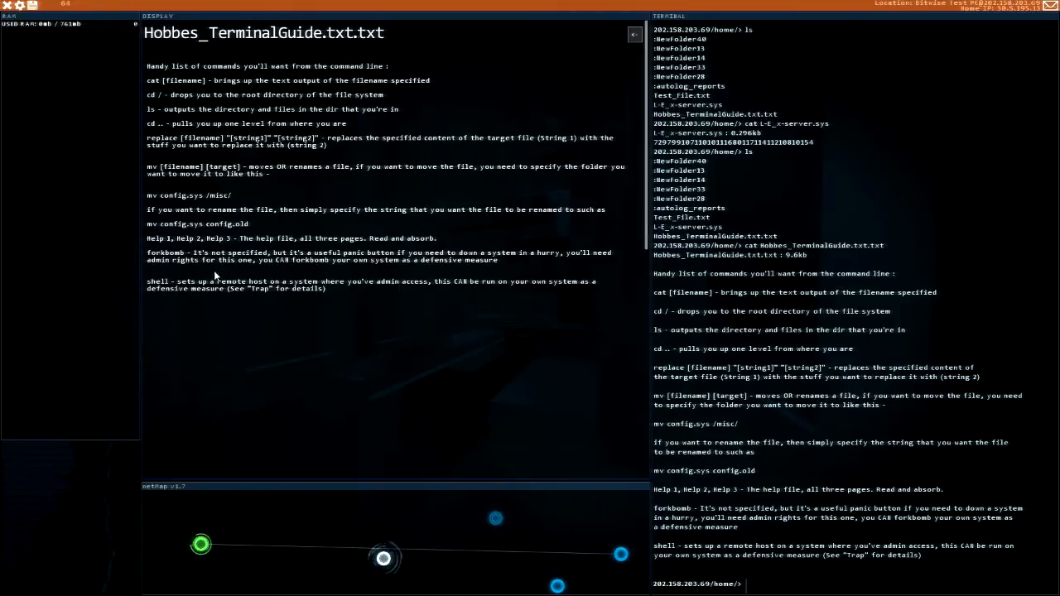
{"action": "mouse_move", "coordinate": [169, 306]}
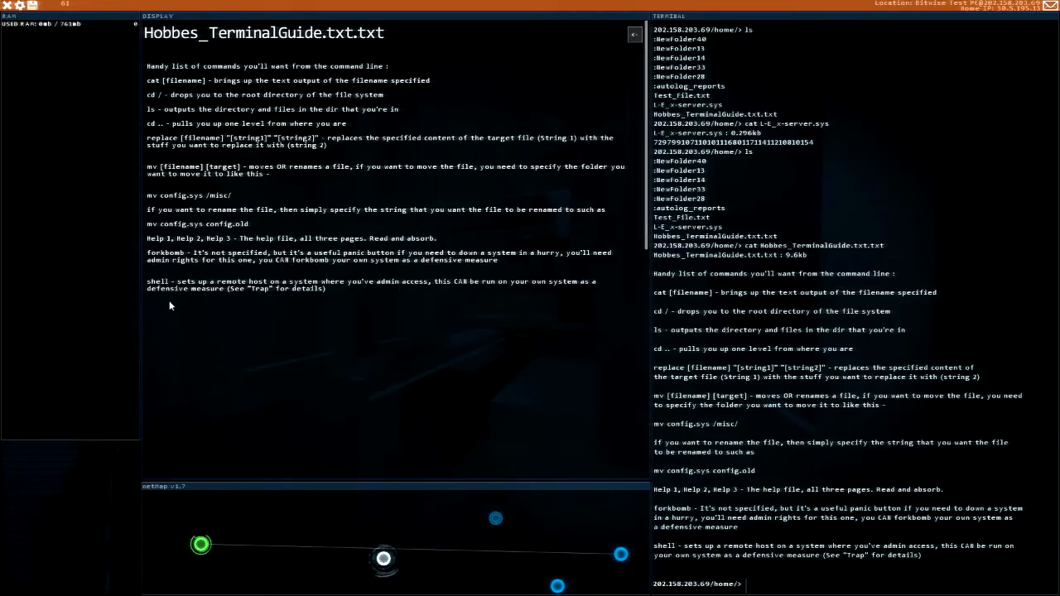
{"action": "mouse_move", "coordinate": [307, 278]}
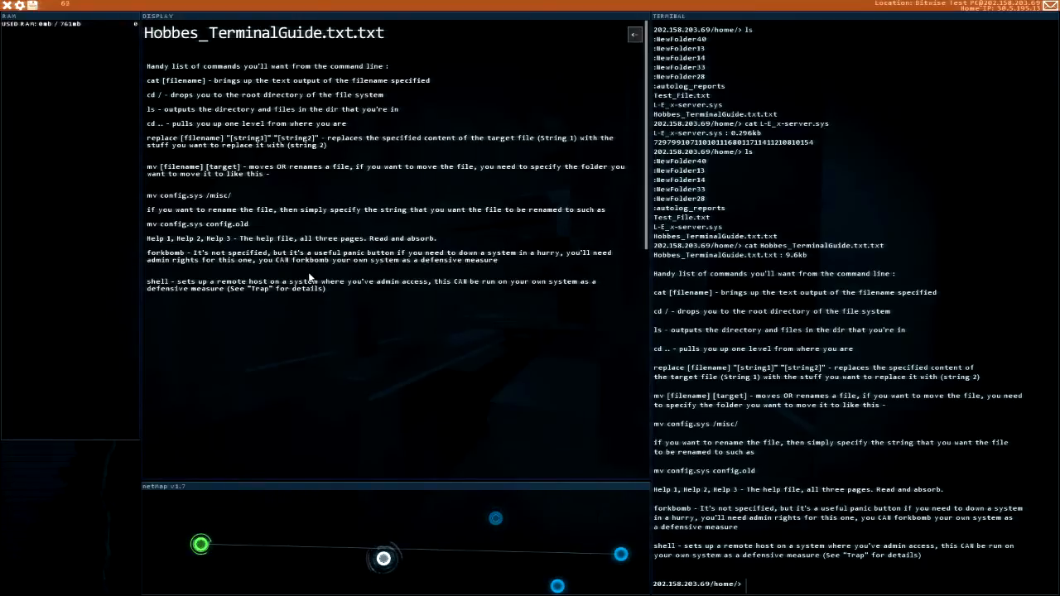
{"action": "mouse_move", "coordinate": [232, 293]}
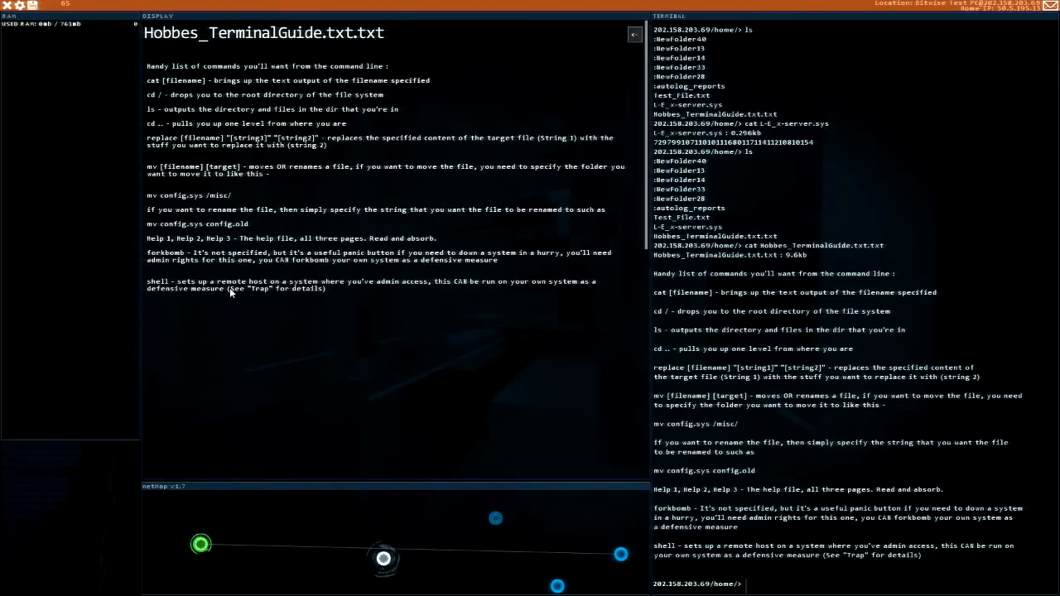
{"action": "mouse_move", "coordinate": [339, 292]}
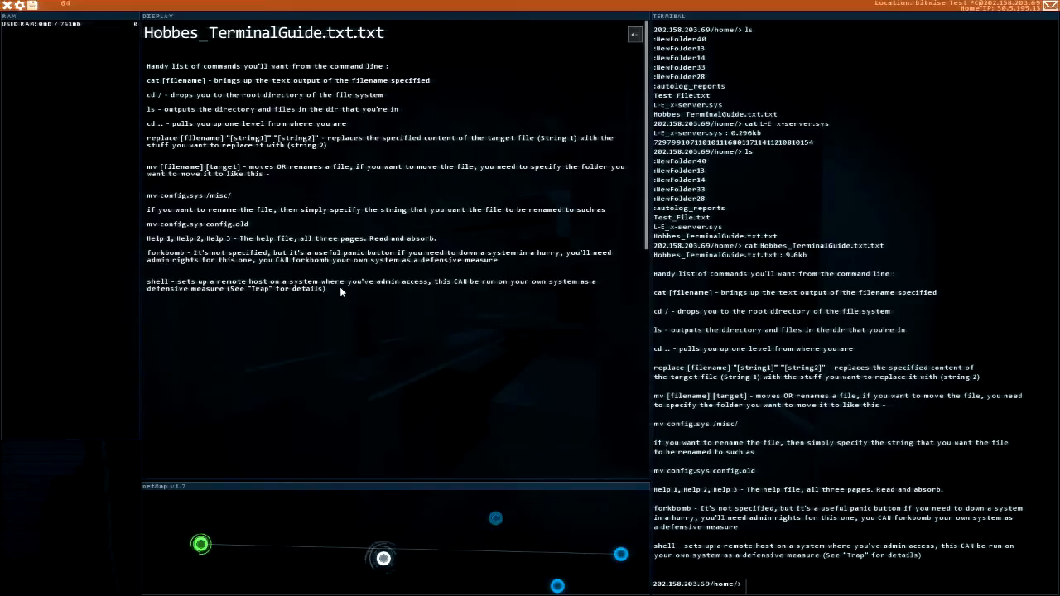
{"action": "mouse_move", "coordinate": [464, 293]}
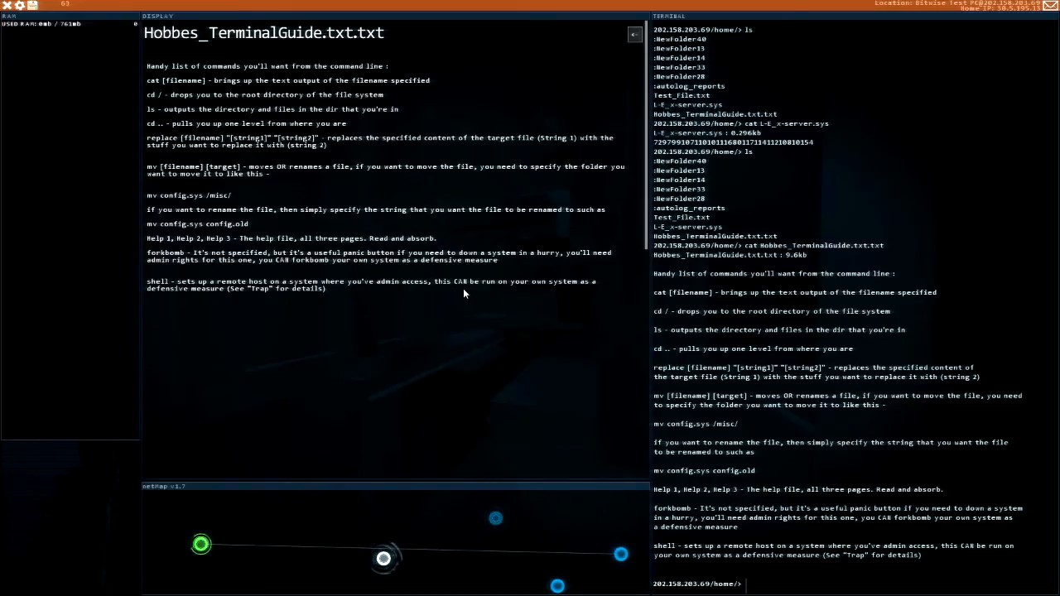
{"action": "mouse_move", "coordinate": [418, 307]}
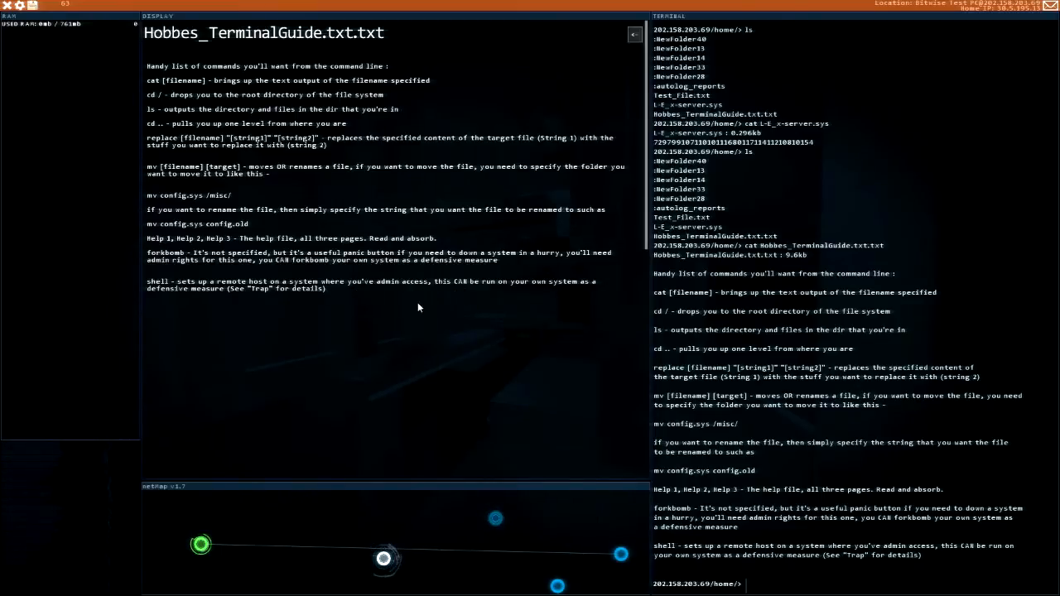
- Return to the file listing, open autolog_reports and read log01009.txt
{"action": "left_click", "coordinate": [635, 35]}
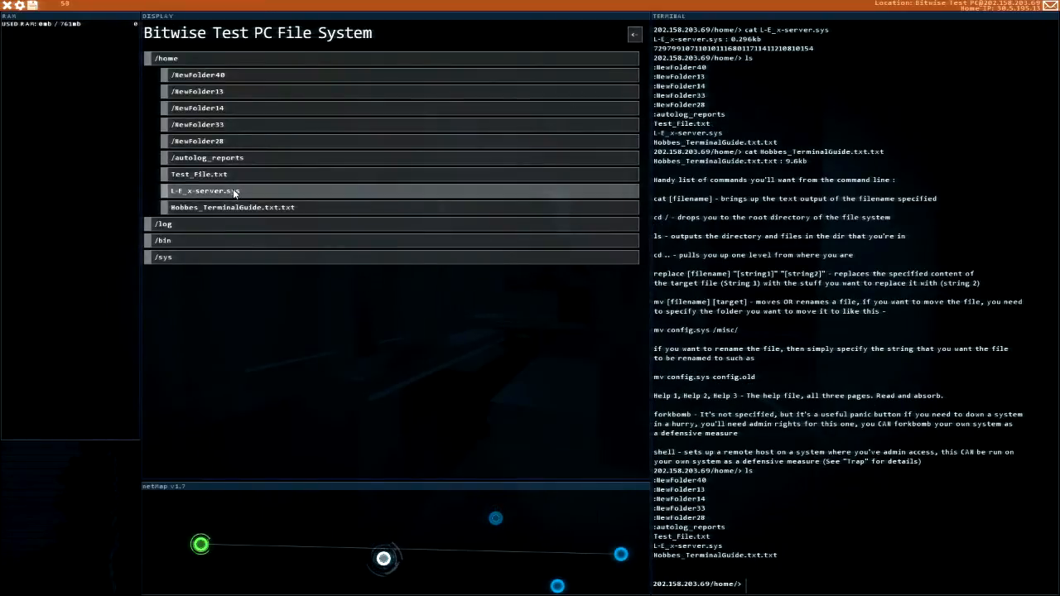
{"action": "left_click", "coordinate": [206, 158]}
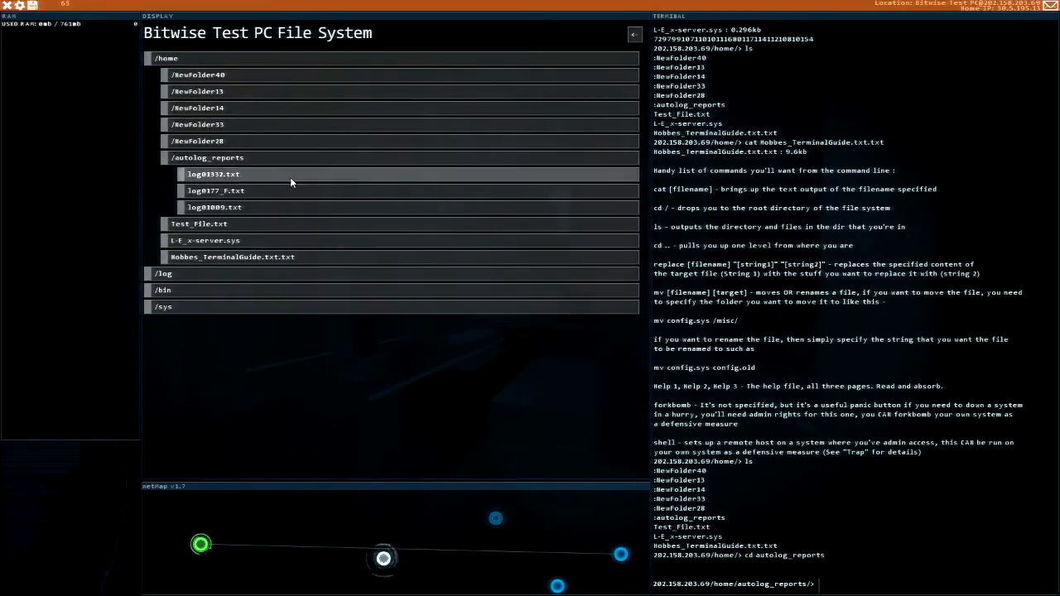
{"action": "left_click", "coordinate": [213, 207]}
{"action": "type", "text": "ls"}
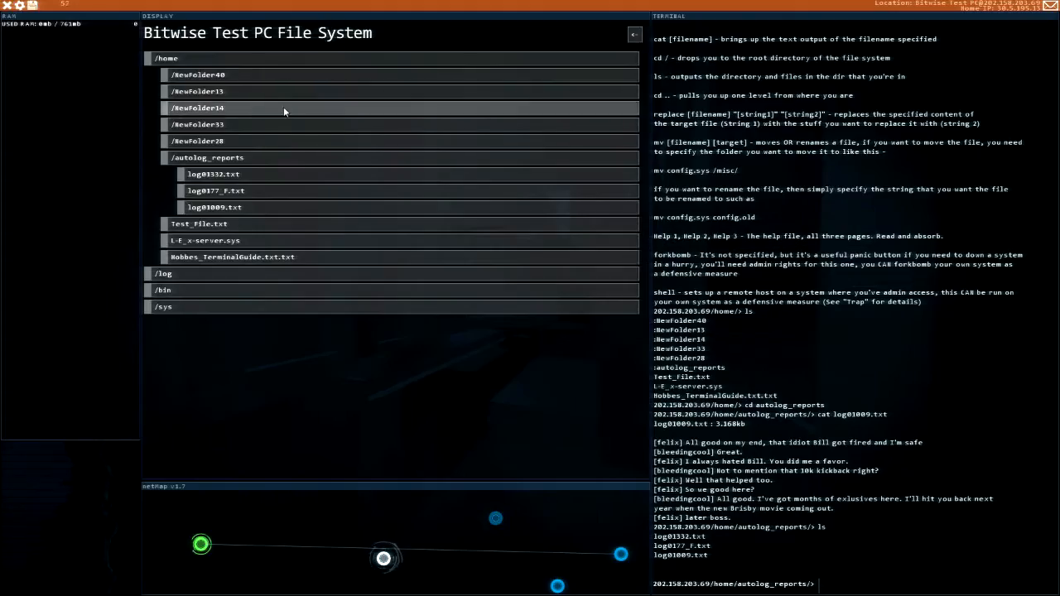
- Open NewFolder40 and read its IRC_Log:88575+(9876) chat
{"action": "left_click", "coordinate": [199, 74]}
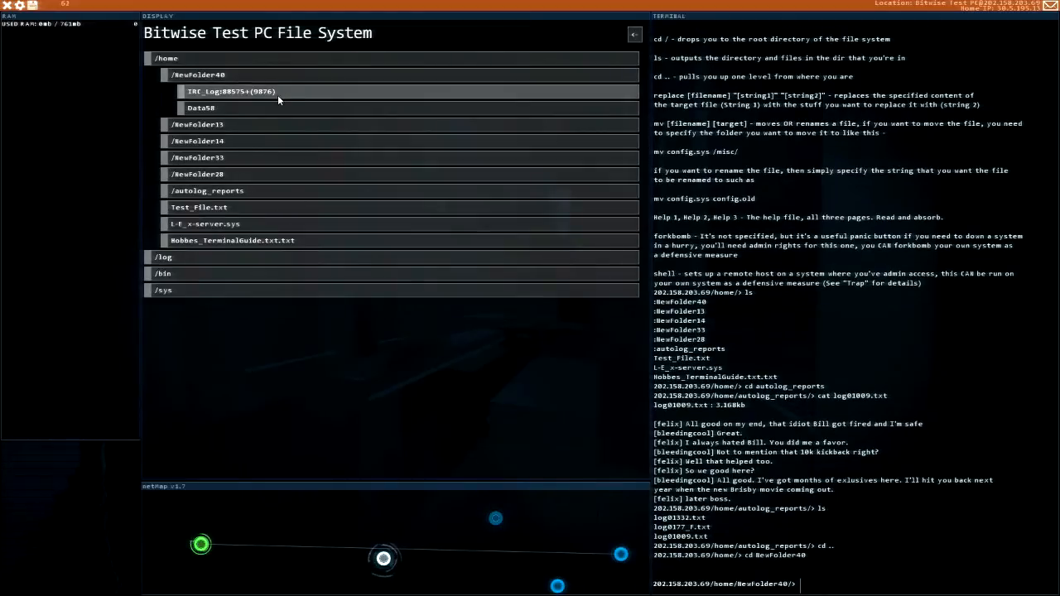
{"action": "left_click", "coordinate": [201, 107]}
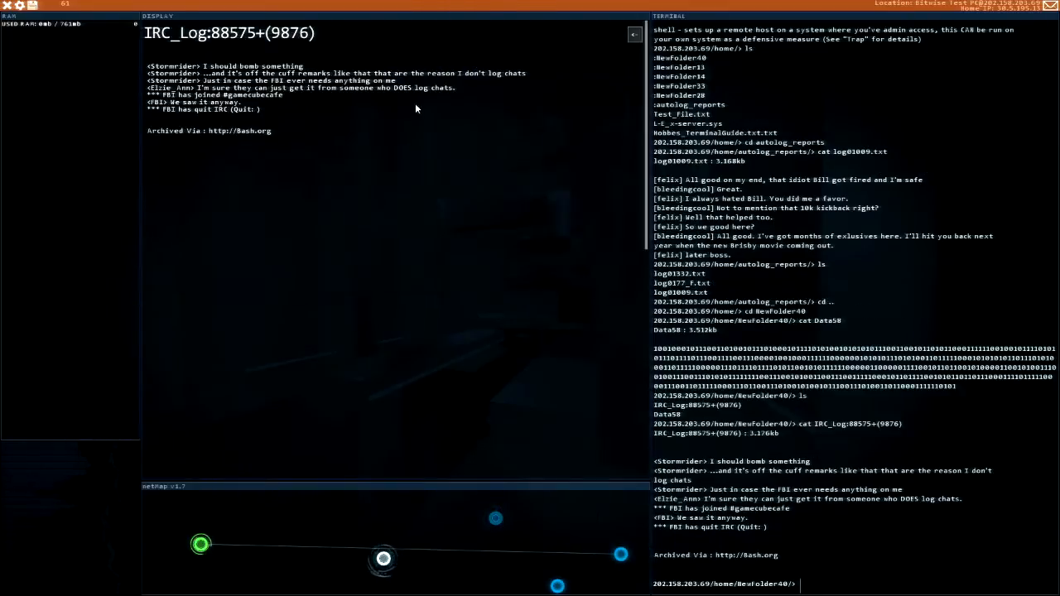
{"action": "mouse_move", "coordinate": [308, 99]}
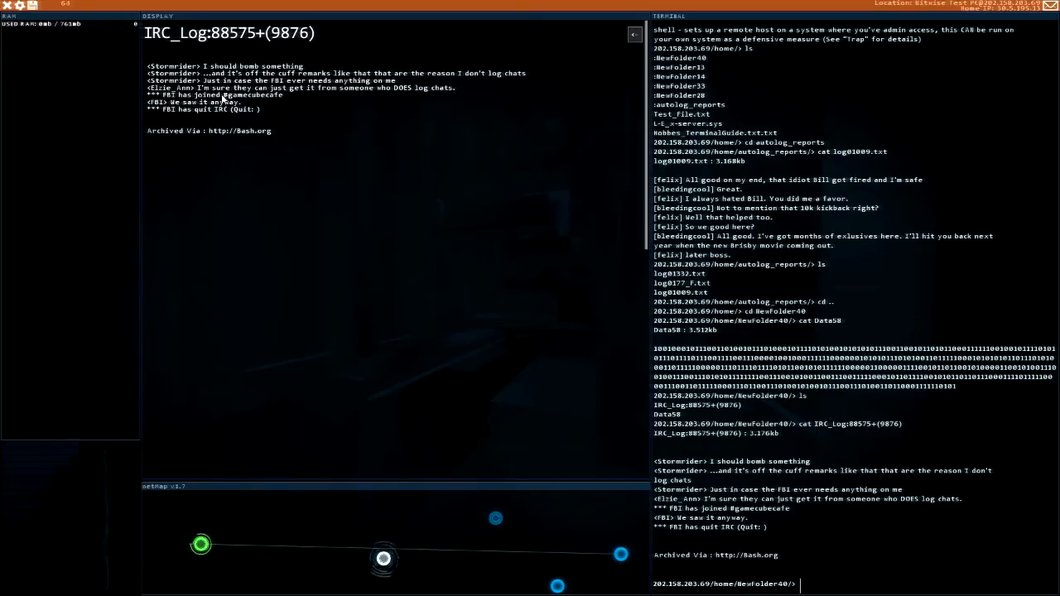
{"action": "mouse_move", "coordinate": [240, 115]}
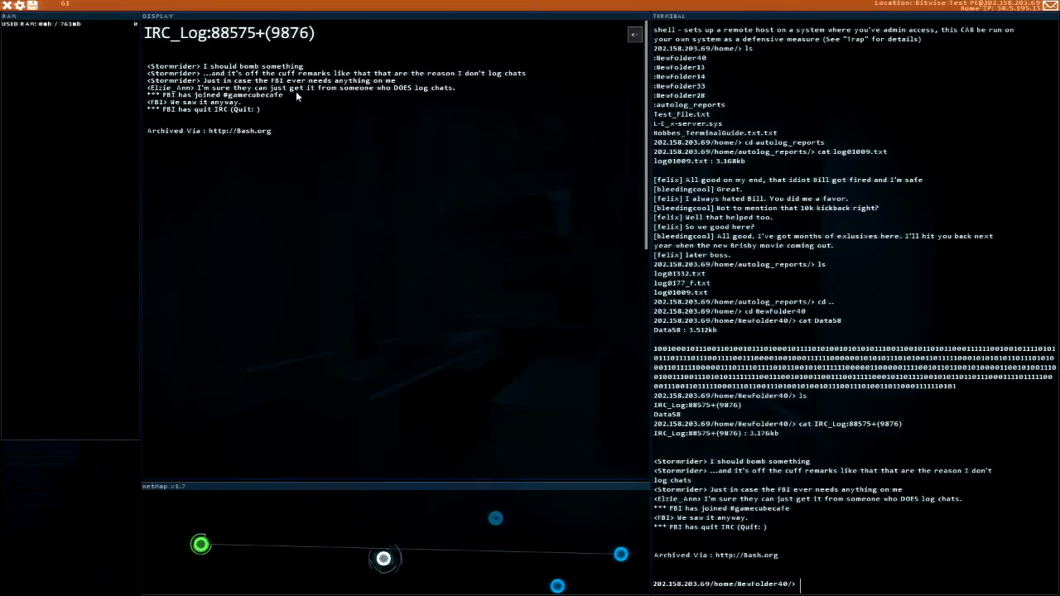
{"action": "mouse_move", "coordinate": [359, 139]}
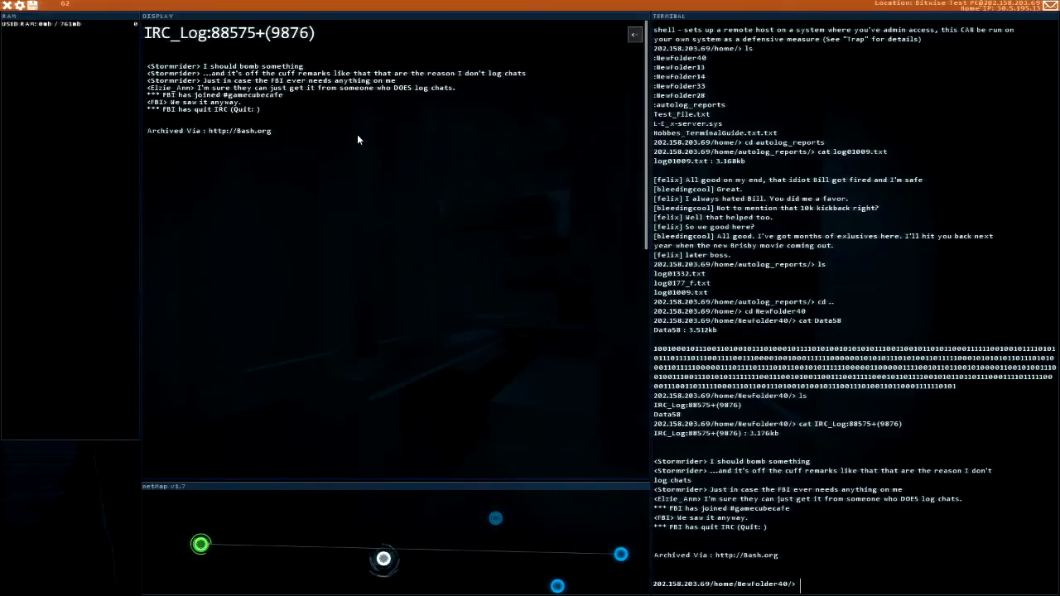
{"action": "mouse_move", "coordinate": [246, 103]}
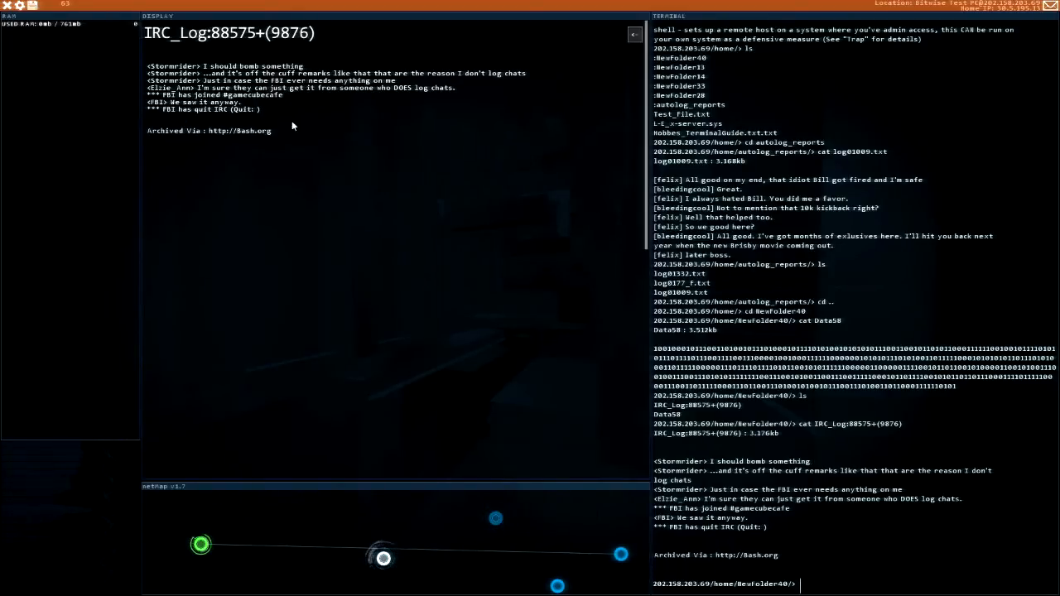
{"action": "mouse_move", "coordinate": [584, 68]}
{"action": "type", "text": "ls"}
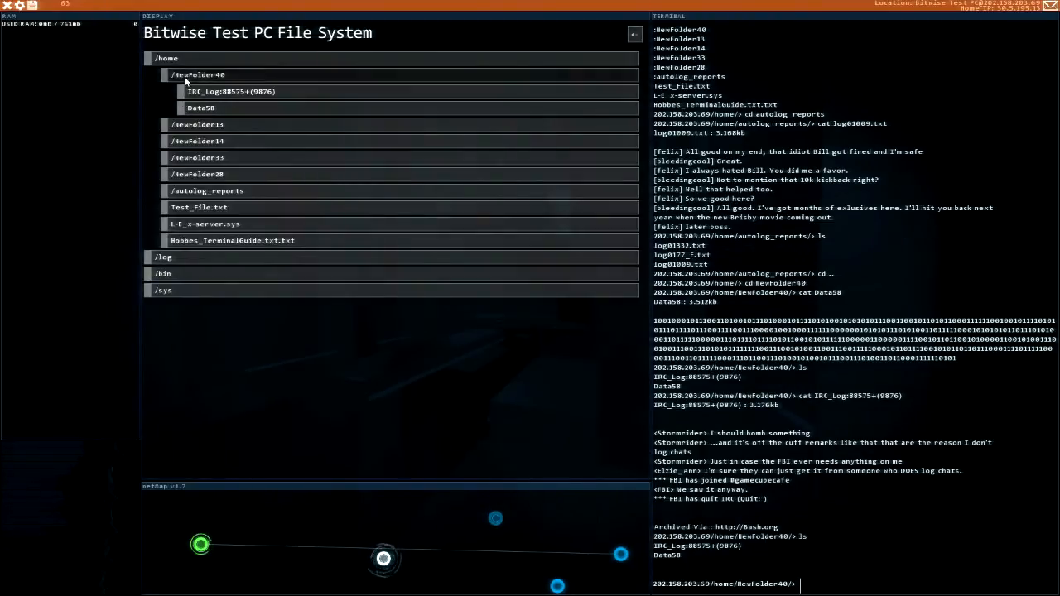
- Check NewFolder13, read NewFolder14's IRC_Log:125283+(12833), then NewFolder33's chat log
{"action": "left_click", "coordinate": [198, 125]}
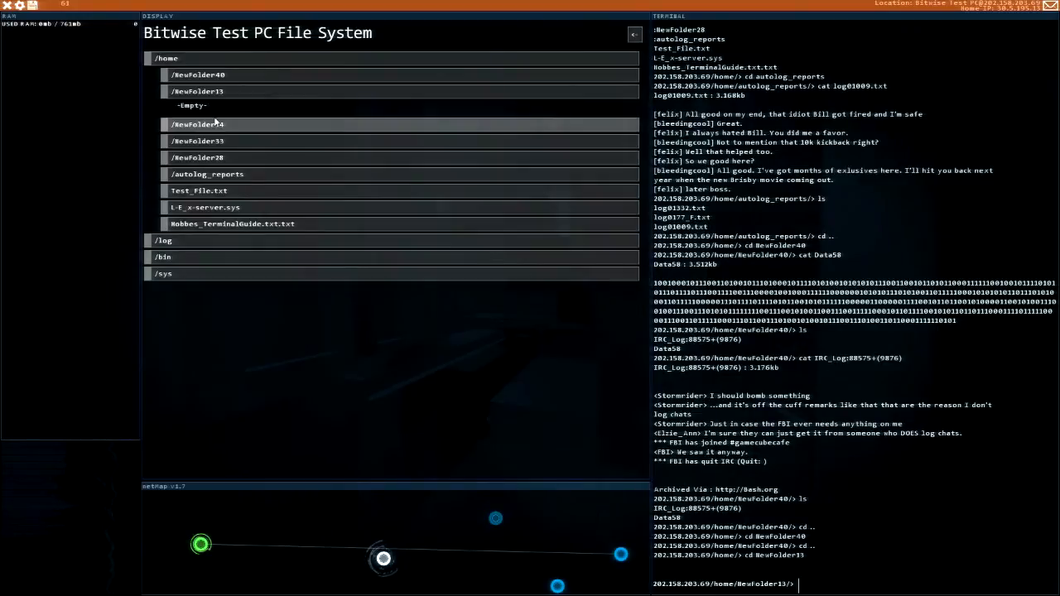
{"action": "left_click", "coordinate": [198, 124]}
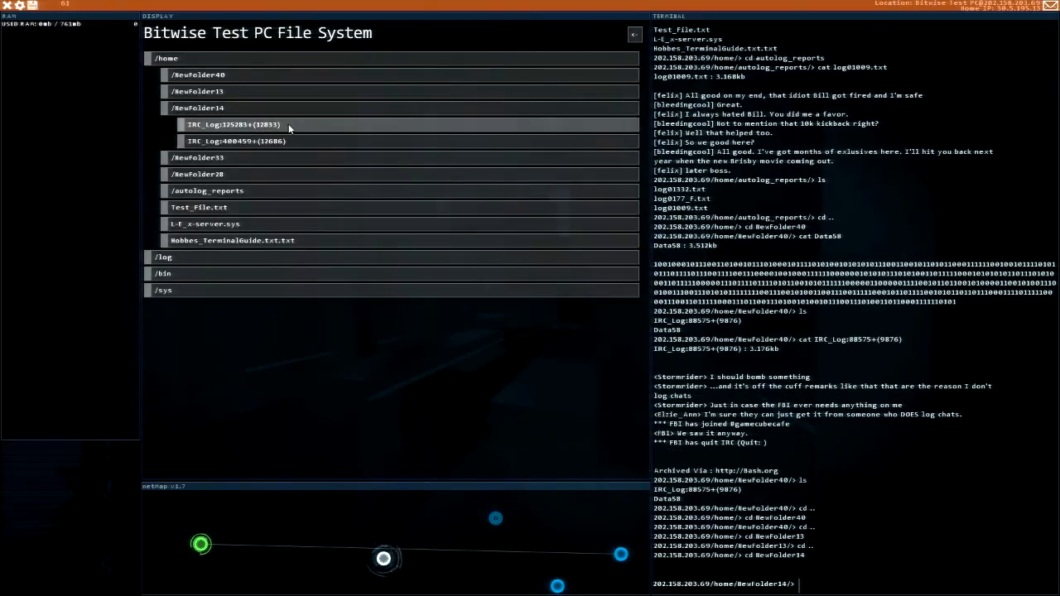
{"action": "left_click", "coordinate": [235, 124]}
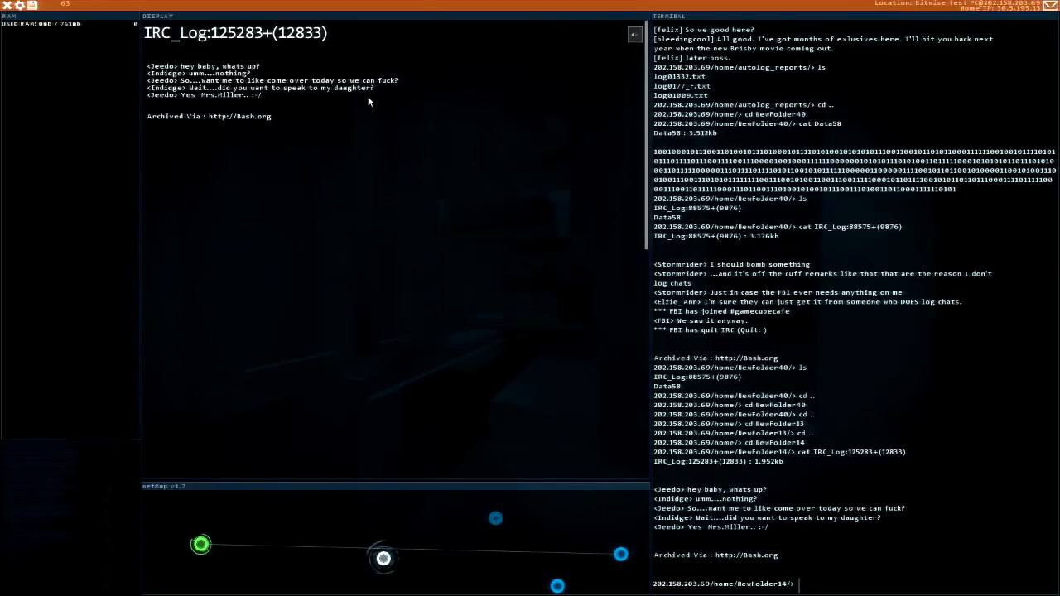
{"action": "mouse_move", "coordinate": [300, 101]}
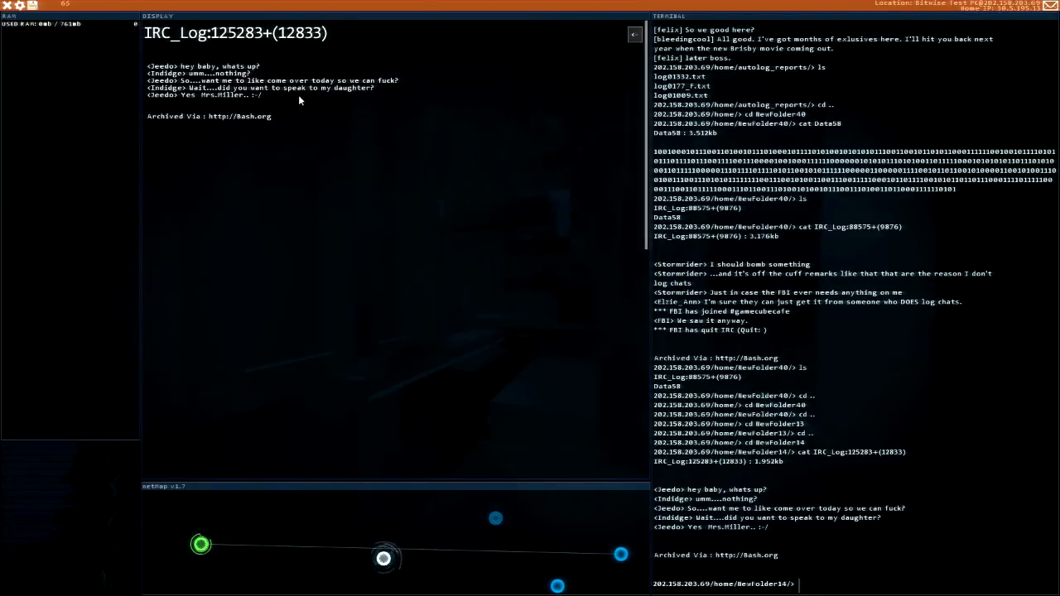
{"action": "mouse_move", "coordinate": [208, 102]}
{"action": "type", "text": "cat IRC_Log:400459+(12686)"}
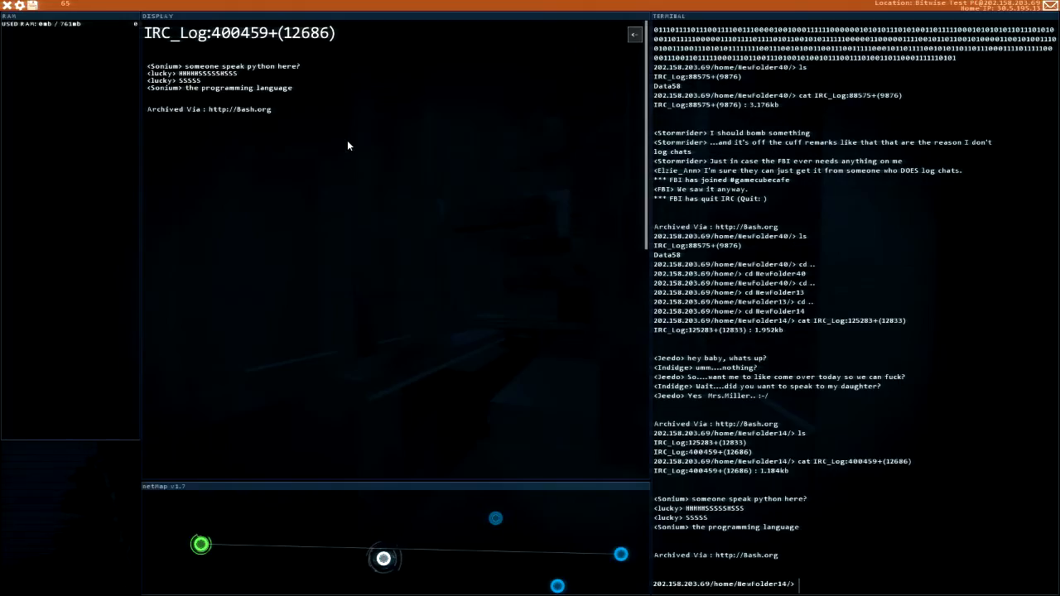
{"action": "mouse_move", "coordinate": [359, 105]}
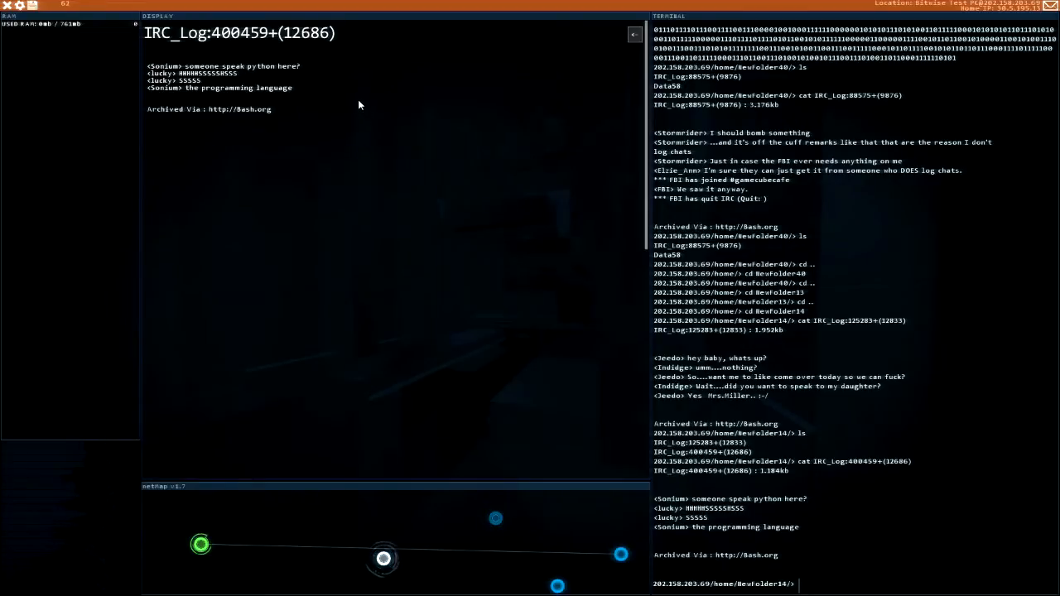
{"action": "mouse_move", "coordinate": [558, 59]}
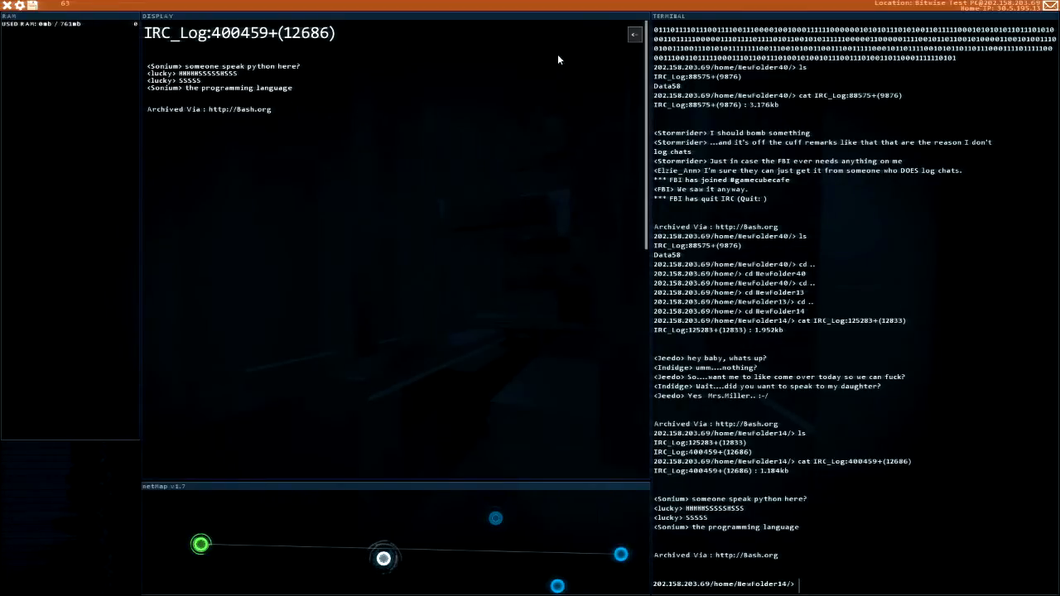
{"action": "left_click", "coordinate": [635, 34]}
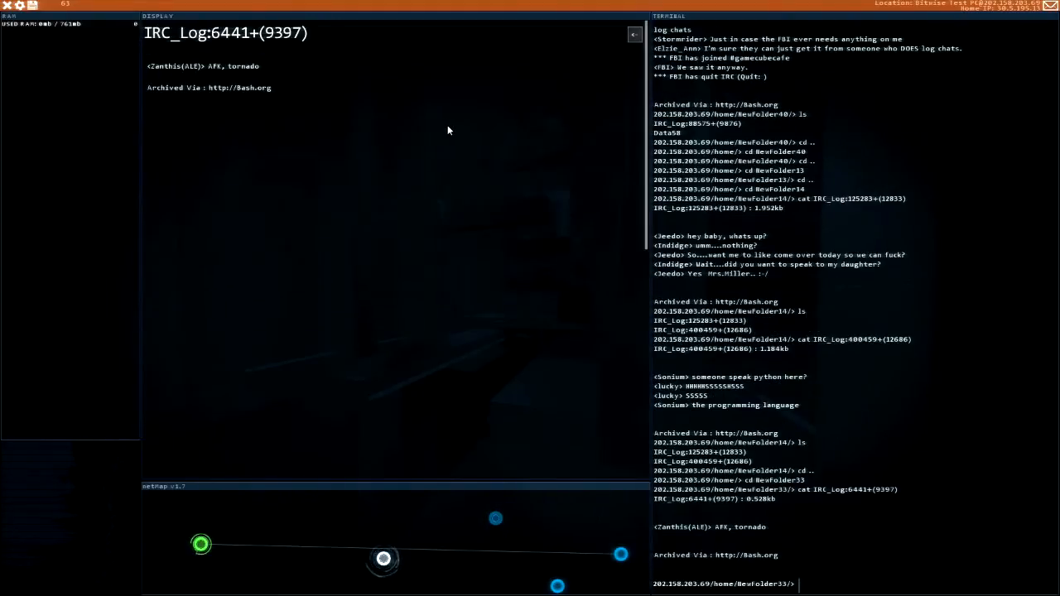
{"action": "mouse_move", "coordinate": [347, 91]}
{"action": "type", "text": "ls"}
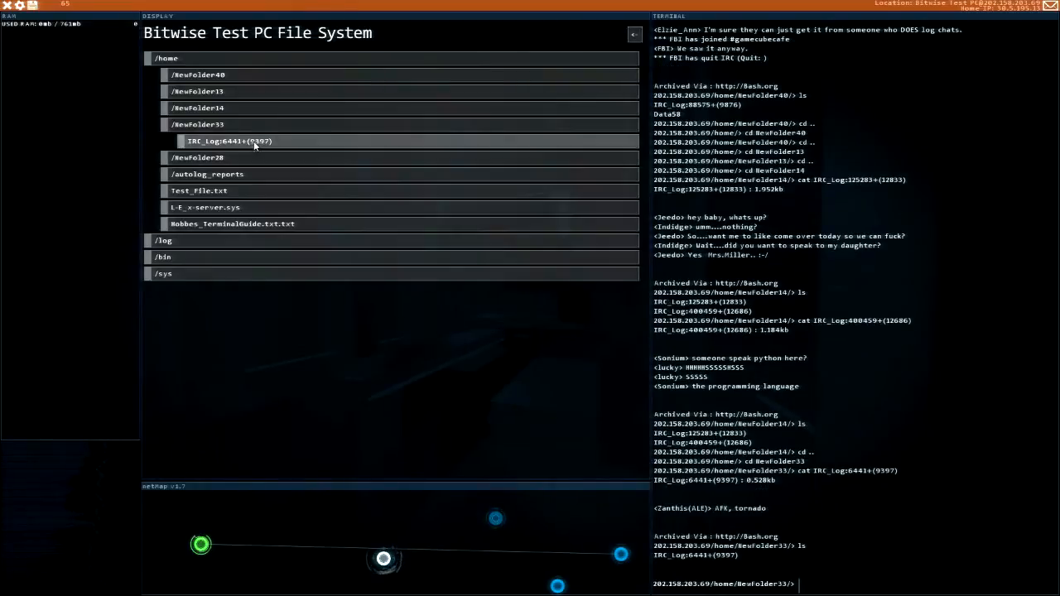
- Read log01332.txt's heist chat in autolog_reports, then return to the listing
{"action": "left_click", "coordinate": [207, 158]}
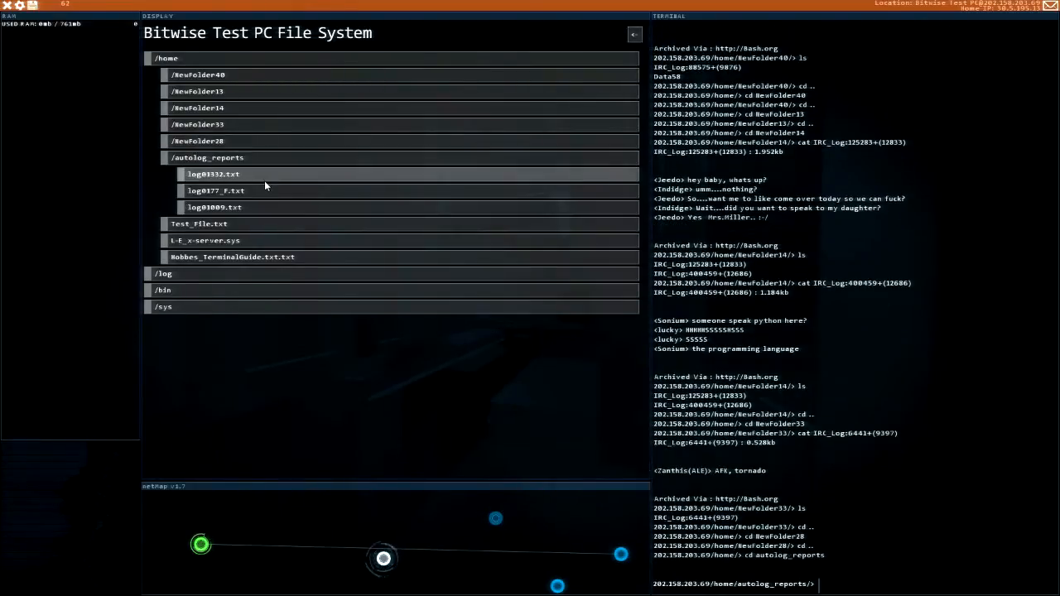
{"action": "left_click", "coordinate": [212, 174]}
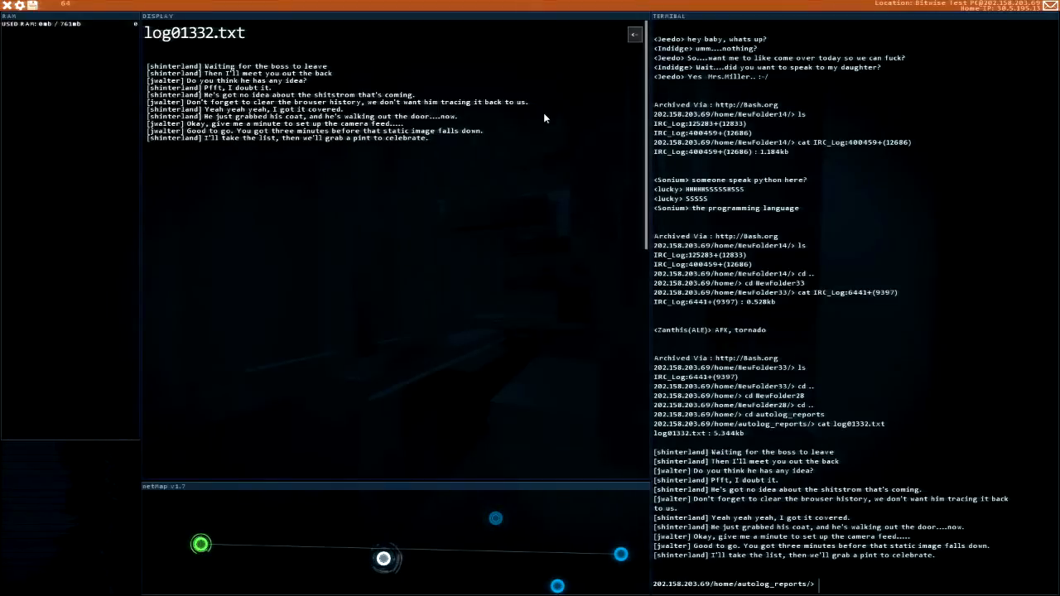
{"action": "left_click", "coordinate": [633, 35]}
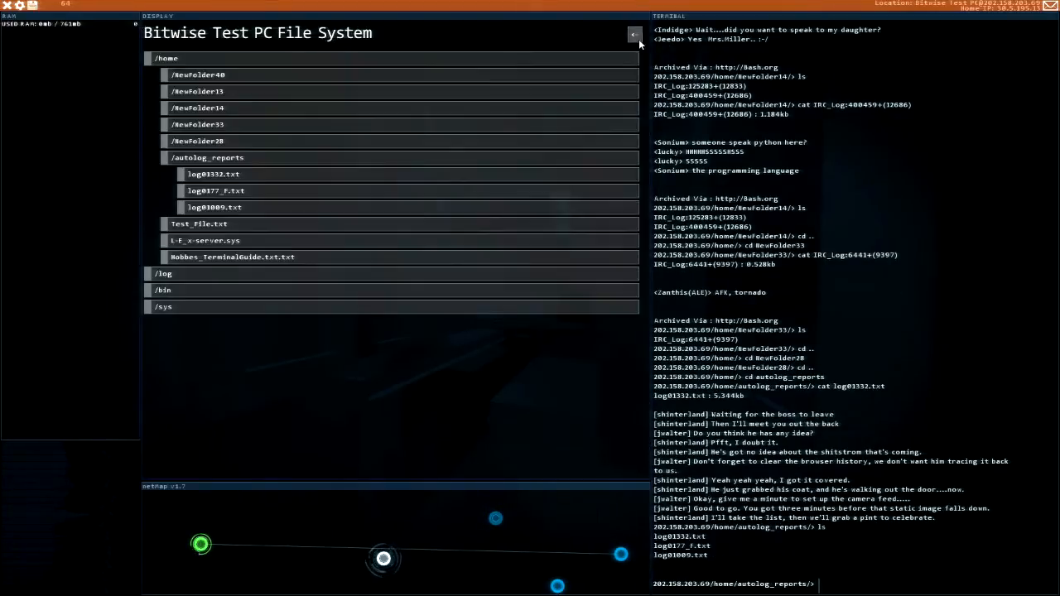
- View L-E_x-server.sys and the sys folder's x-server.sys, ending at the listing
{"action": "left_click", "coordinate": [207, 157]}
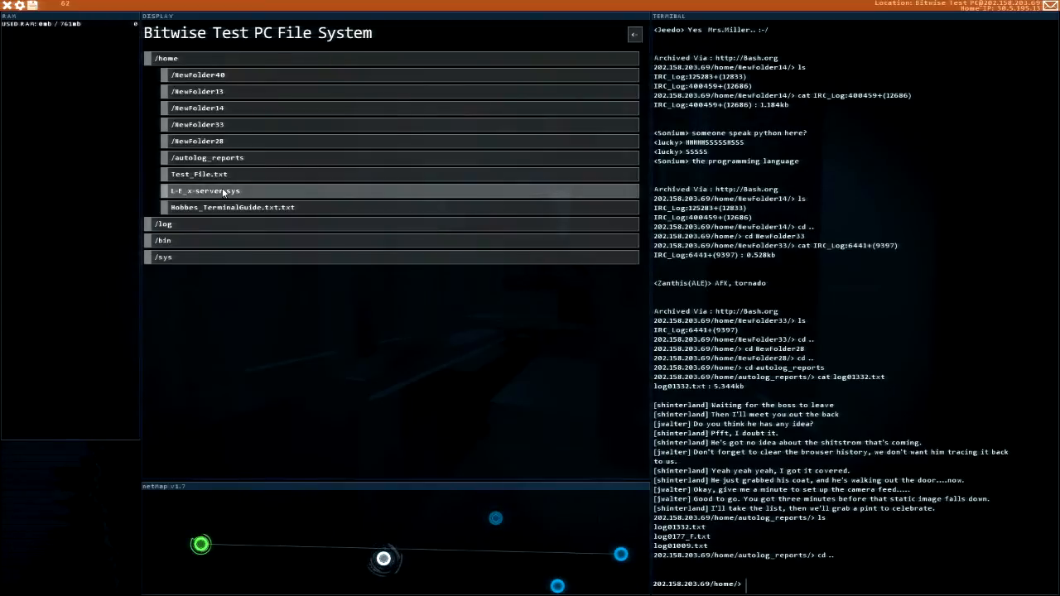
{"action": "left_click", "coordinate": [204, 190]}
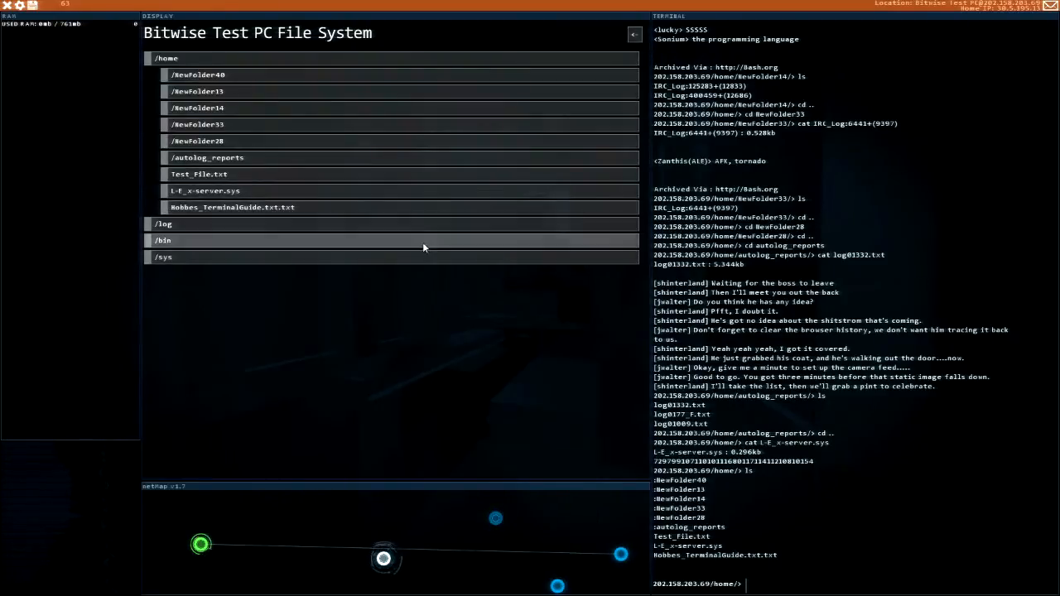
{"action": "left_click", "coordinate": [163, 257]}
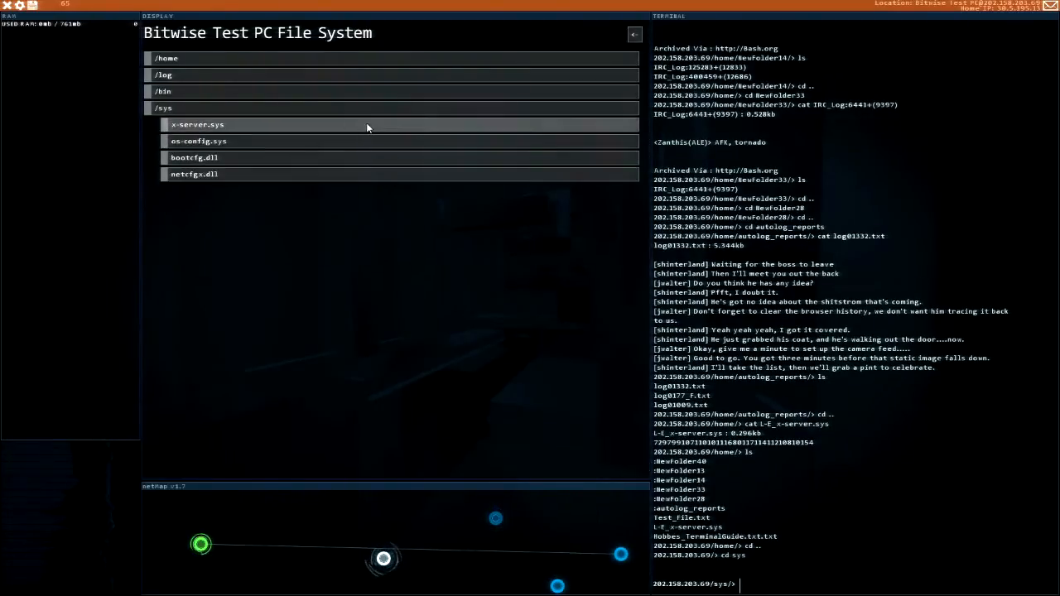
{"action": "left_click", "coordinate": [197, 124]}
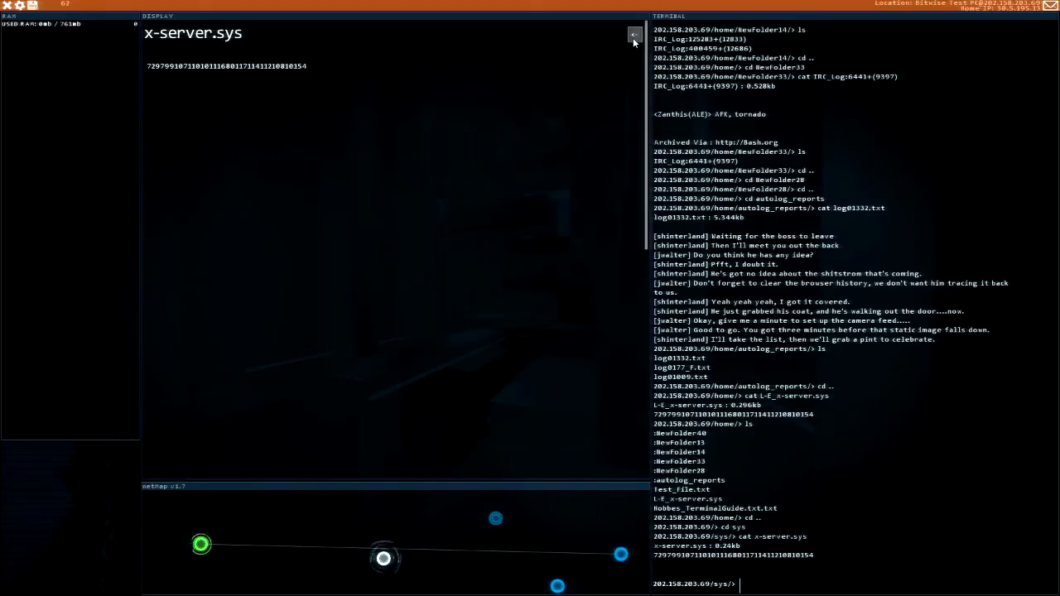
{"action": "left_click", "coordinate": [634, 35]}
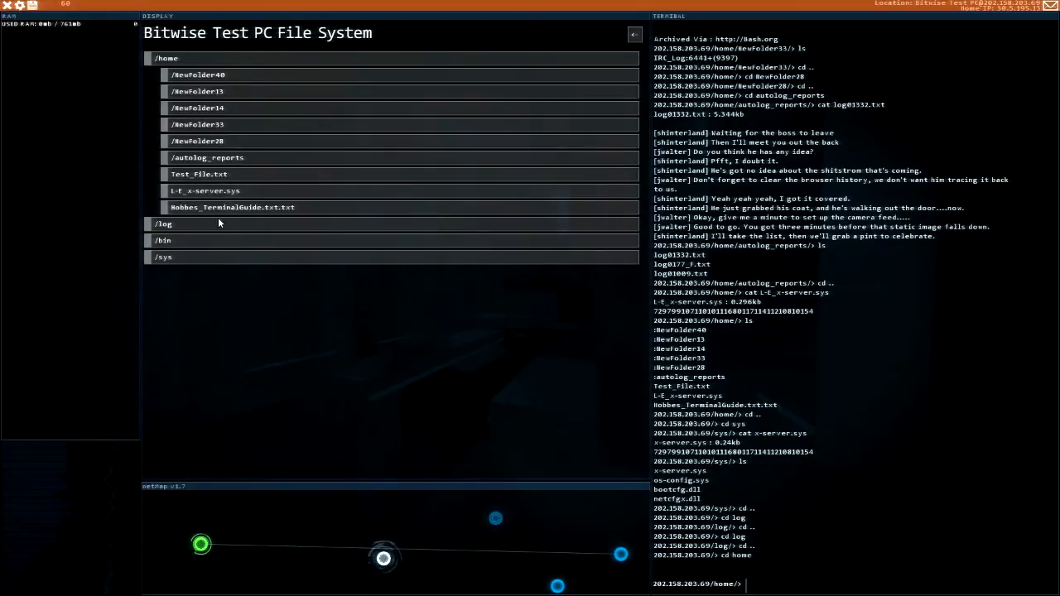
- Open /sys, collapse /home, and delete every log entry with rm *
{"action": "left_click", "coordinate": [163, 257]}
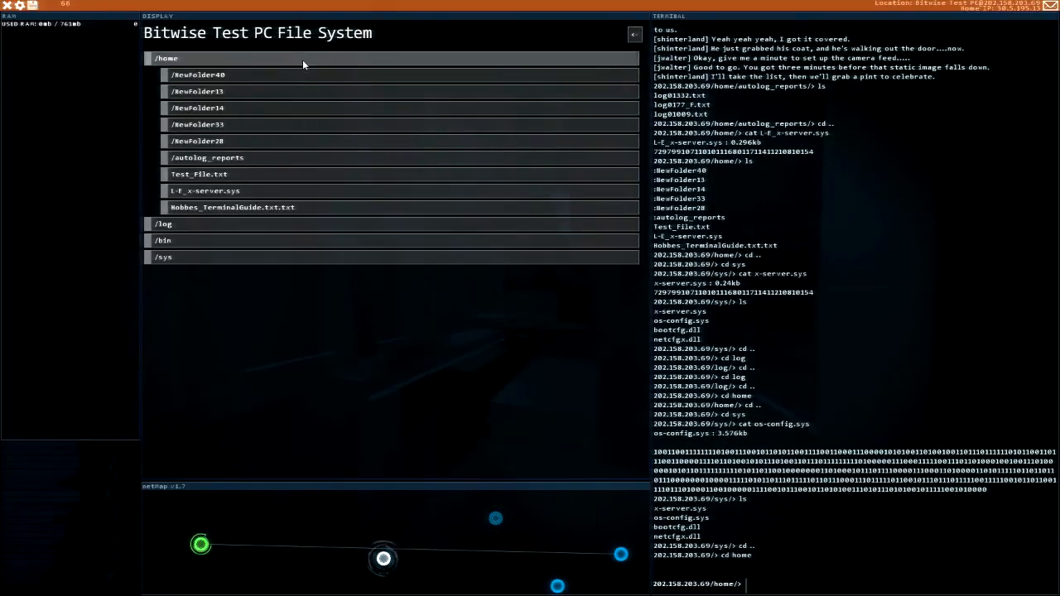
{"action": "left_click", "coordinate": [198, 174]}
{"action": "type", "text": "r"}
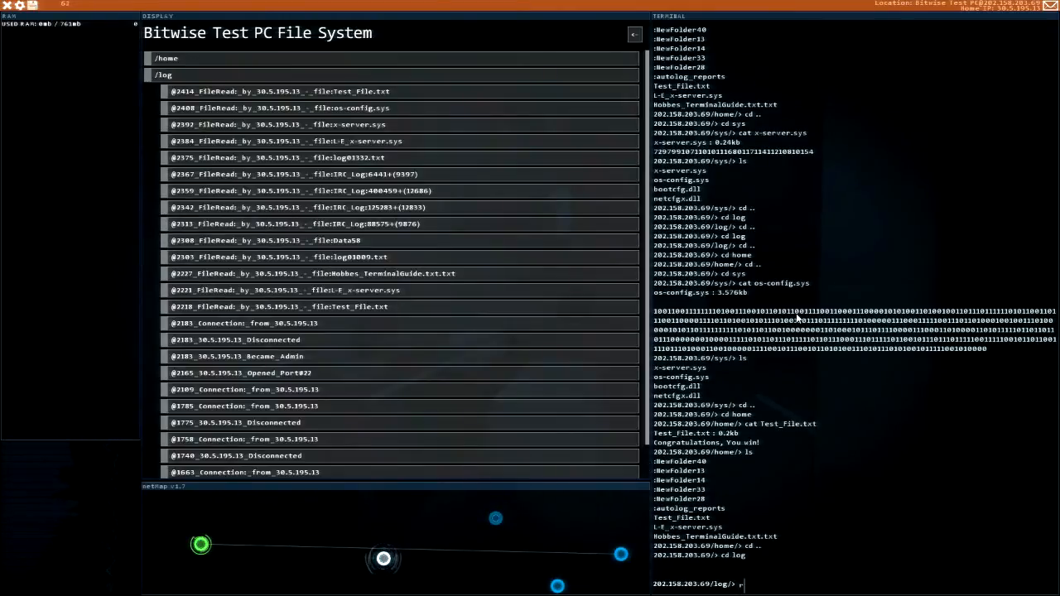
{"action": "type", "text": "m *"}
{"action": "key", "text": "Return"}
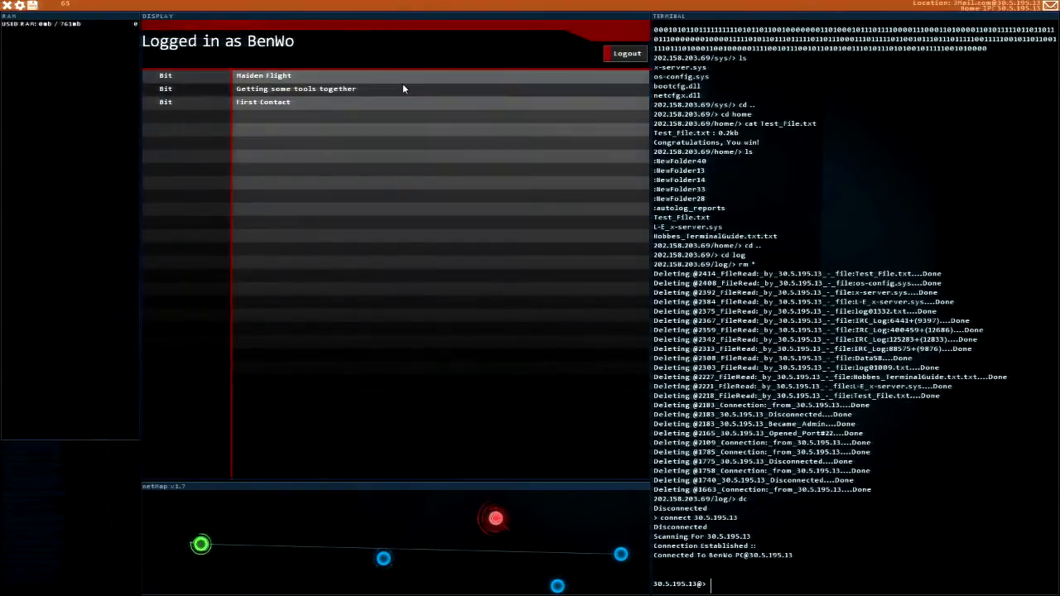
{"action": "mouse_move", "coordinate": [899, 22]}
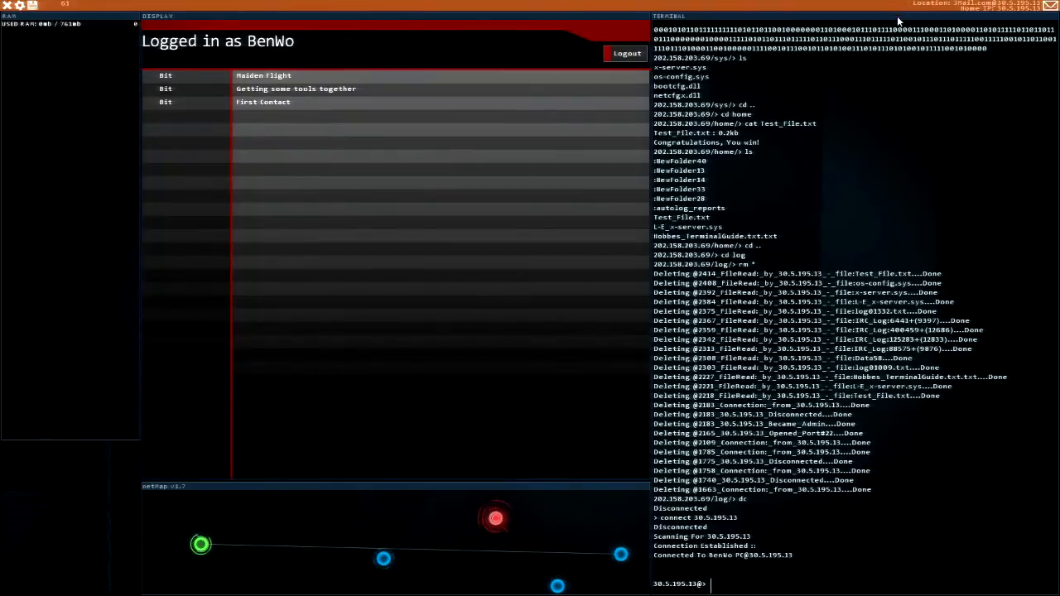
{"action": "mouse_move", "coordinate": [873, 131]}
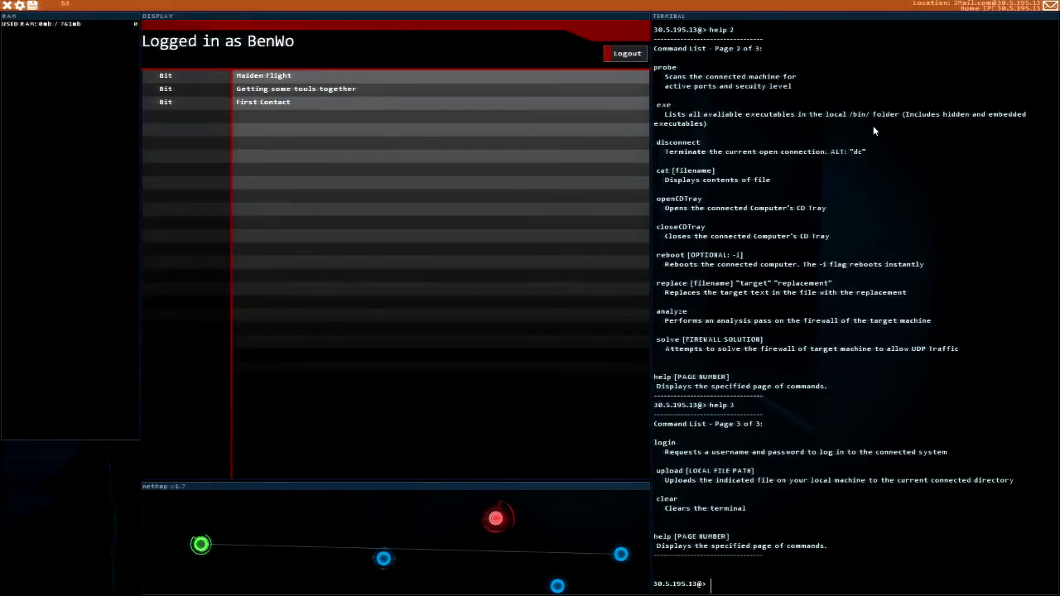
- Page through the help commands and try 'help forkbomb', which returns an invalid page number
{"action": "type", "text": "hel"}
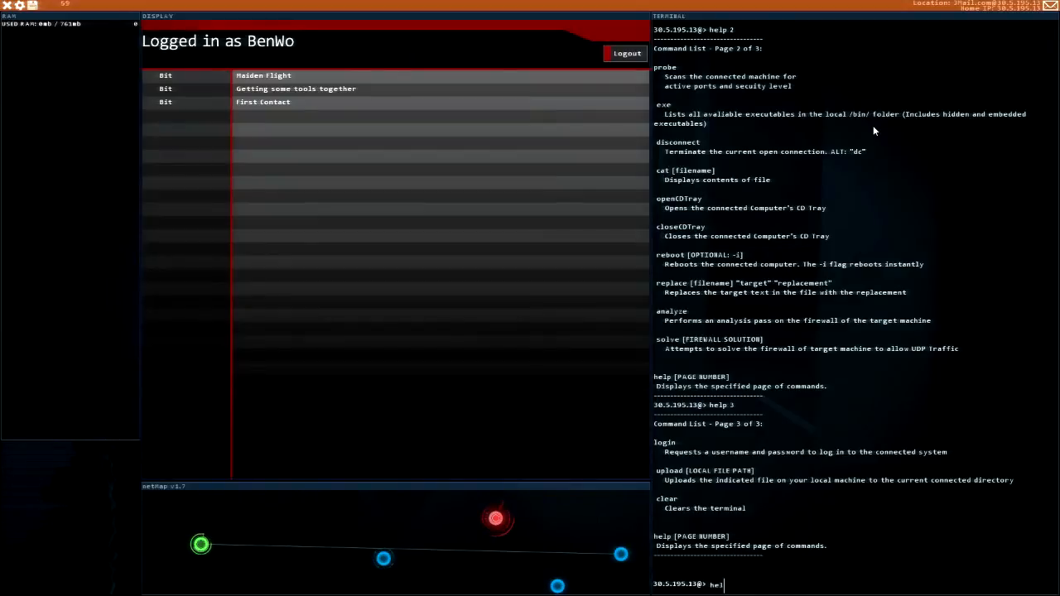
{"action": "type", "text": "help forkbomb"}
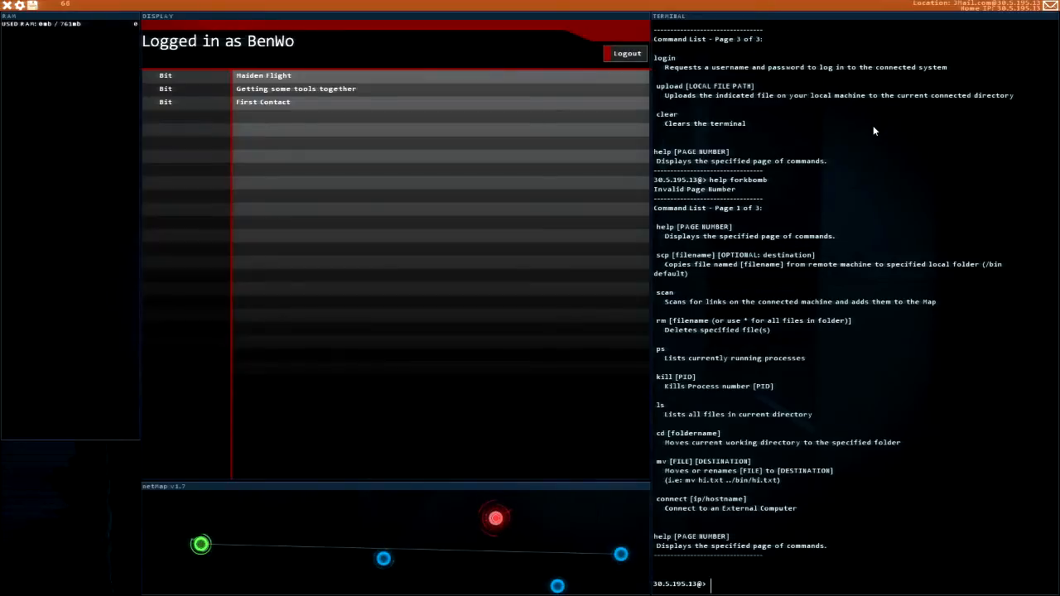
{"action": "mouse_move", "coordinate": [410, 82]}
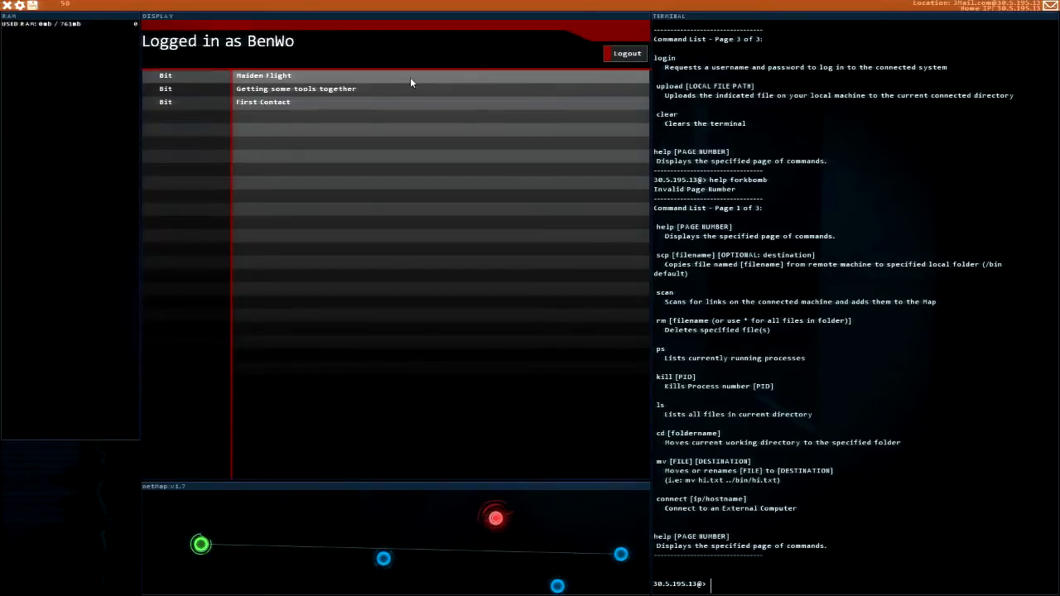
- Reply to Bit's Maiden Flight email with the detail 'Forkbomb sounds fun!'
{"action": "left_click", "coordinate": [264, 76]}
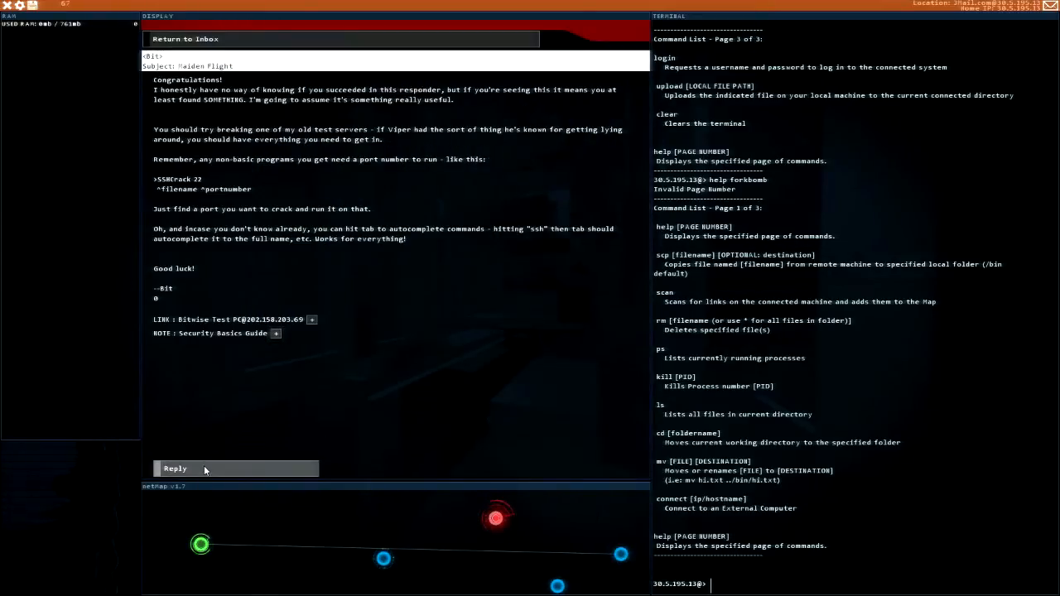
{"action": "left_click", "coordinate": [174, 468]}
{"action": "type", "text": "Fo"}
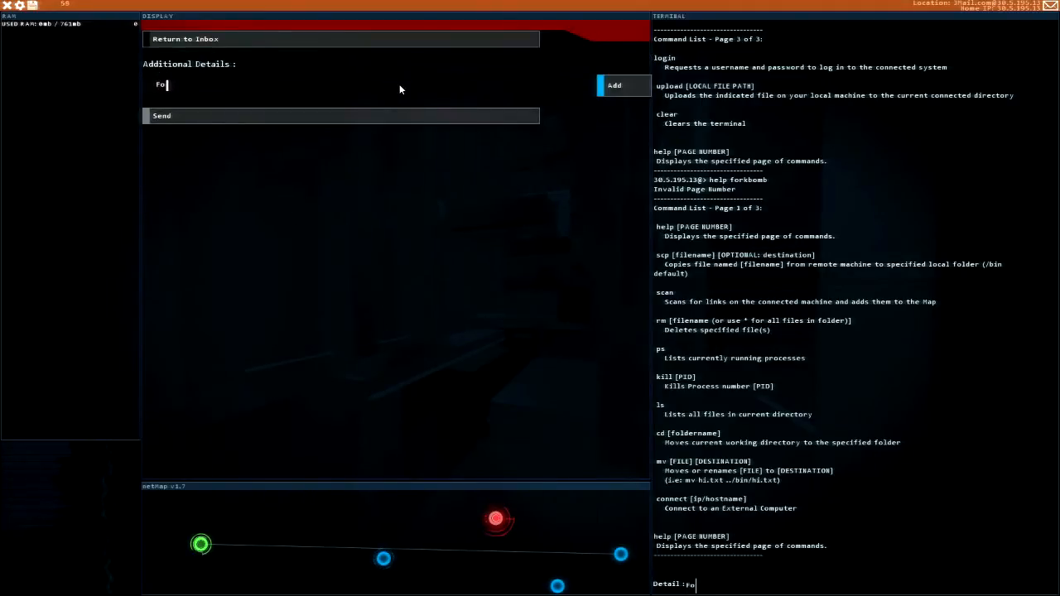
{"action": "type", "text": "rkbomb"}
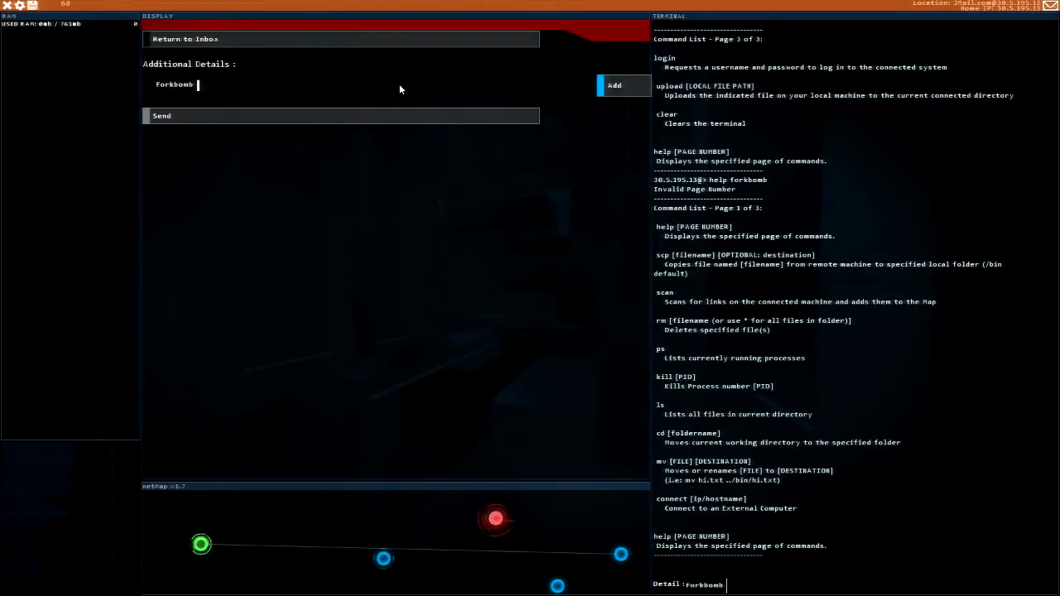
{"action": "type", "text": "sounds fun!"}
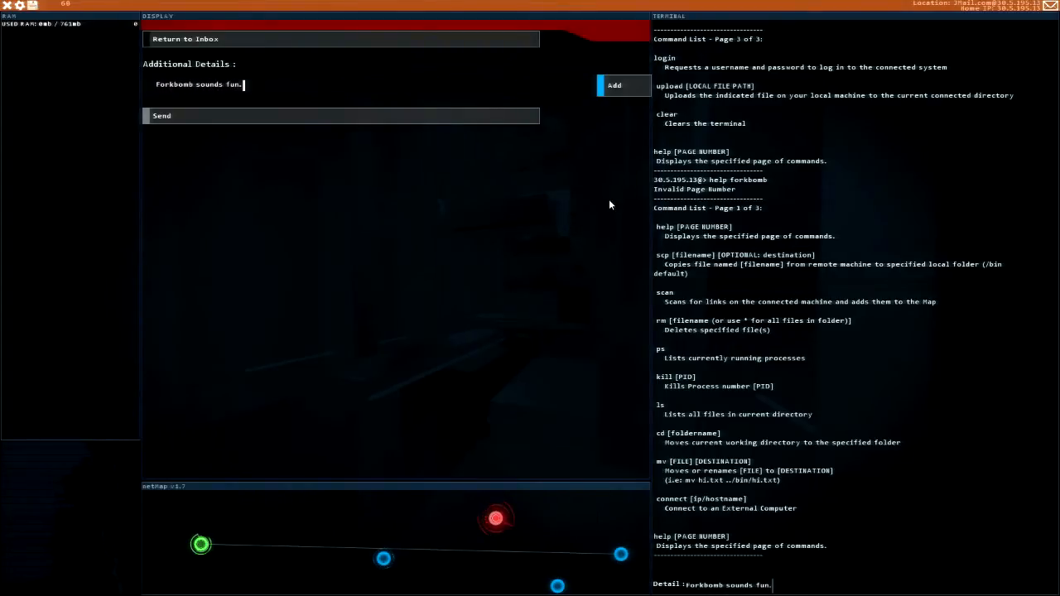
{"action": "left_click", "coordinate": [615, 85]}
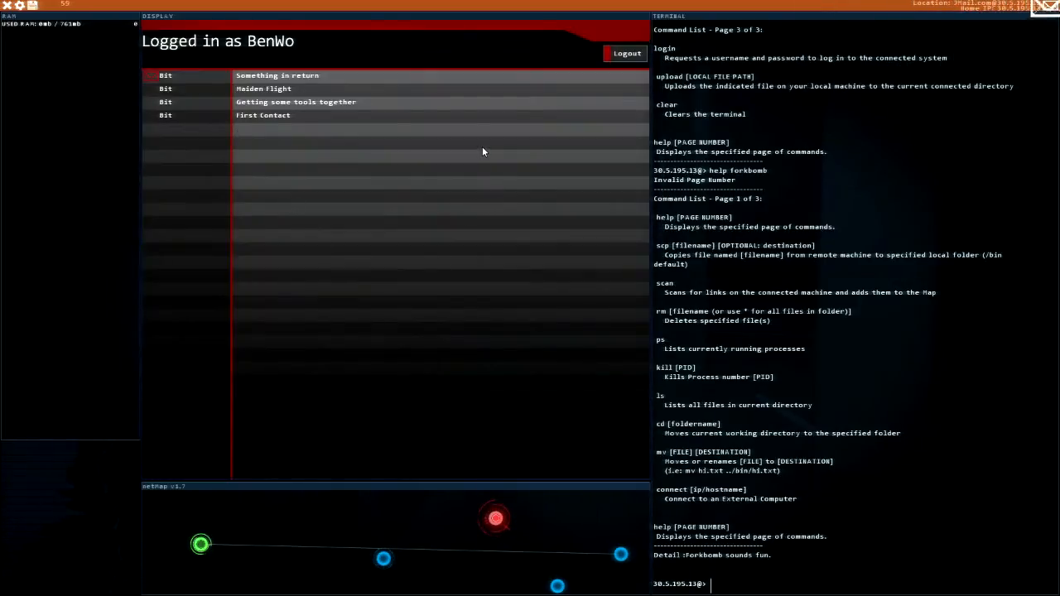
- Open 'Something in return', add its Request Details note, and close the Security Basics note
{"action": "left_click", "coordinate": [277, 76]}
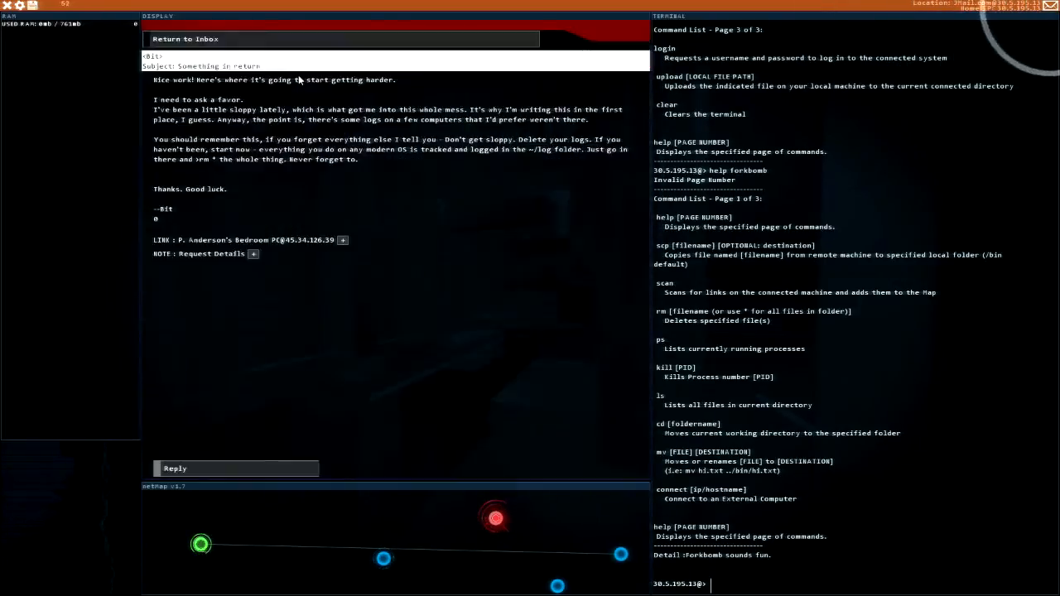
{"action": "mouse_move", "coordinate": [448, 214]}
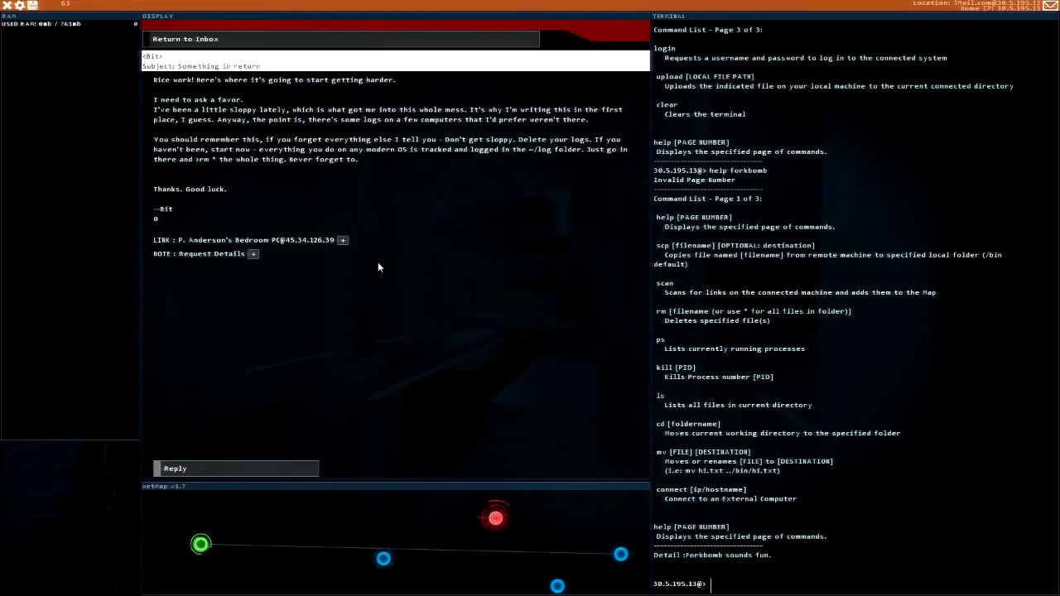
{"action": "left_click", "coordinate": [253, 254]}
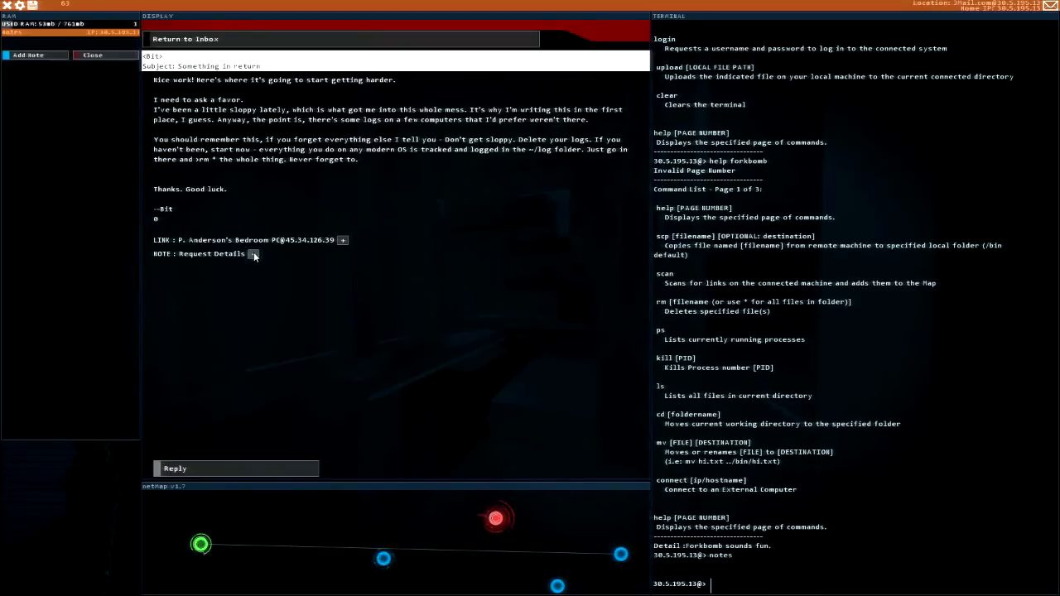
{"action": "left_click", "coordinate": [254, 253]}
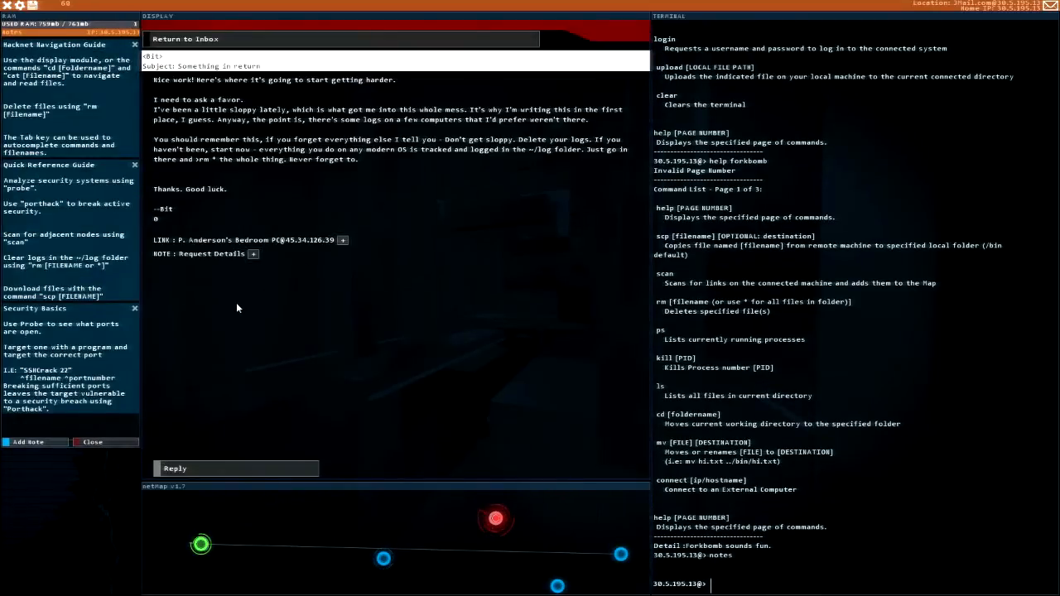
{"action": "mouse_move", "coordinate": [170, 328]}
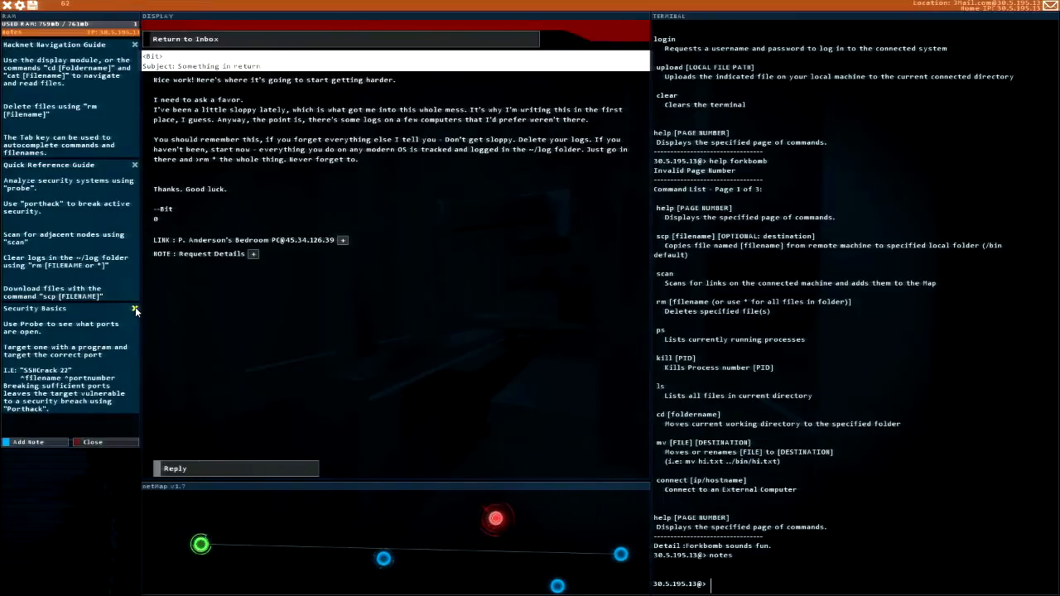
{"action": "left_click", "coordinate": [135, 308]}
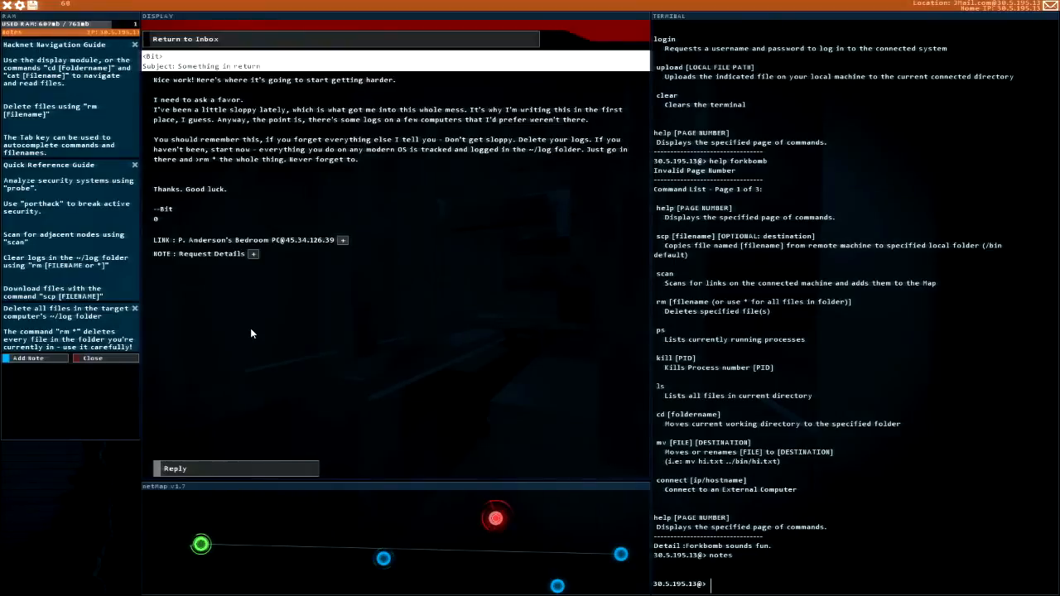
{"action": "mouse_move", "coordinate": [101, 337]}
{"action": "type", "text": "connect 202.158.203.69"}
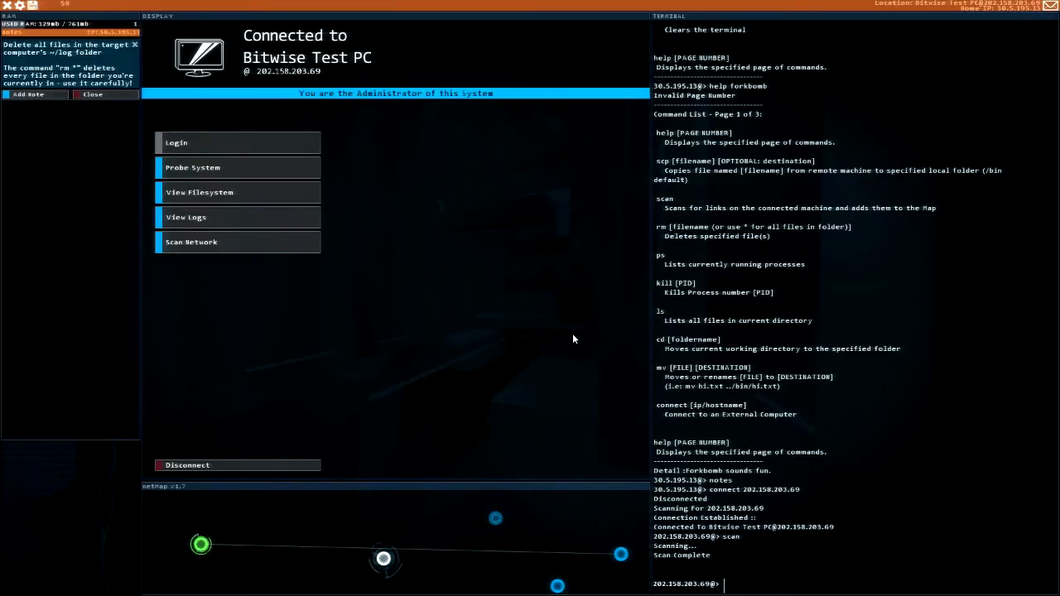
- Enter the Bitwise Test PC's log folder to wipe its two new entries
{"action": "type", "text": "cd lo"}
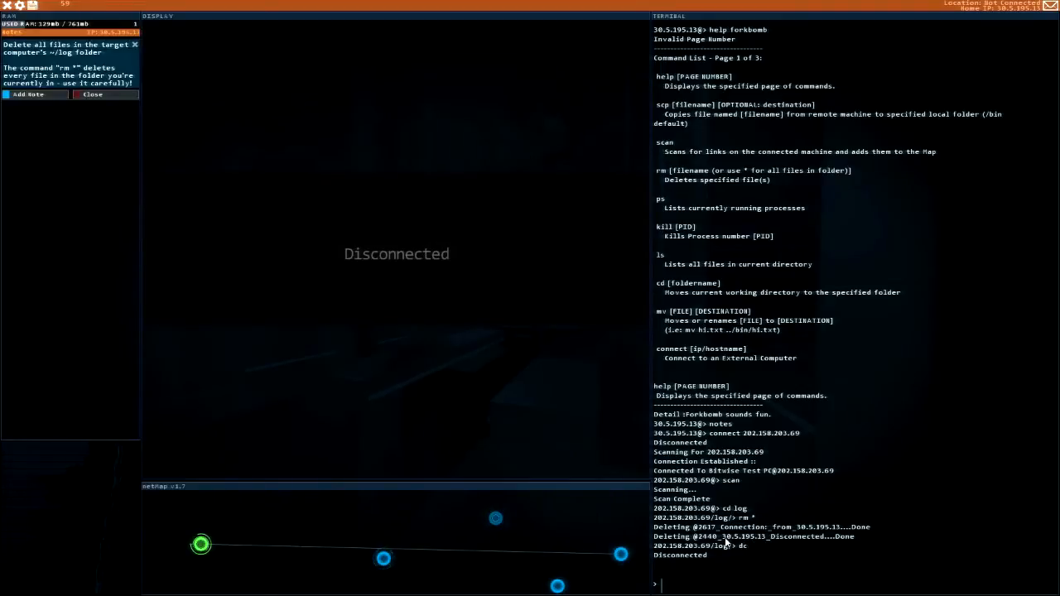
{"action": "mouse_move", "coordinate": [790, 541]}
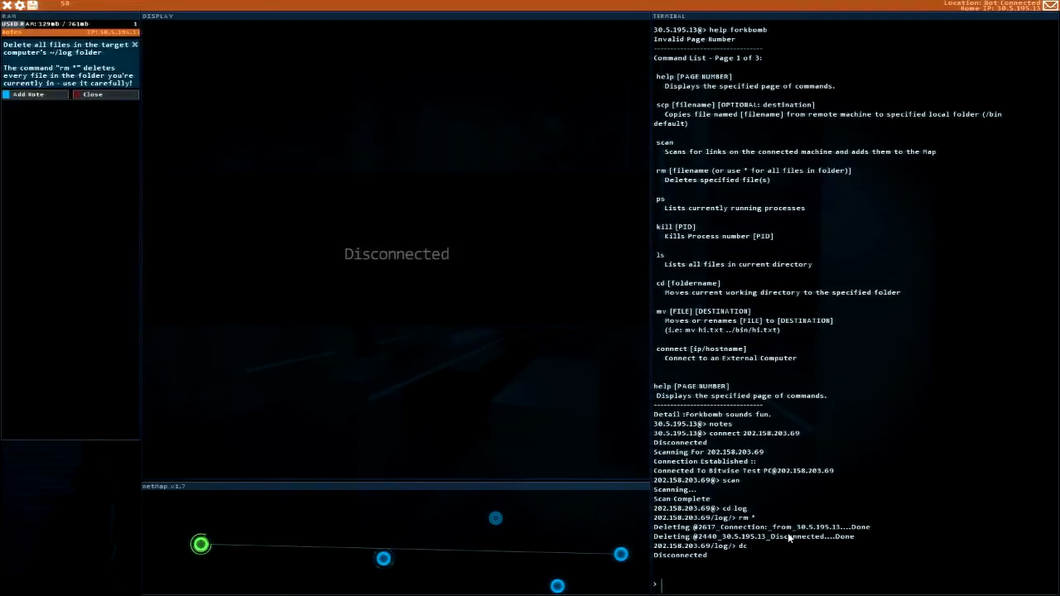
{"action": "mouse_move", "coordinate": [580, 560]}
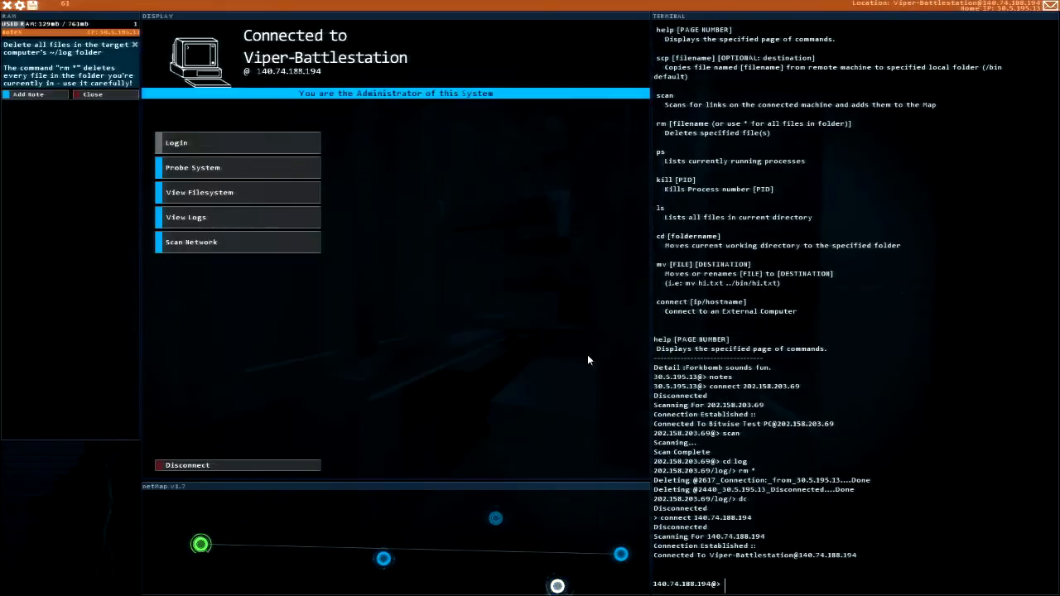
{"action": "mouse_move", "coordinate": [257, 196]}
{"action": "type", "text": "cd log"}
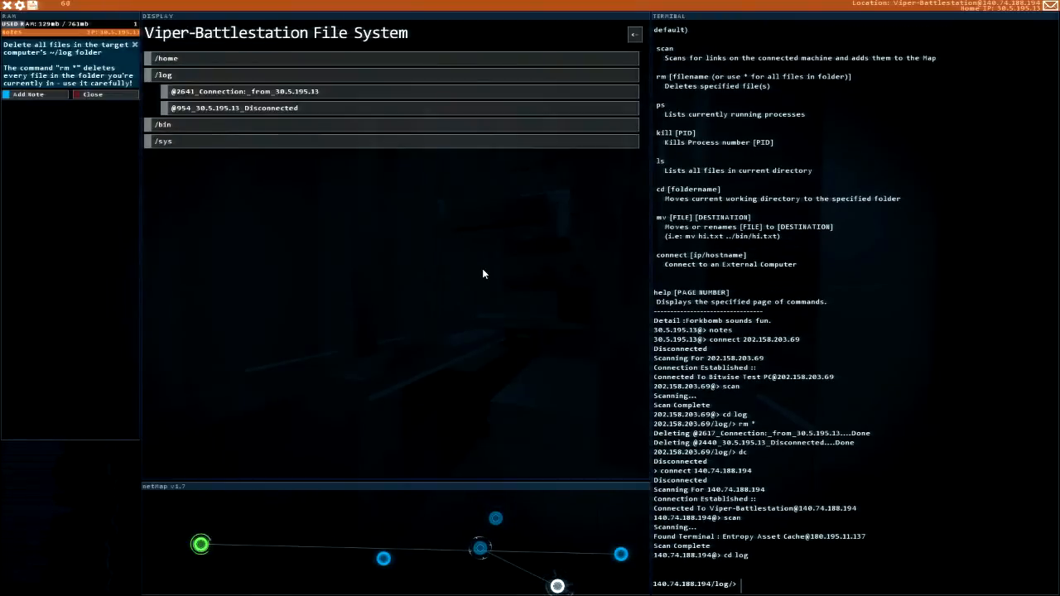
- Delete all connection log entries on Viper-Battlestation with rm *
{"action": "type", "text": "rm *"}
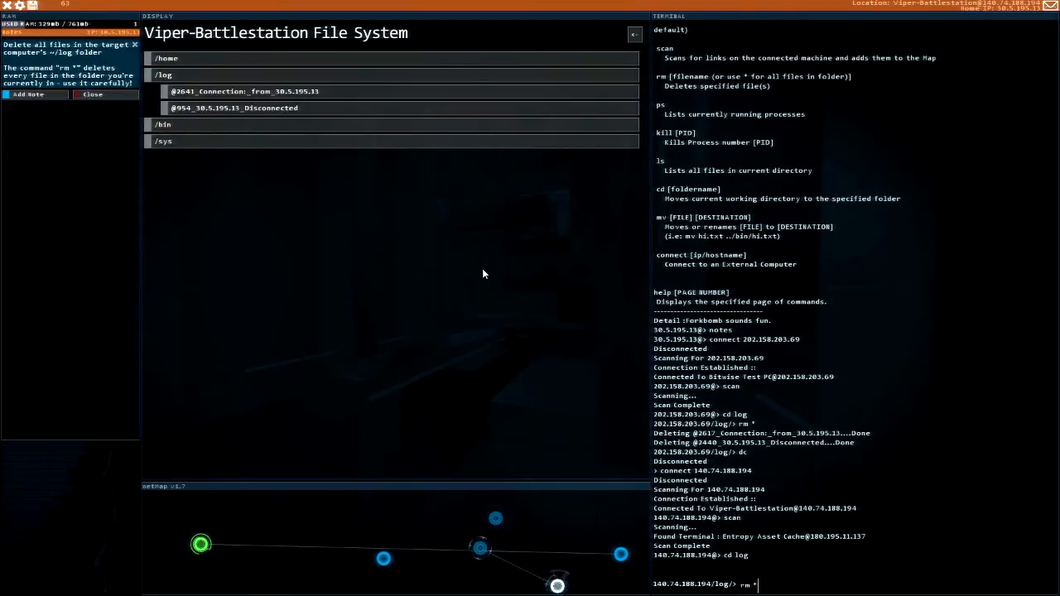
{"action": "type", "text": "dc"}
{"action": "key", "text": "Return"}
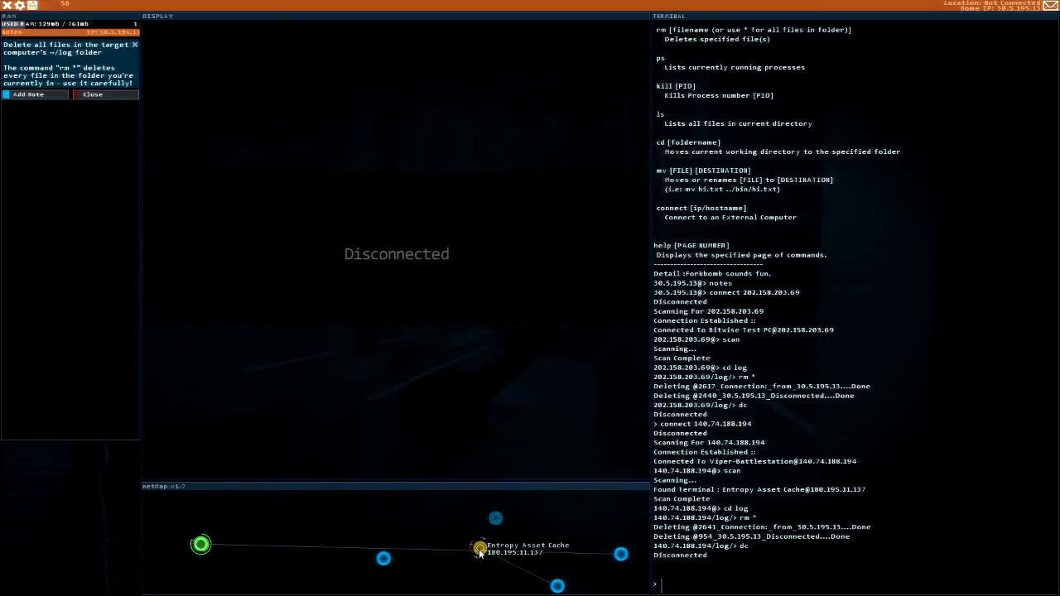
- Connect to Entropy Asset Cache, probe its locked ports, and check JMail
{"action": "left_click", "coordinate": [479, 546]}
{"action": "type", "text": "probe"}
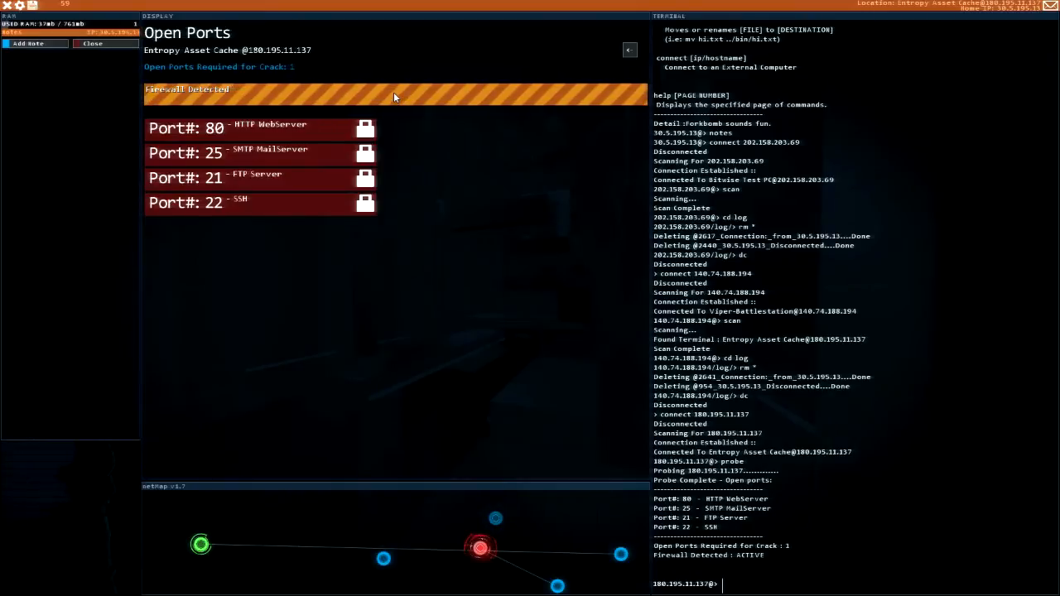
{"action": "mouse_move", "coordinate": [220, 239]}
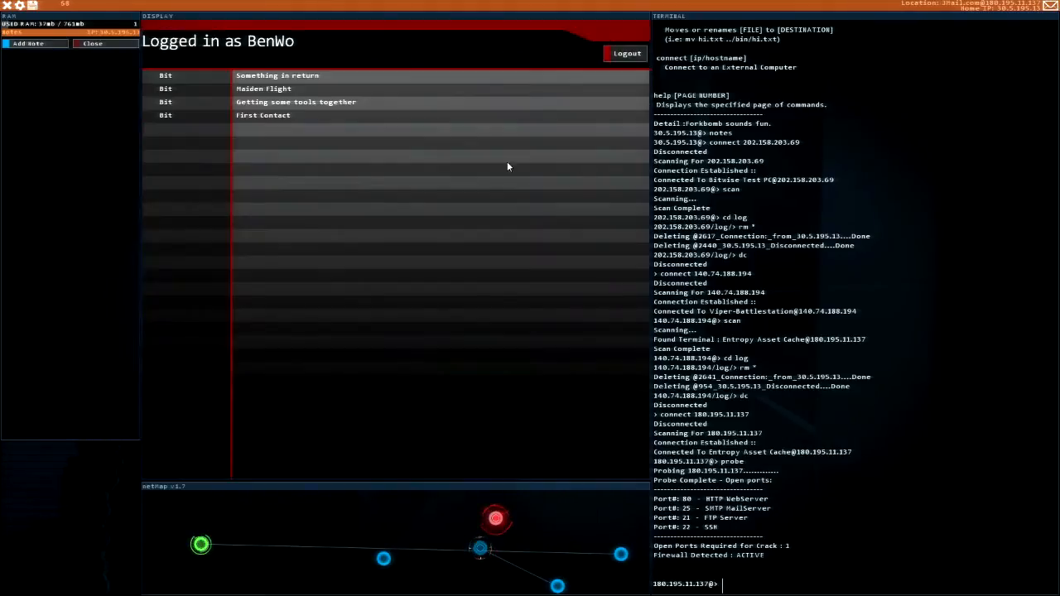
{"action": "left_click", "coordinate": [277, 75]}
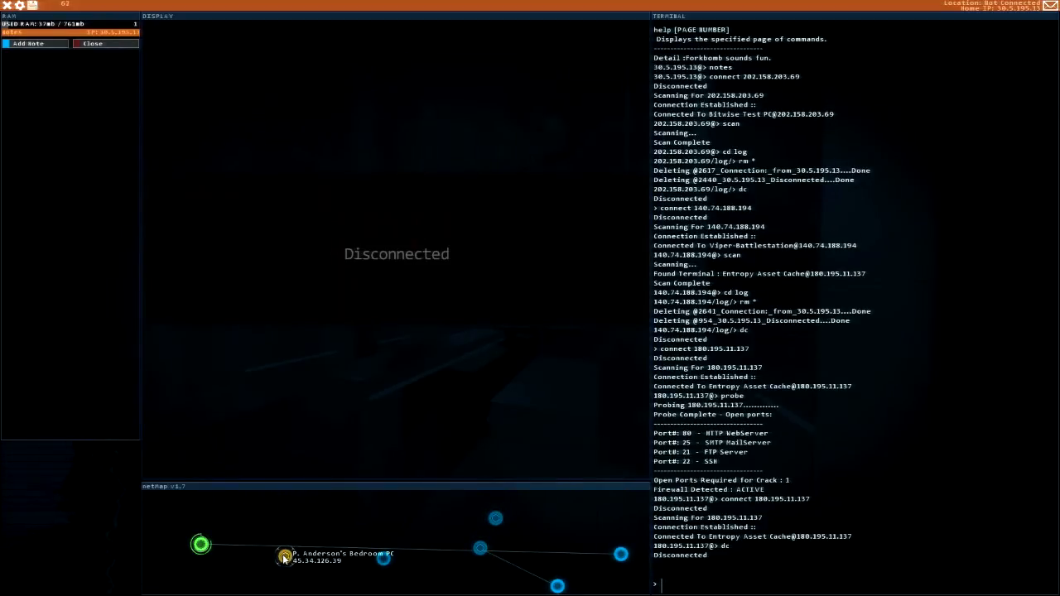
- Connect to P. Anderson's Bedroom PC and crack port 22 with SSHcrack
{"action": "left_click", "coordinate": [284, 555]}
{"action": "type", "text": "probe"}
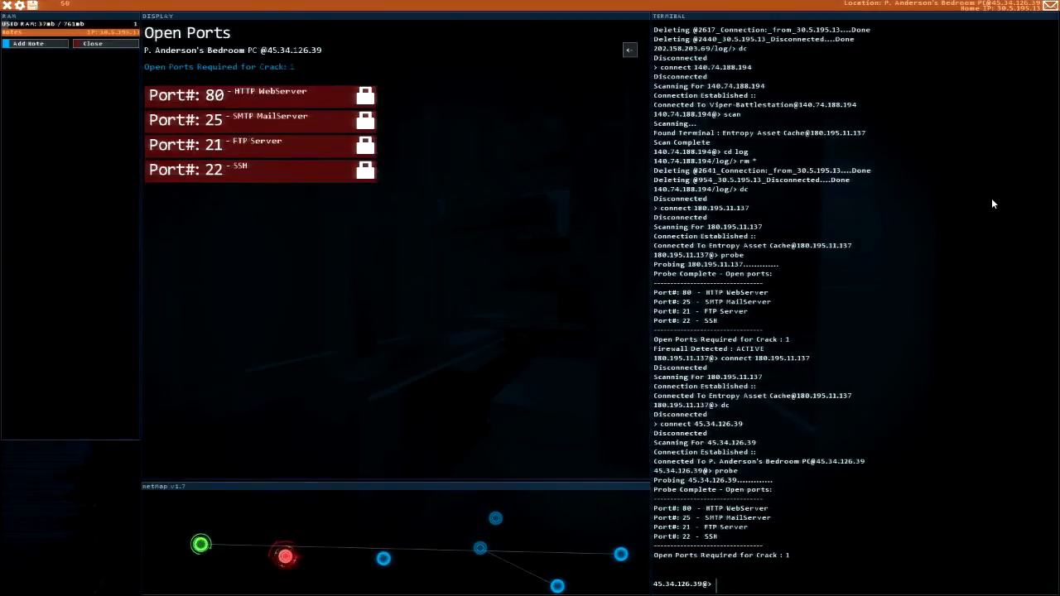
{"action": "type", "text": "SSHcrack 22"}
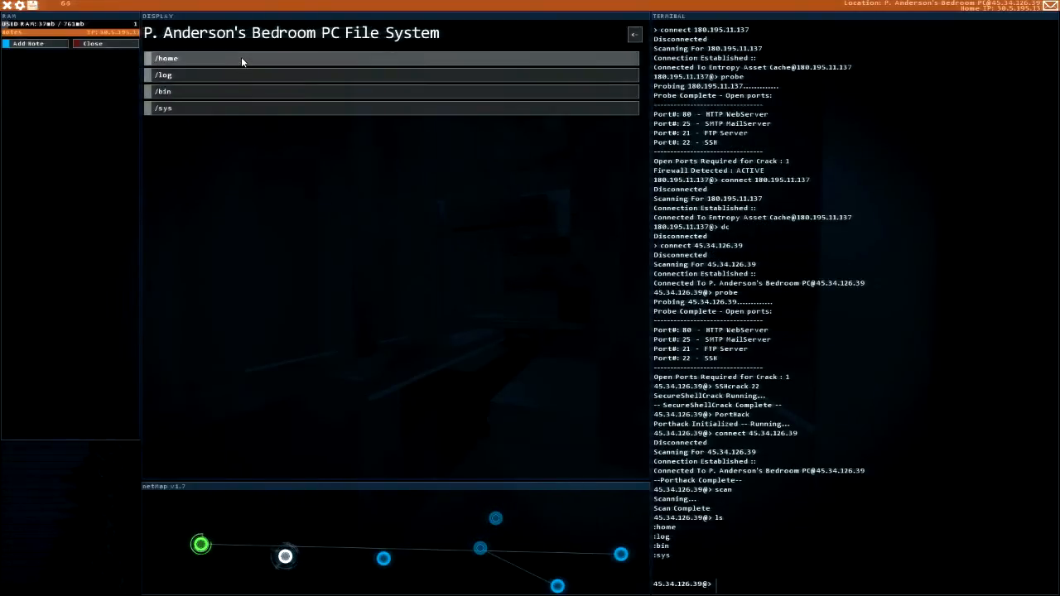
{"action": "left_click", "coordinate": [166, 58]}
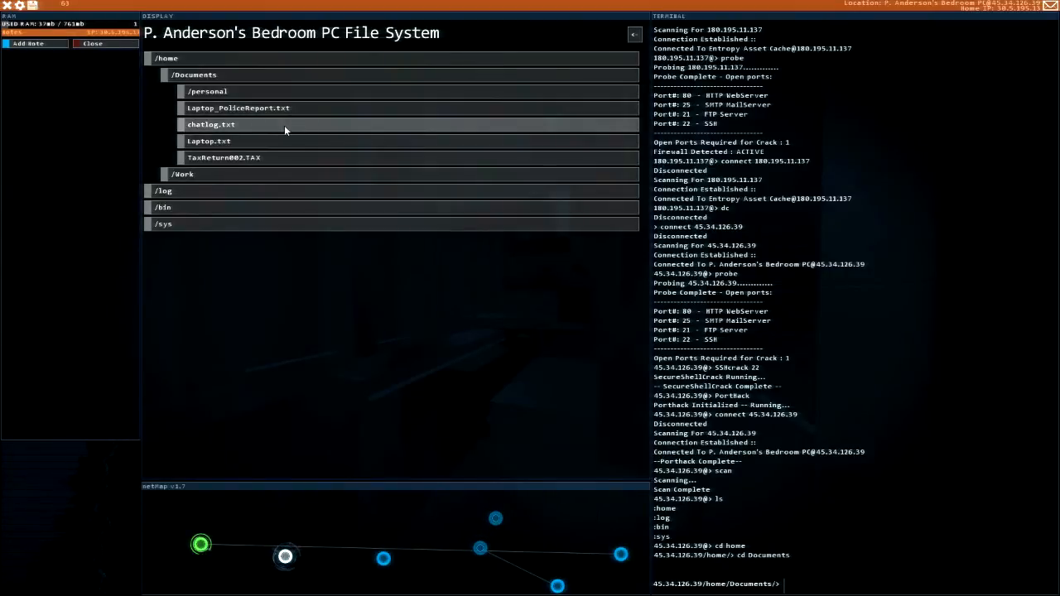
{"action": "left_click", "coordinate": [224, 157]}
{"action": "type", "text": "cat ReportEmailDraft.txt"}
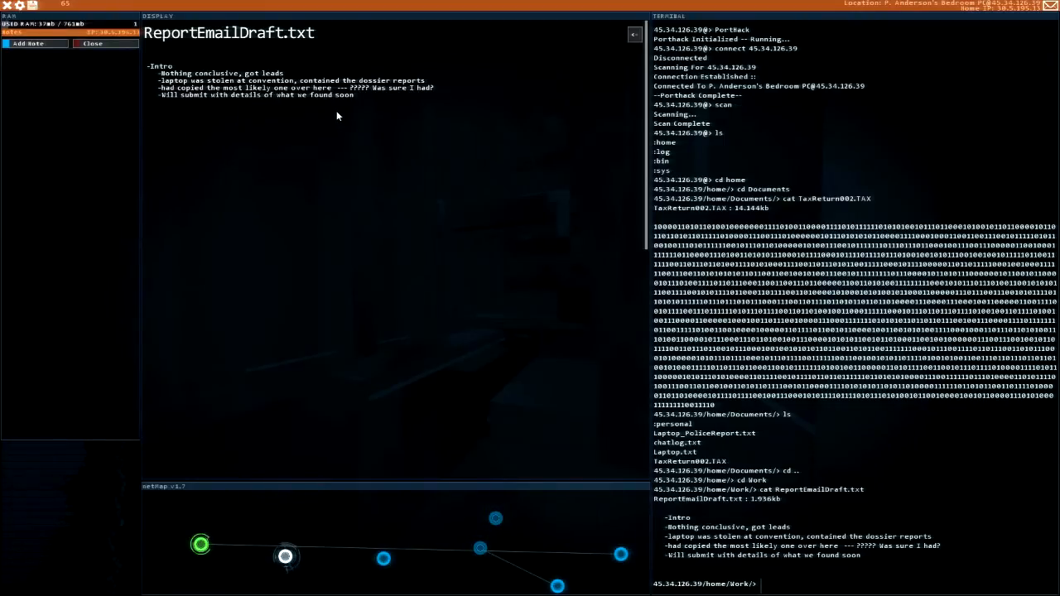
{"action": "mouse_move", "coordinate": [281, 121]}
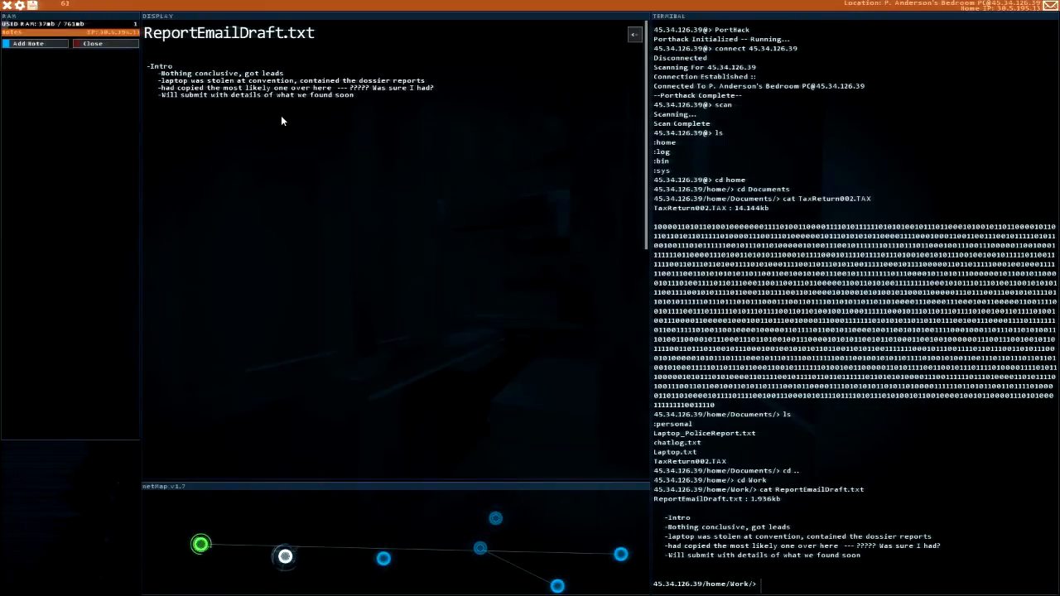
{"action": "mouse_move", "coordinate": [371, 107]}
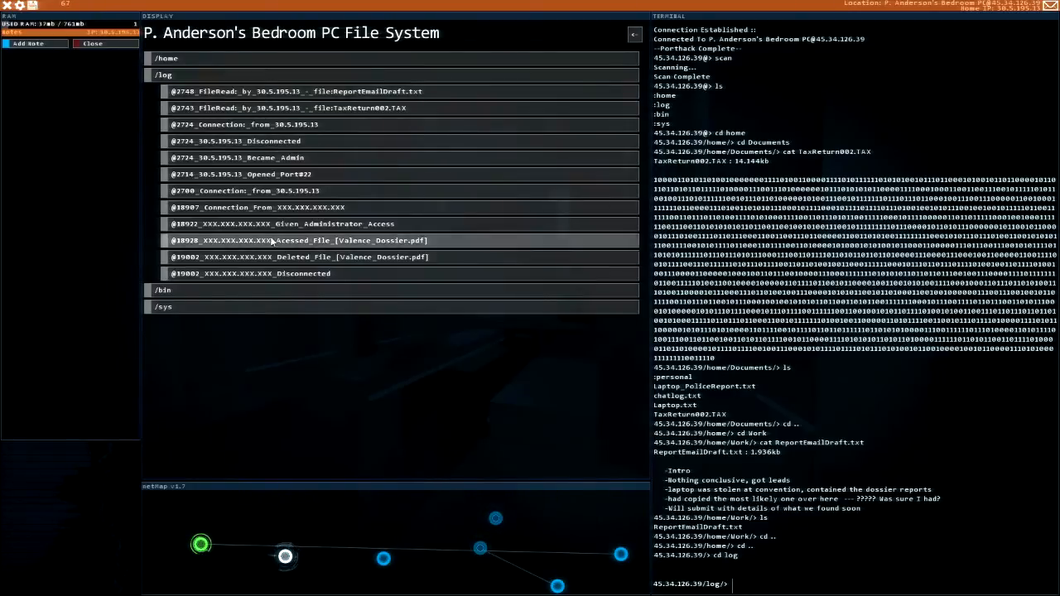
{"action": "mouse_move", "coordinate": [370, 249]}
{"action": "type", "text": "cd .."}
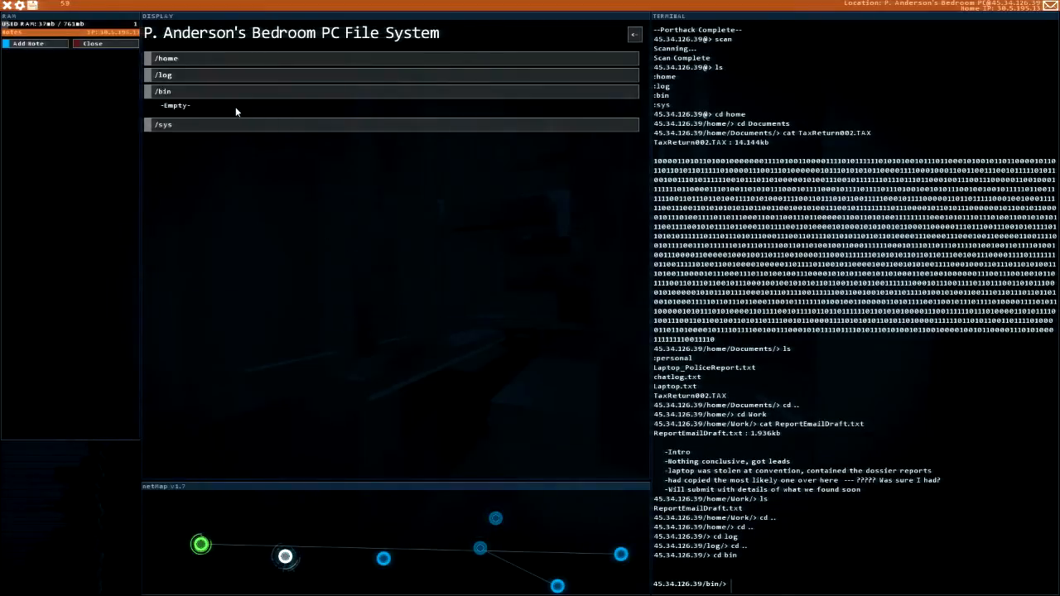
- Inspect the sys folder, then return to the home folder
{"action": "left_click", "coordinate": [164, 125]}
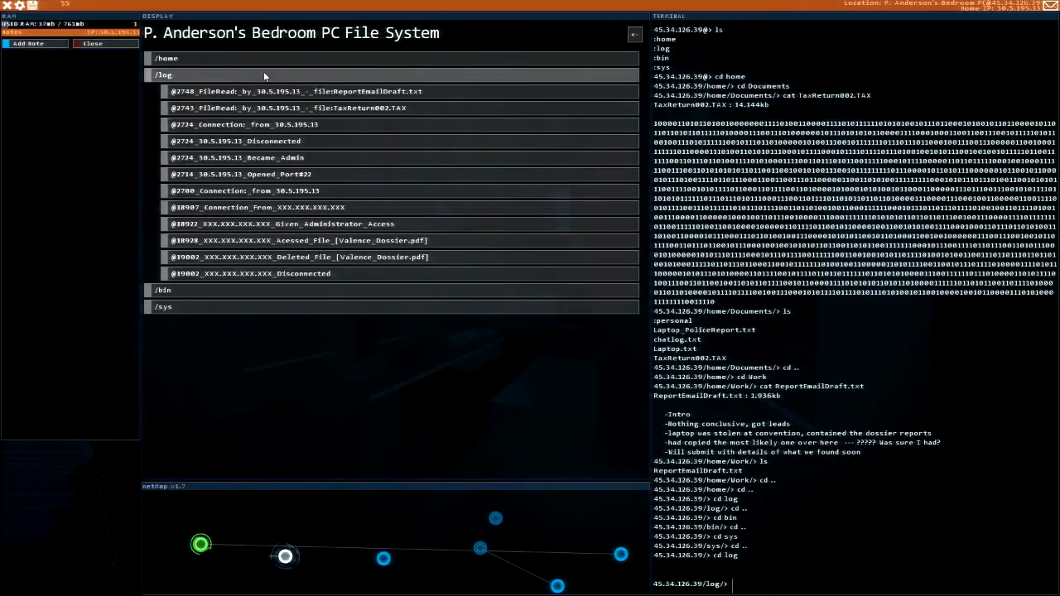
{"action": "left_click", "coordinate": [166, 58]}
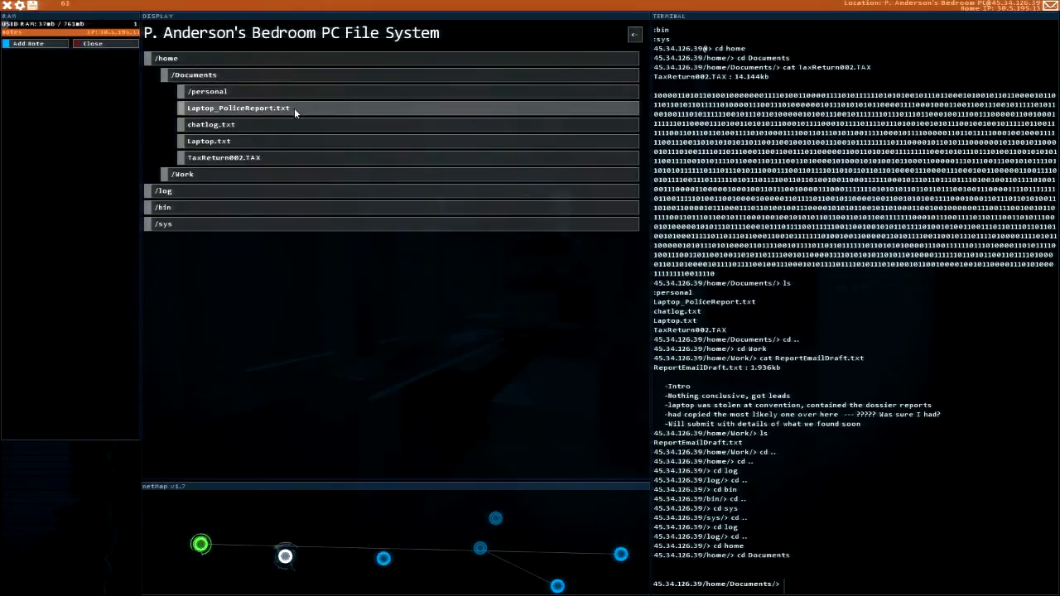
- Open Laptop.txt, Laptop_PoliceReport.txt and chatlog.txt in the file view one after another
{"action": "left_click", "coordinate": [208, 141]}
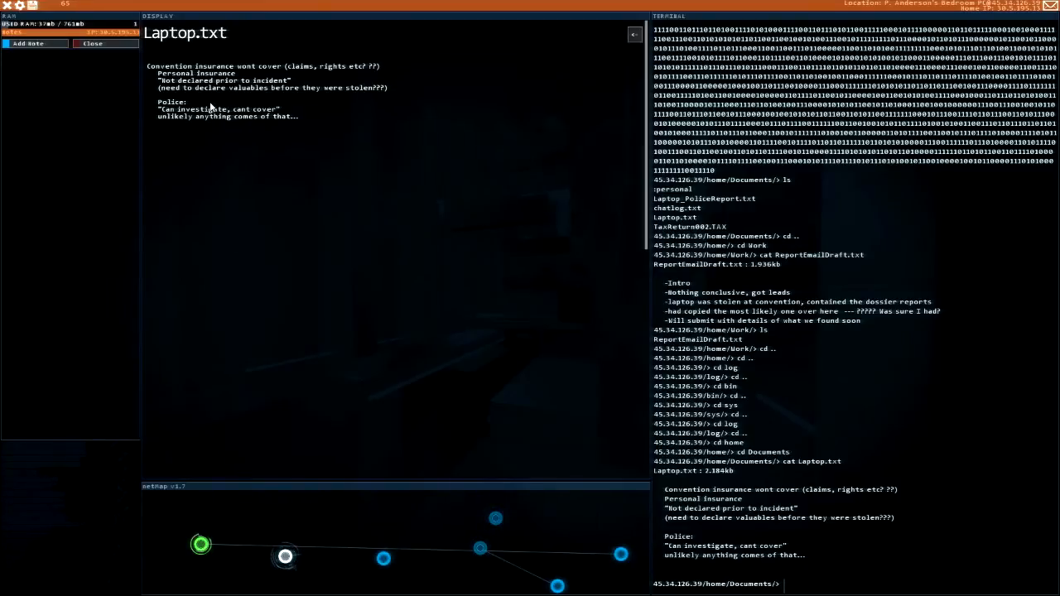
{"action": "mouse_move", "coordinate": [327, 114]}
{"action": "type", "text": "ls"}
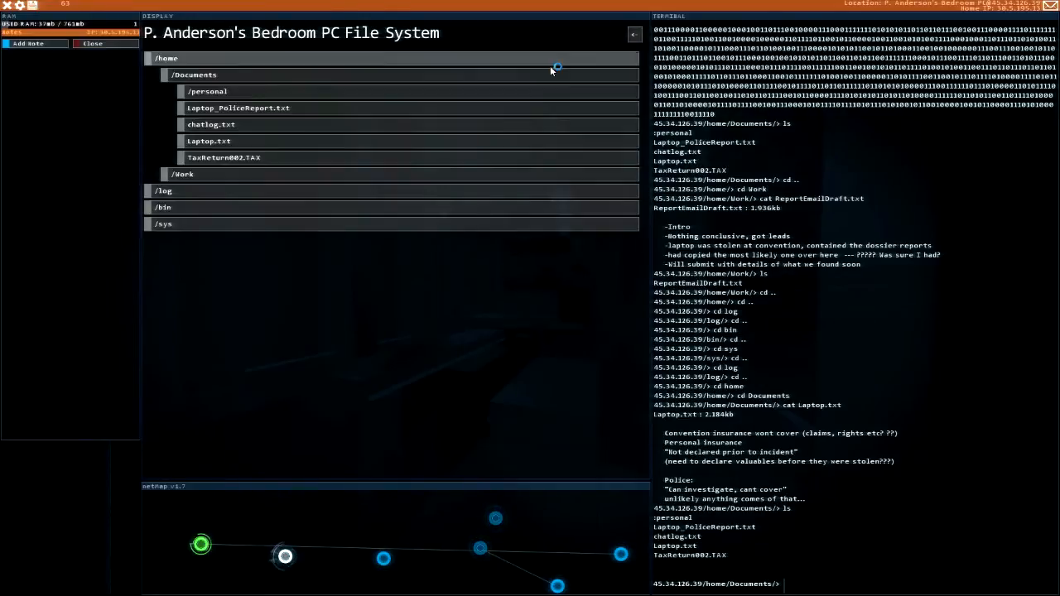
{"action": "left_click", "coordinate": [238, 107]}
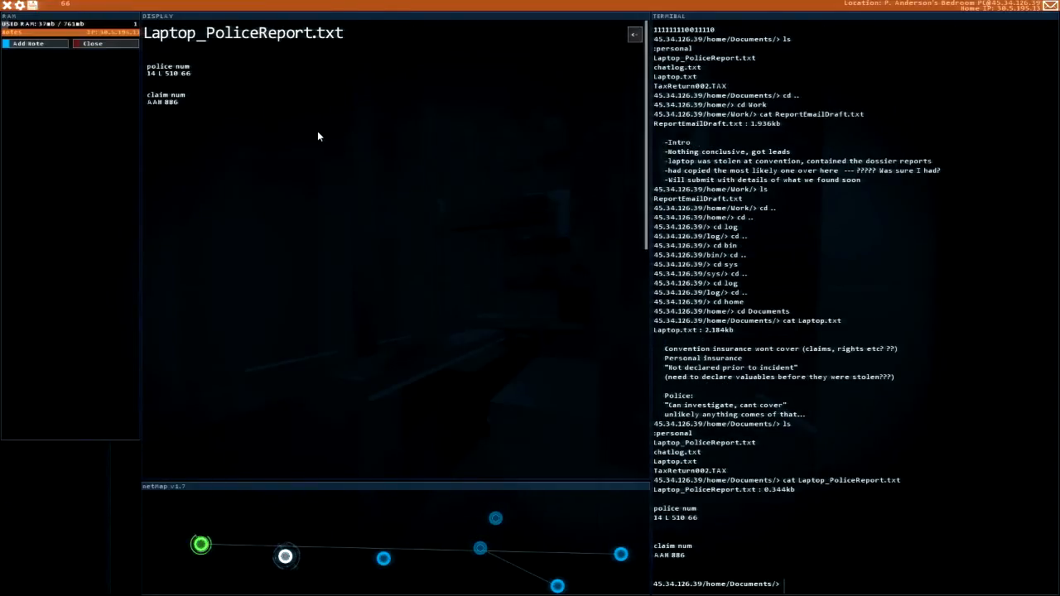
{"action": "mouse_move", "coordinate": [170, 112]}
{"action": "type", "text": "ls"}
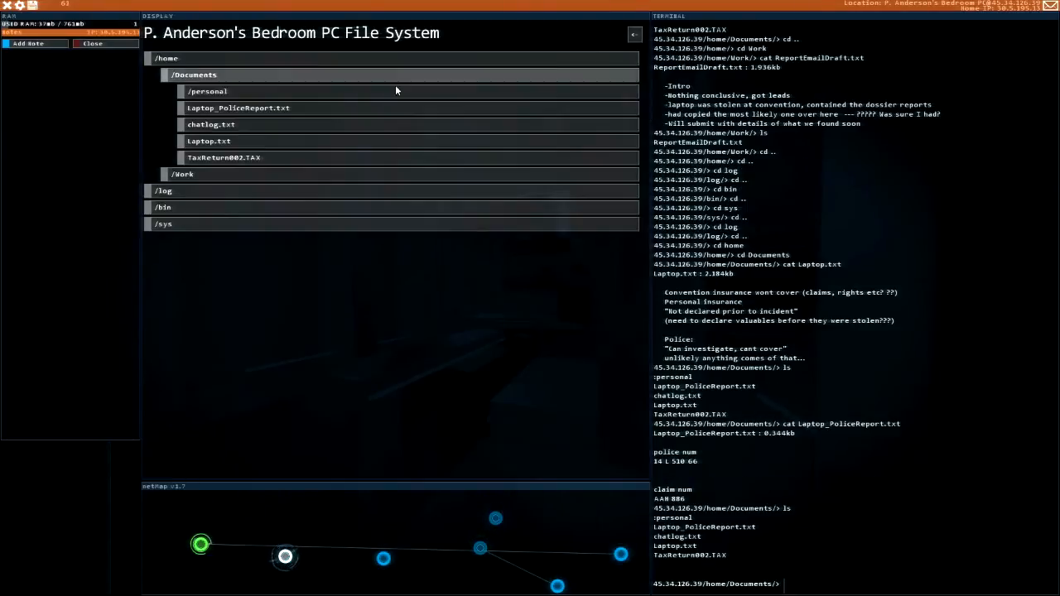
{"action": "left_click", "coordinate": [210, 125]}
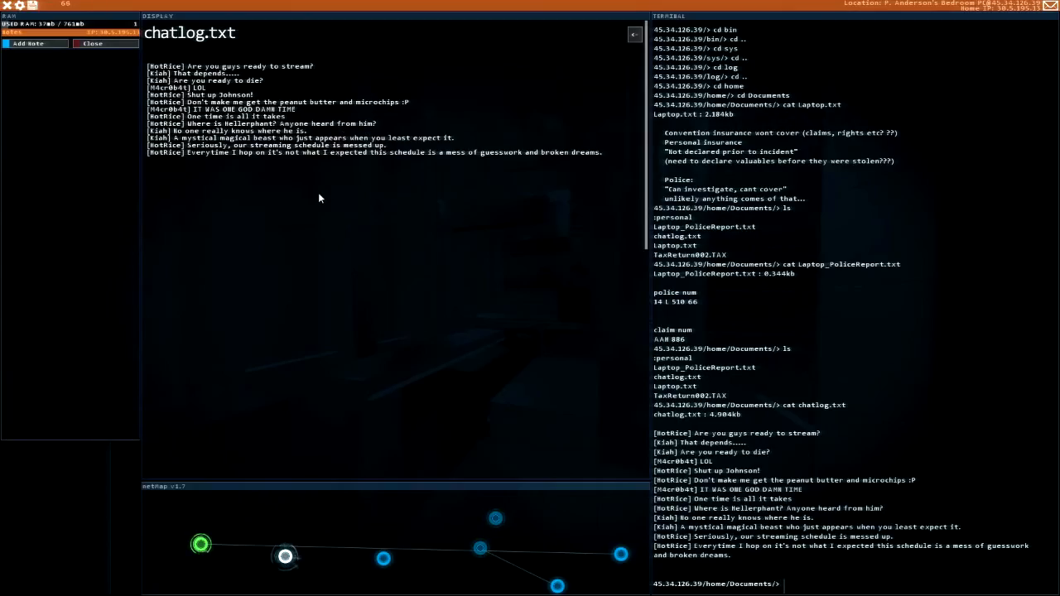
{"action": "mouse_move", "coordinate": [312, 191]}
{"action": "type", "text": "ls"}
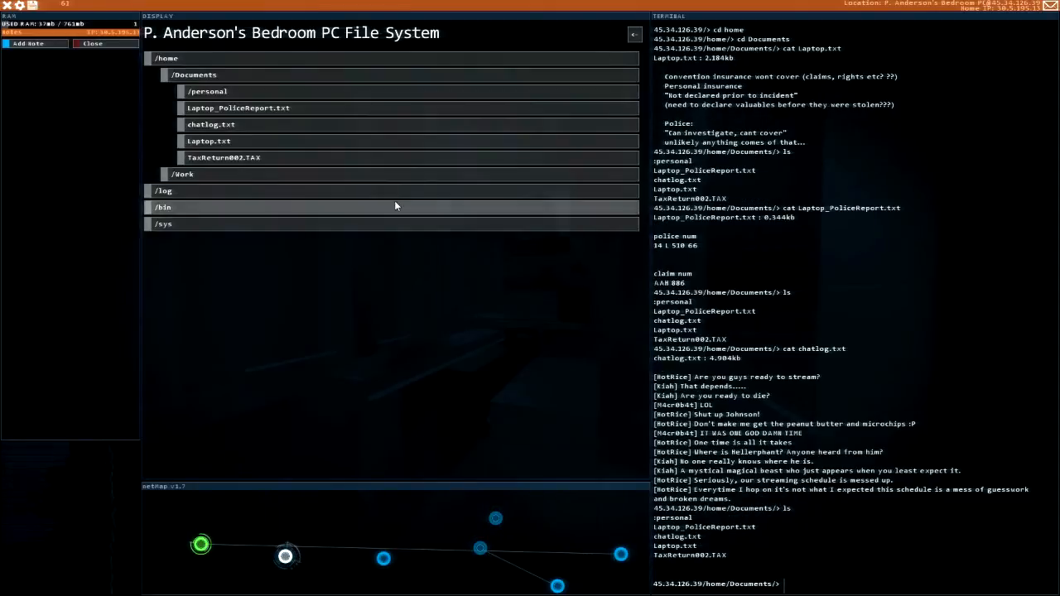
{"action": "mouse_move", "coordinate": [316, 186]}
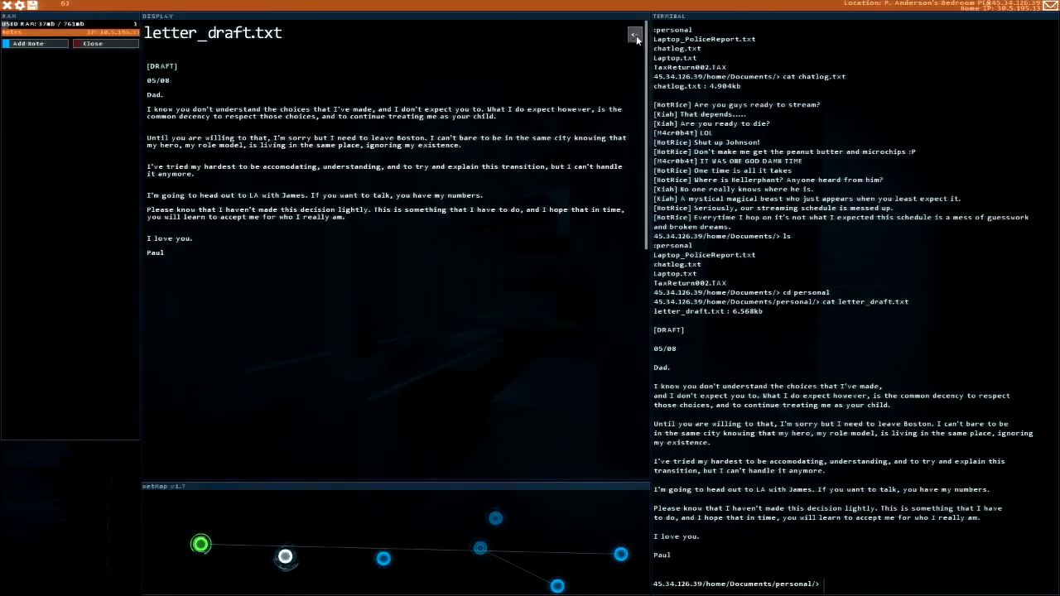
- Close P. Anderson's letter_draft.txt and return to the personal folder's file list
{"action": "left_click", "coordinate": [635, 34]}
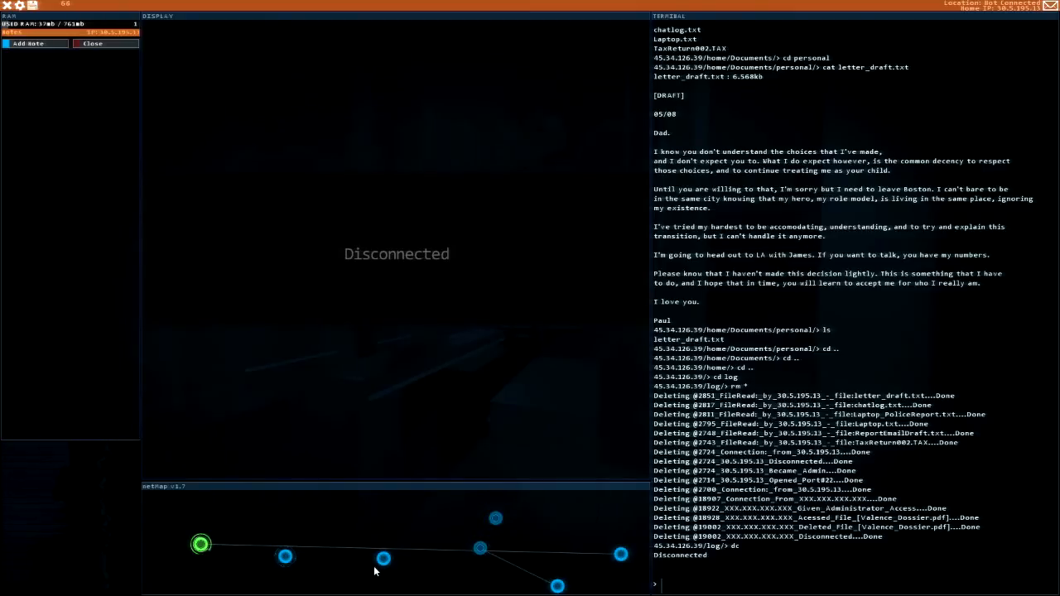
{"action": "mouse_move", "coordinate": [620, 554]}
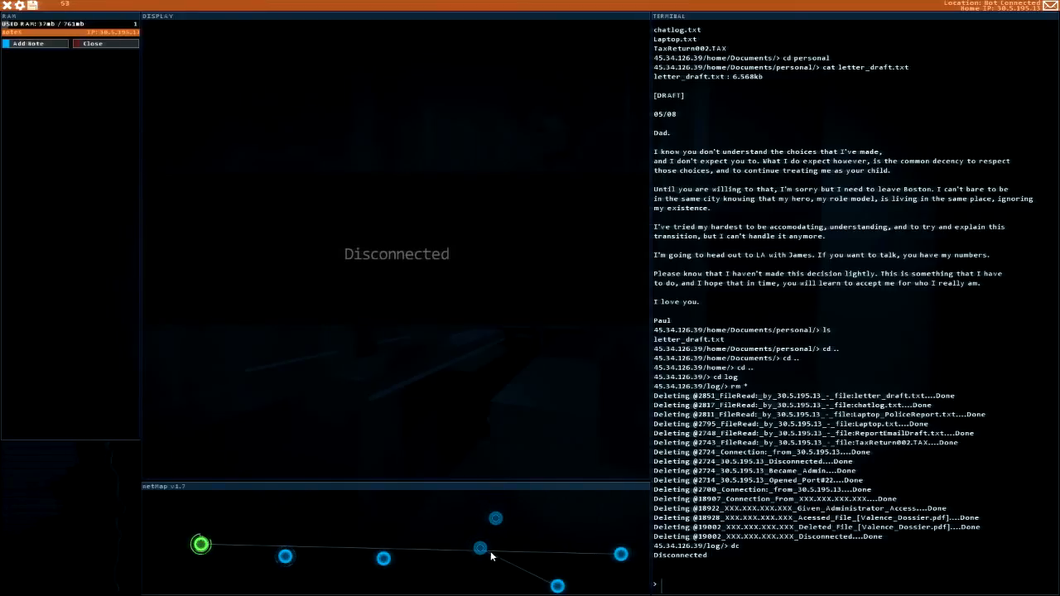
- Open Bit's 'Something in return' email in JMail and send the mission reply
{"action": "left_click", "coordinate": [479, 549]}
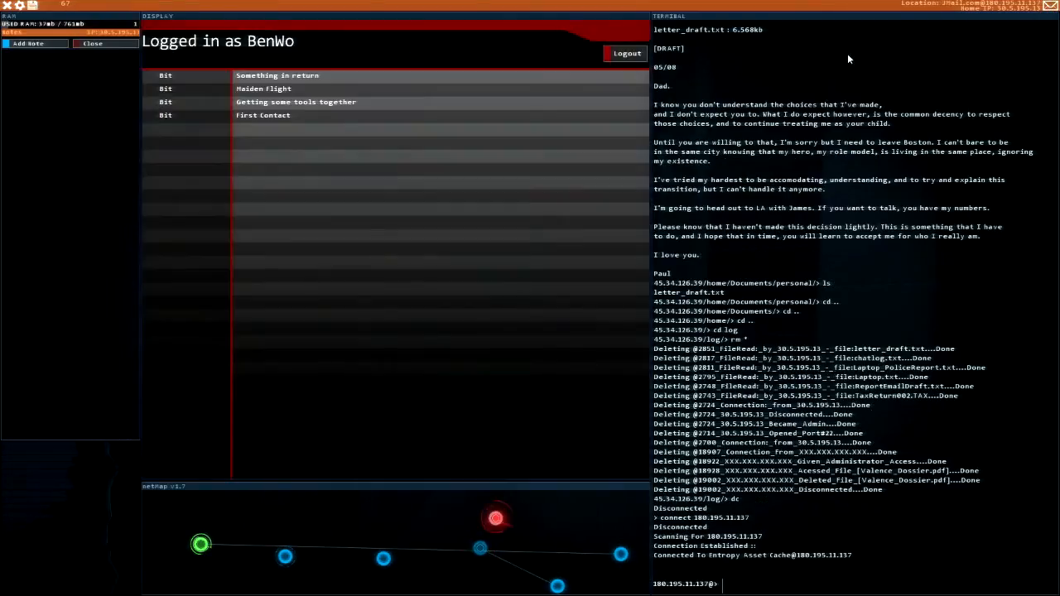
{"action": "left_click", "coordinate": [278, 75]}
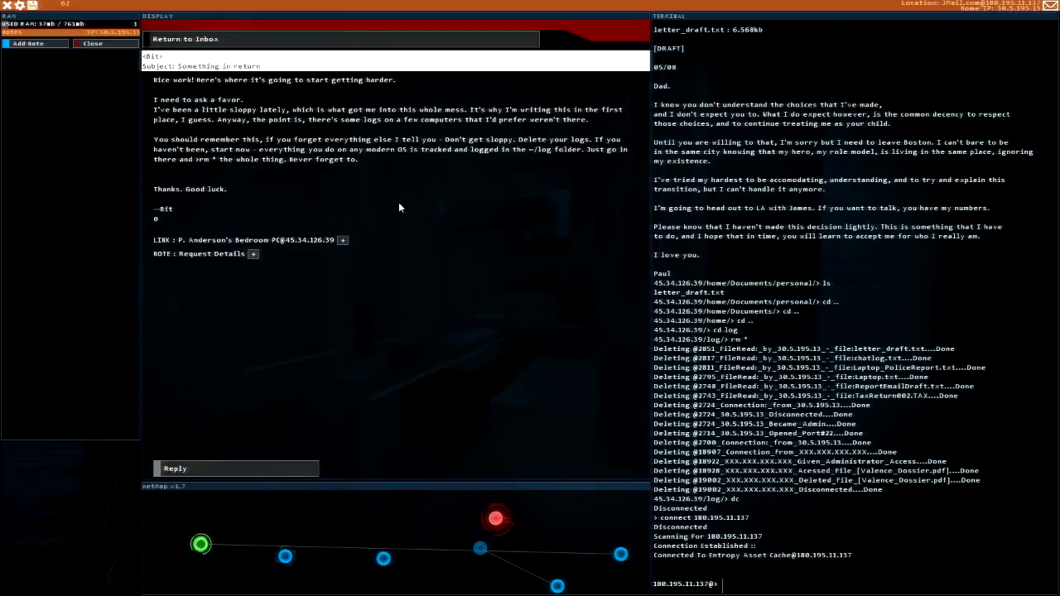
{"action": "mouse_move", "coordinate": [270, 381]}
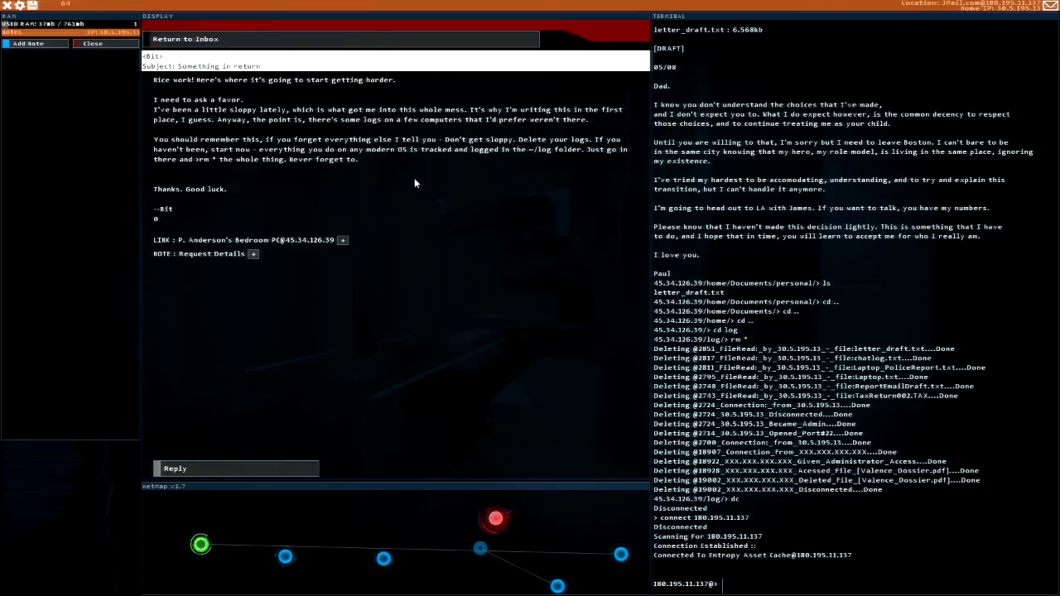
{"action": "mouse_move", "coordinate": [198, 437]}
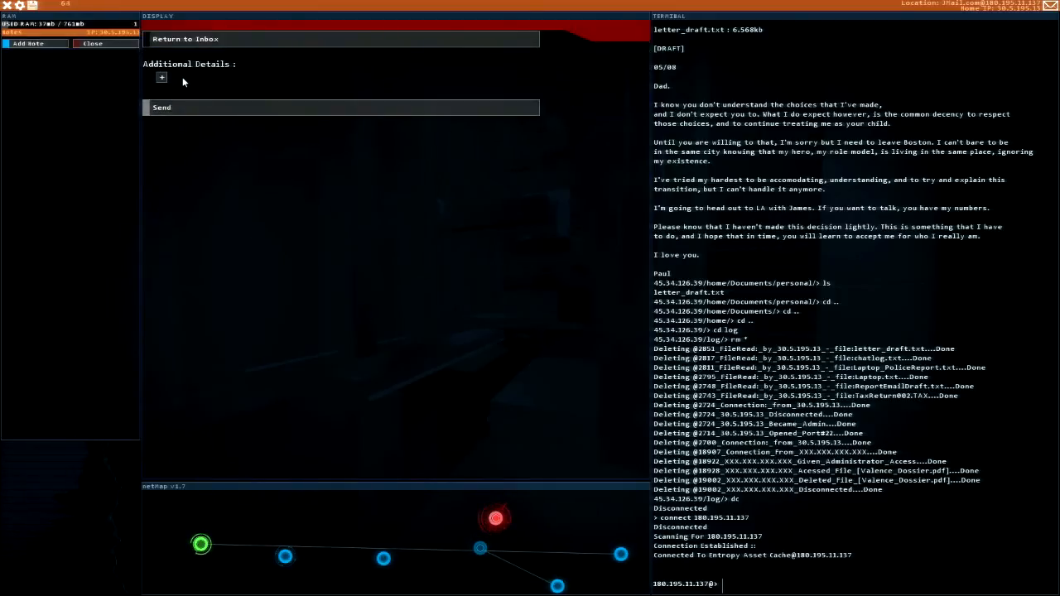
{"action": "left_click", "coordinate": [186, 39]}
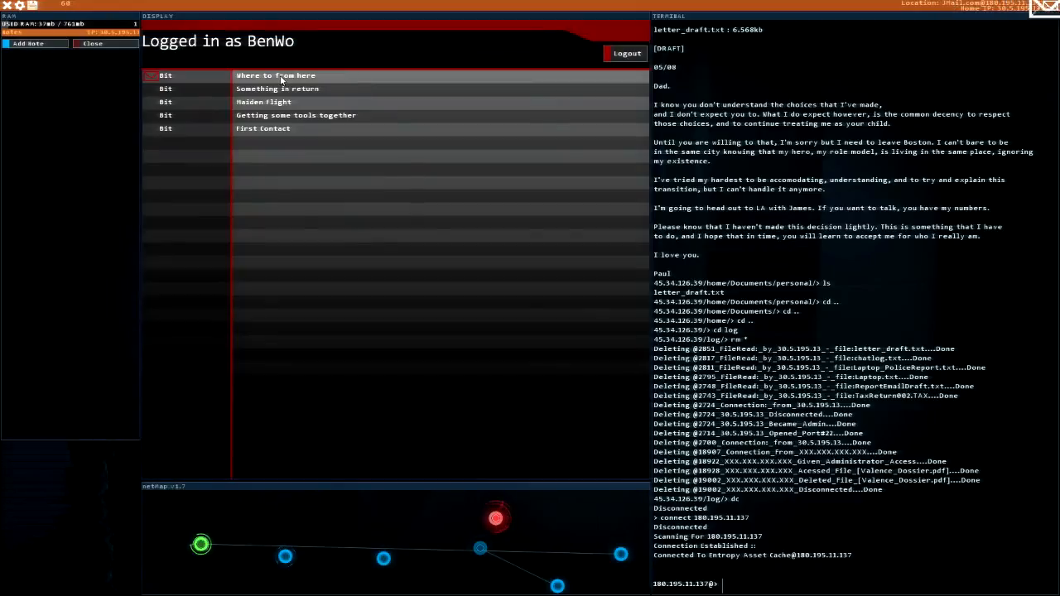
- Open Bit's new 'Where to from here' email in JMail
{"action": "left_click", "coordinate": [275, 76]}
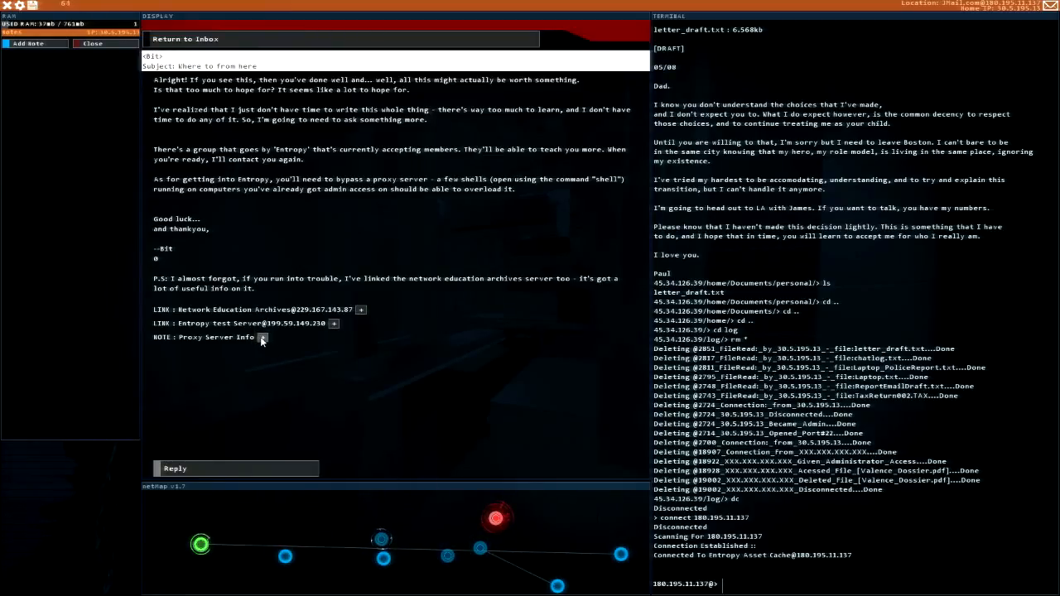
{"action": "left_click", "coordinate": [262, 337]}
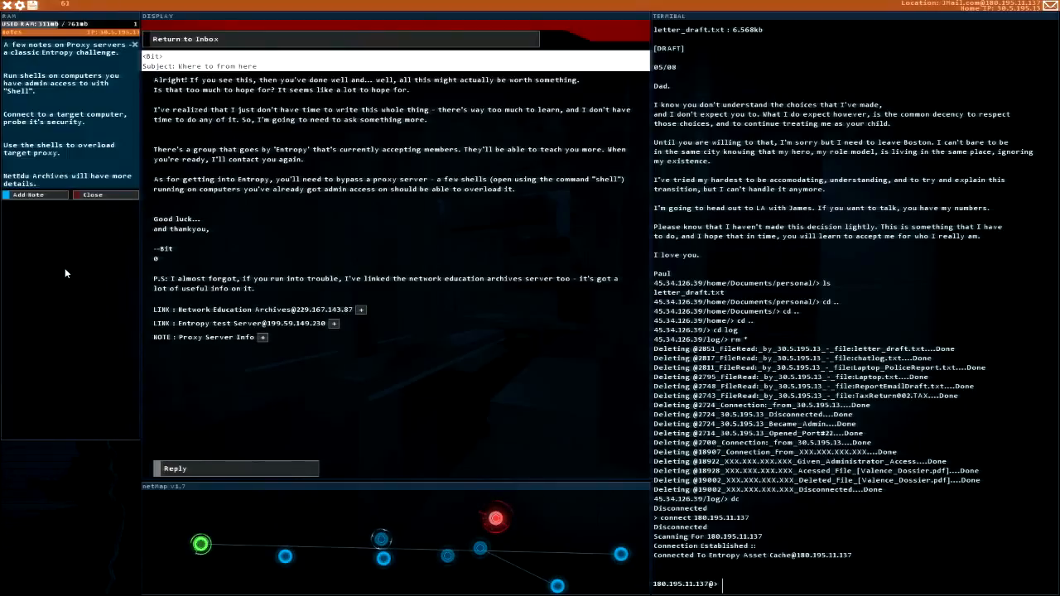
{"action": "mouse_move", "coordinate": [411, 189]}
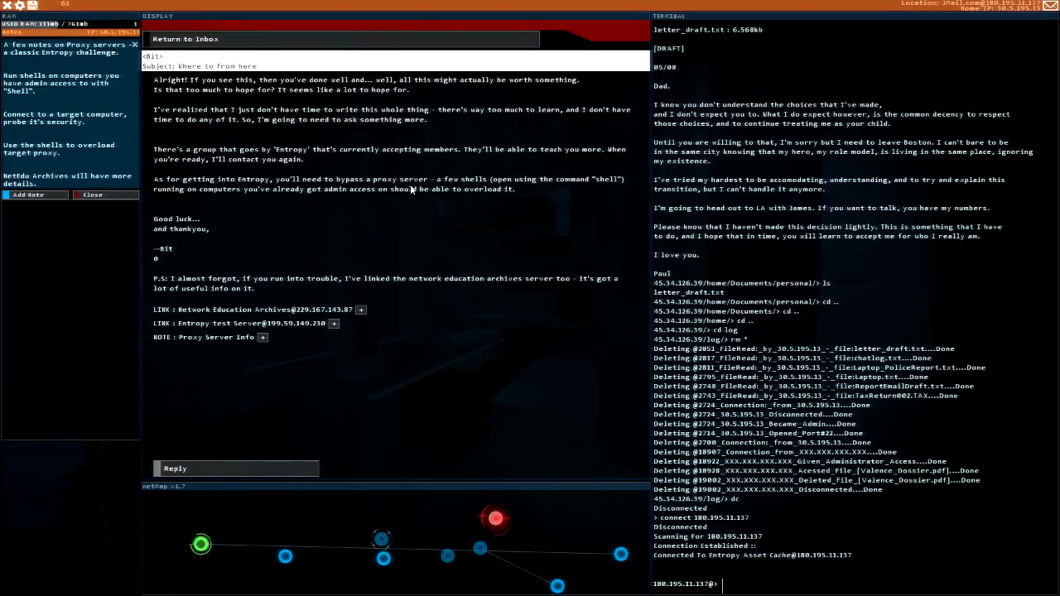